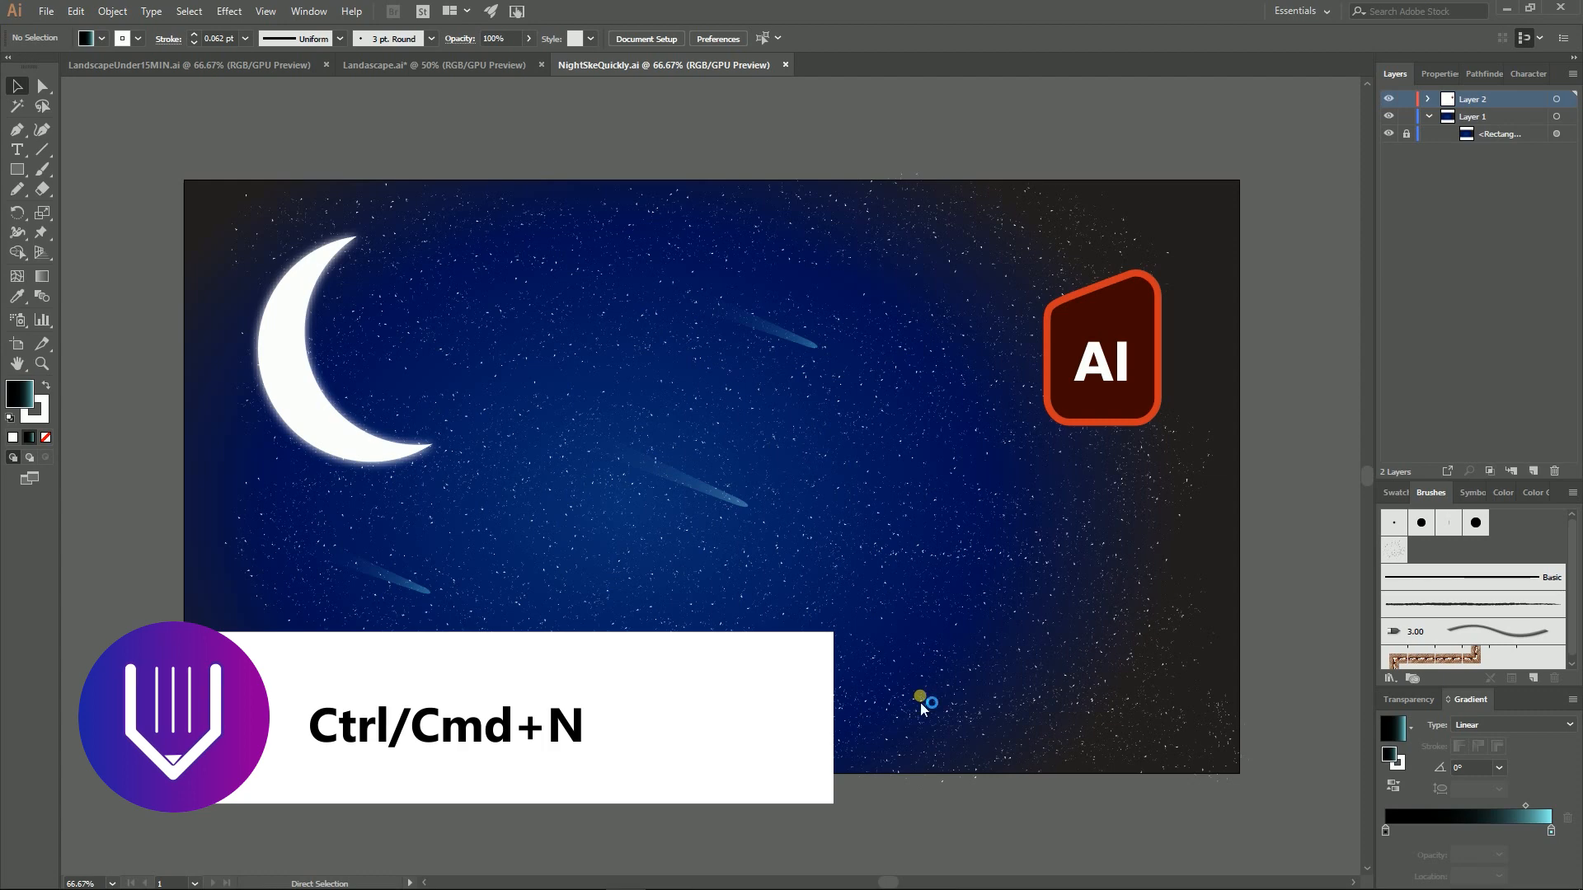
- Create a new 1920×1080 px document from the Web-Large preset
key(ctrl+n)
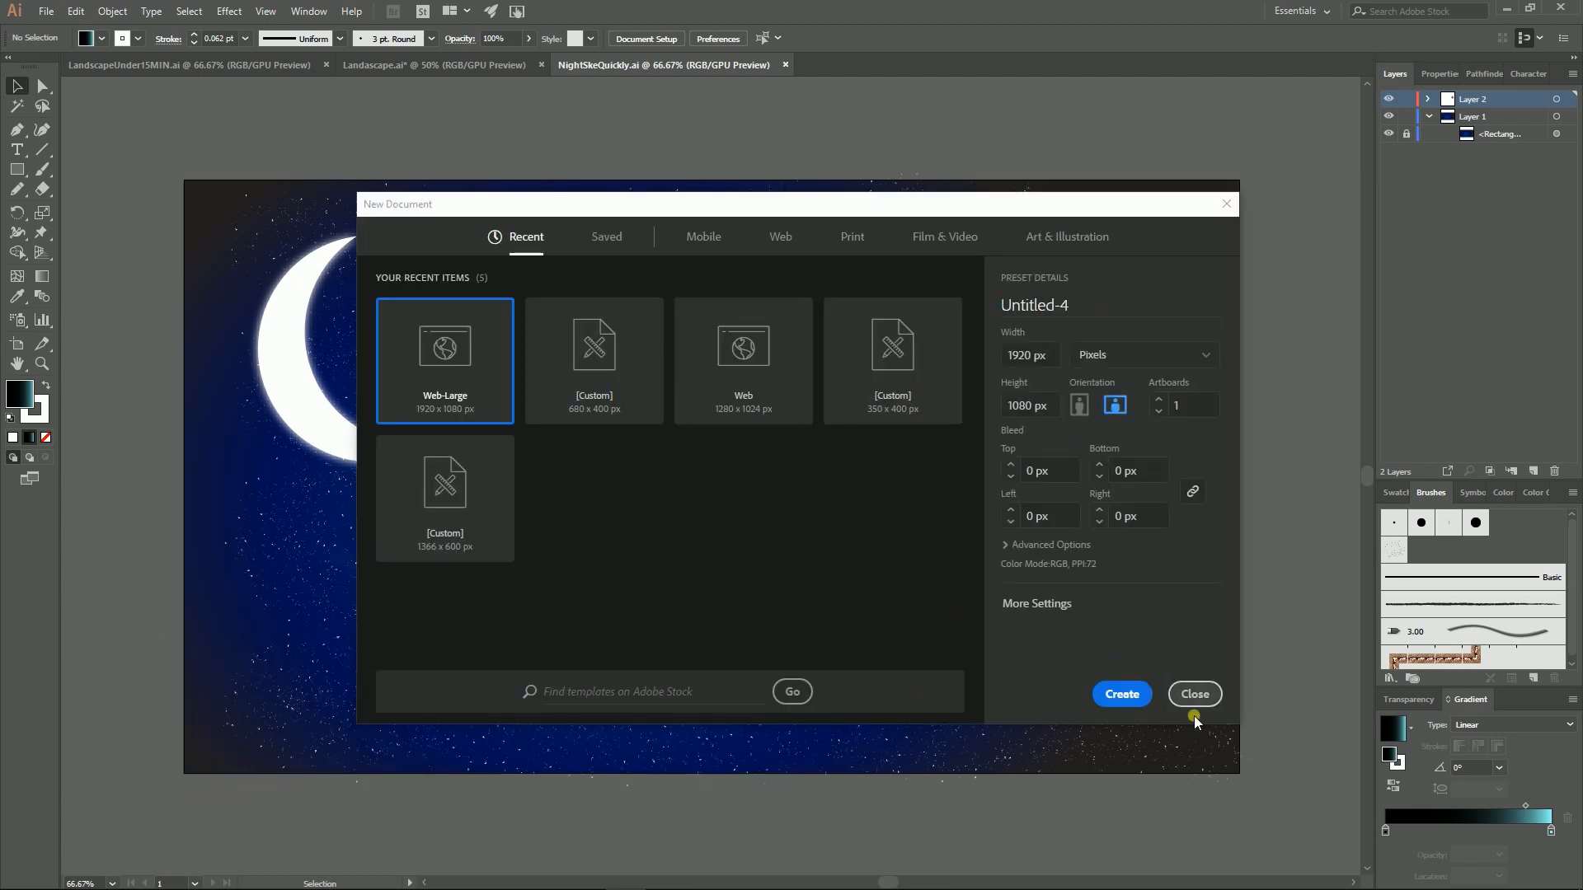
click(1121, 694)
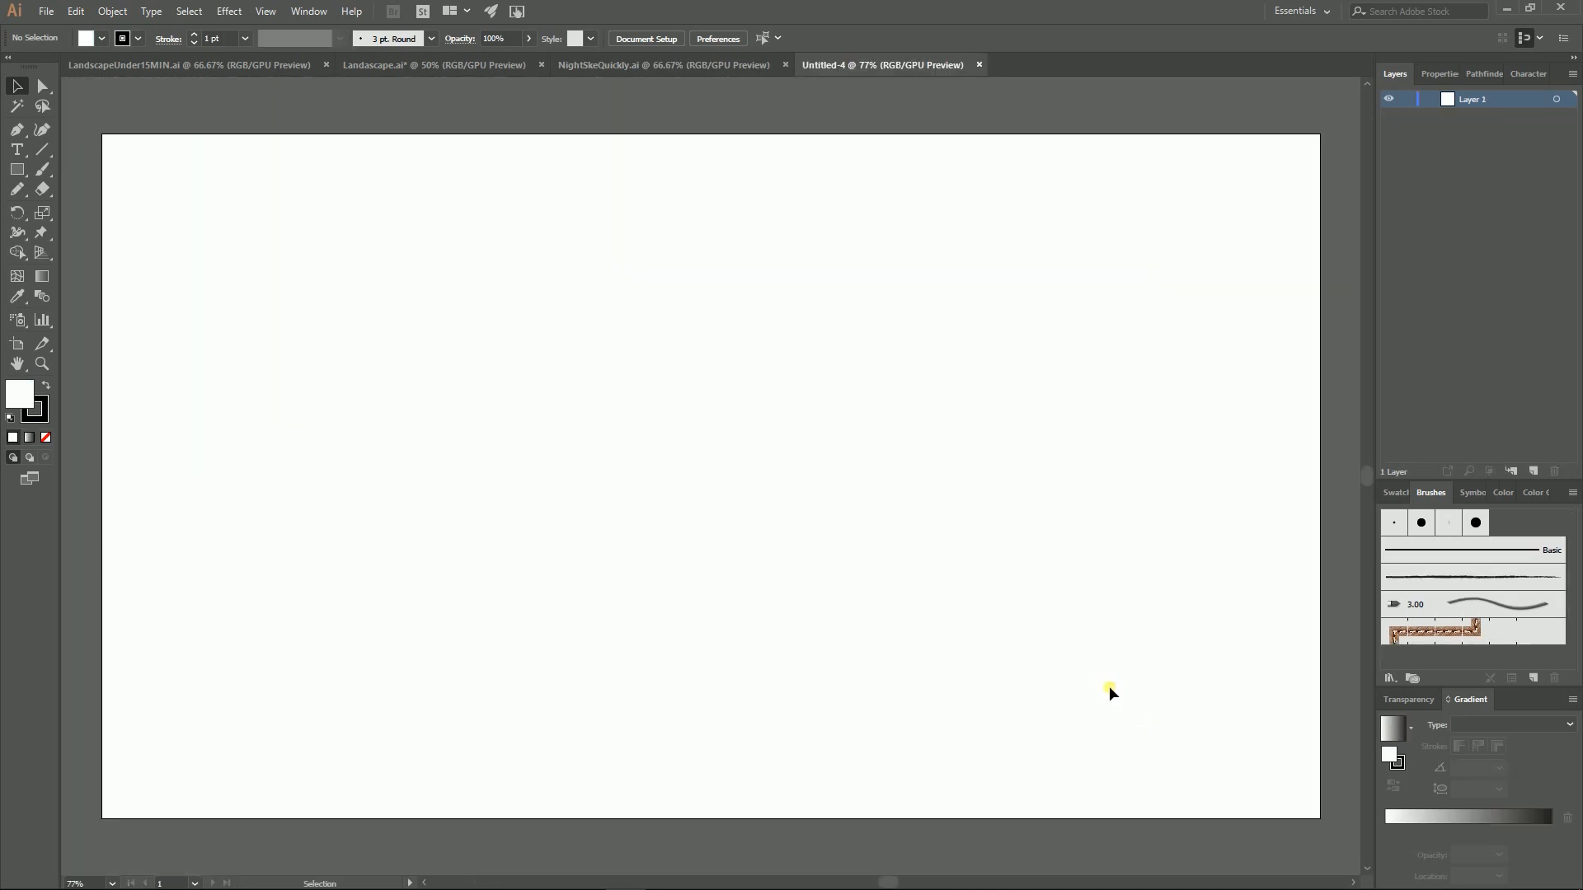
- Draw a 1920×1080 background rectangle and fill it with a white-to-black linear gradient
click(17, 170)
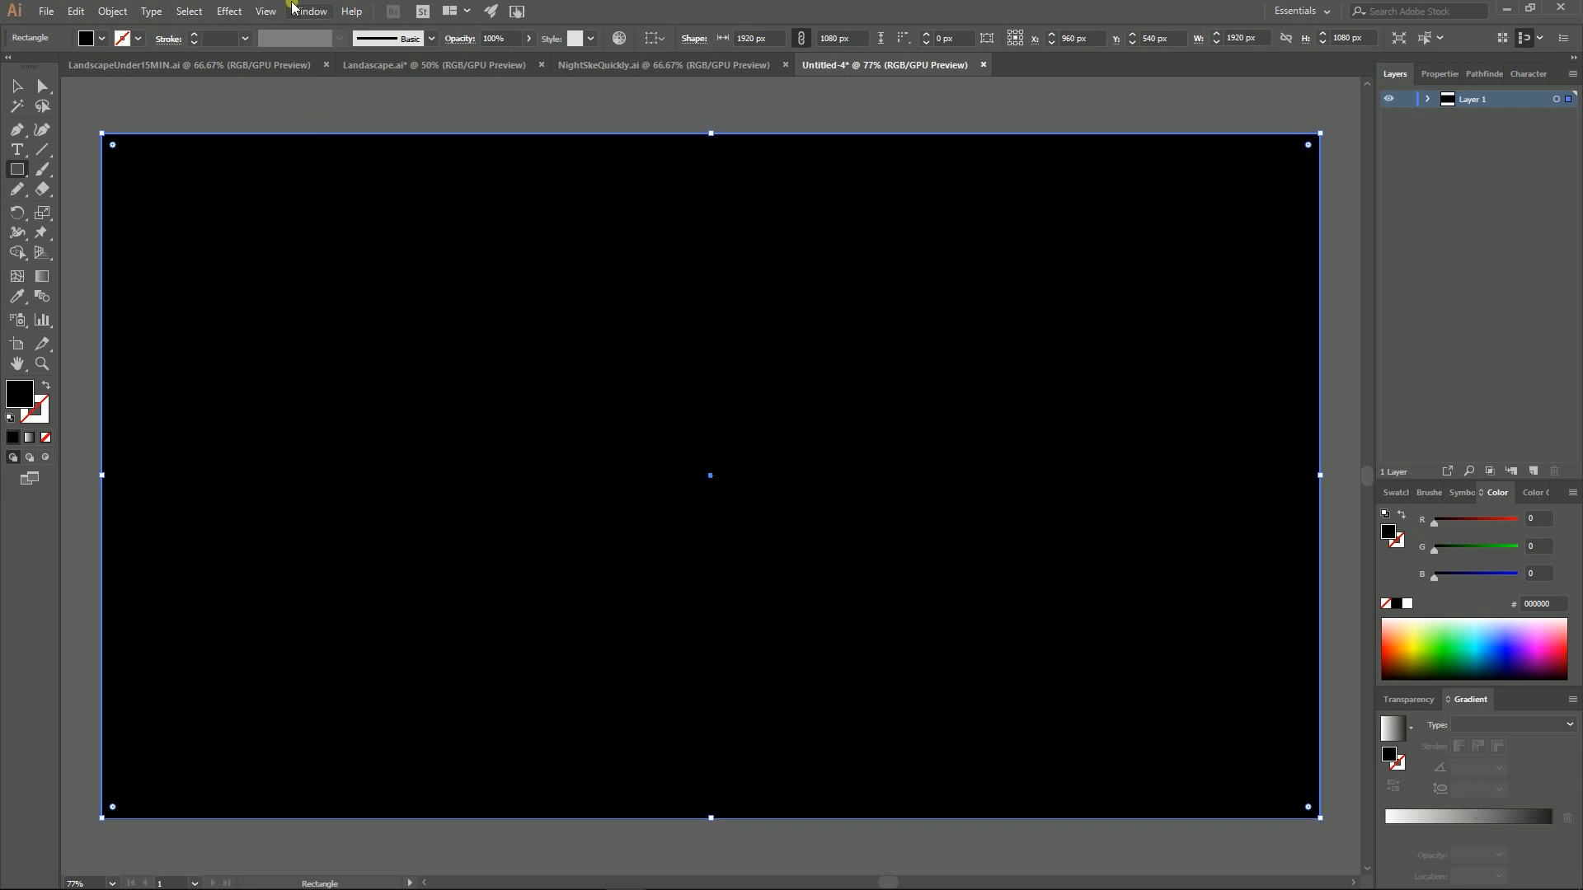
click(308, 11)
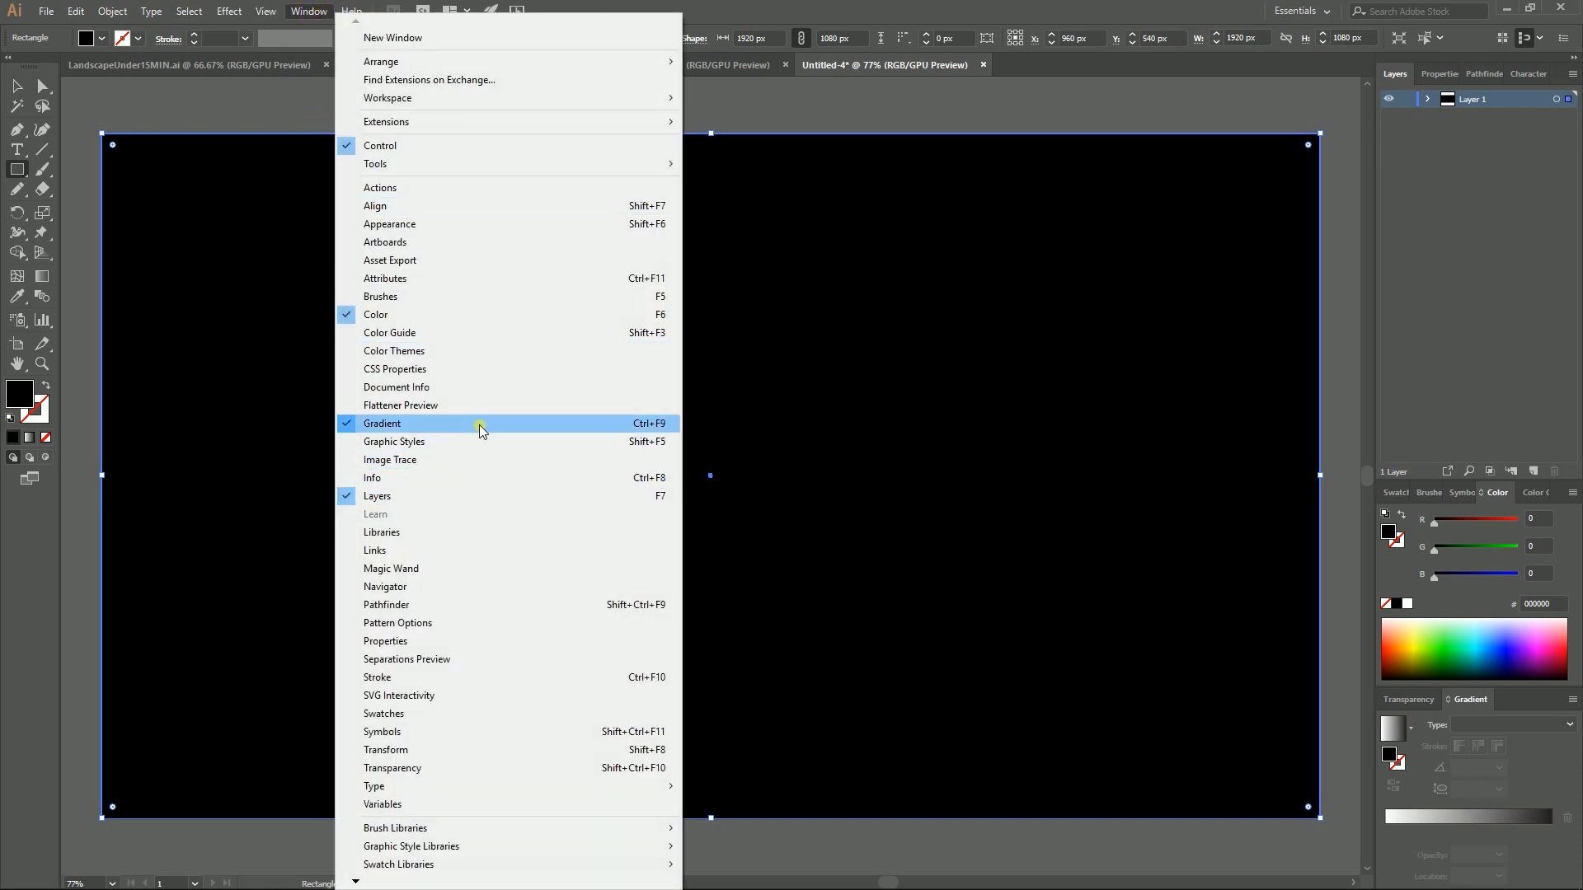
click(381, 424)
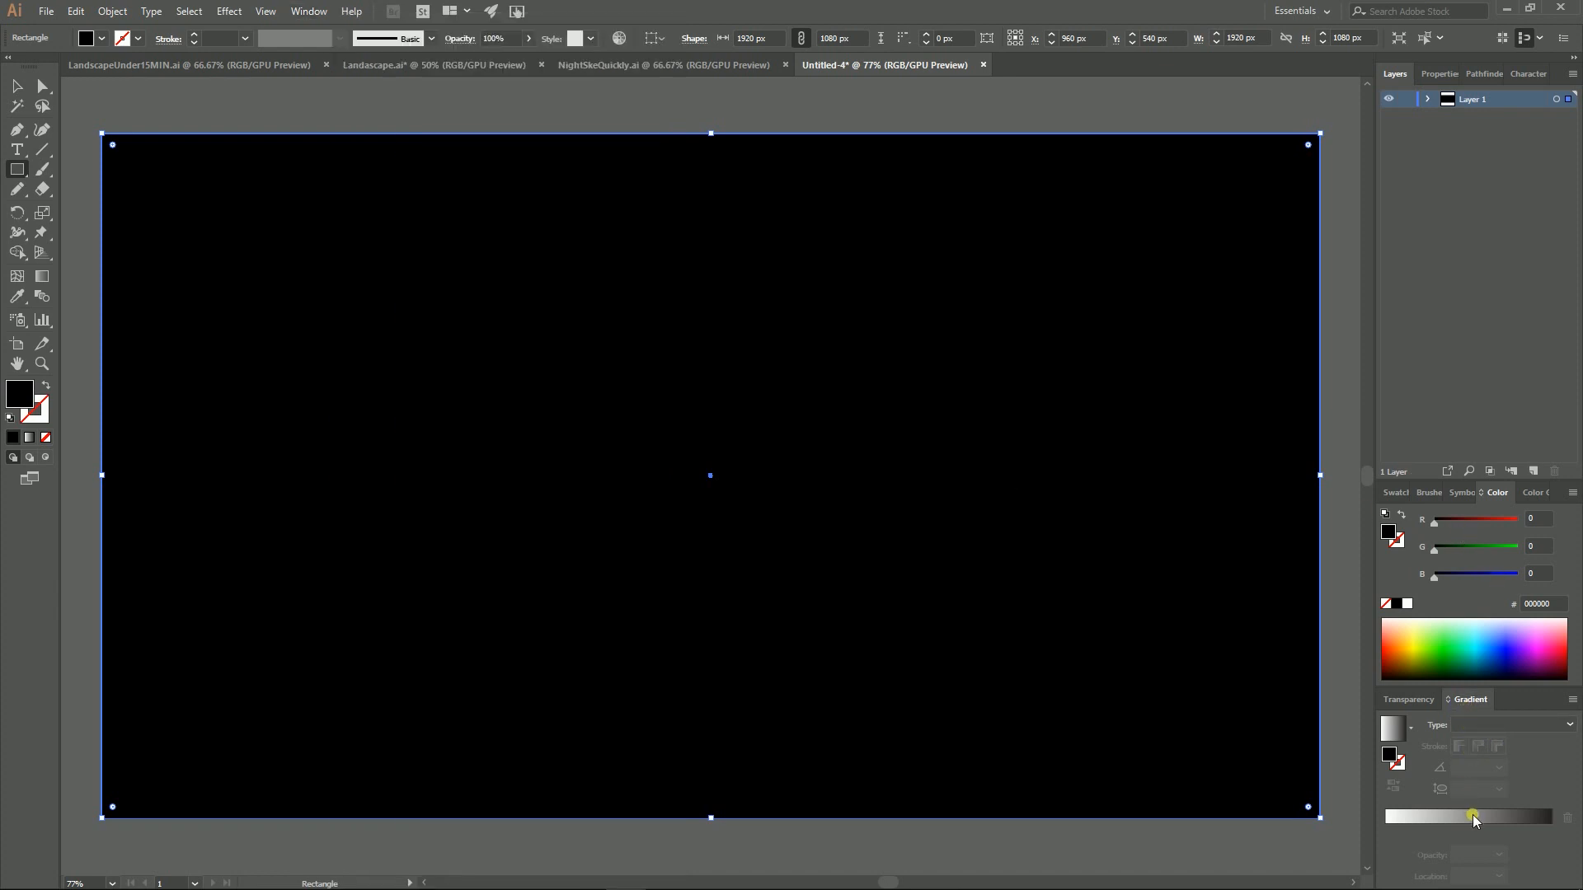
mouse_move(1472, 816)
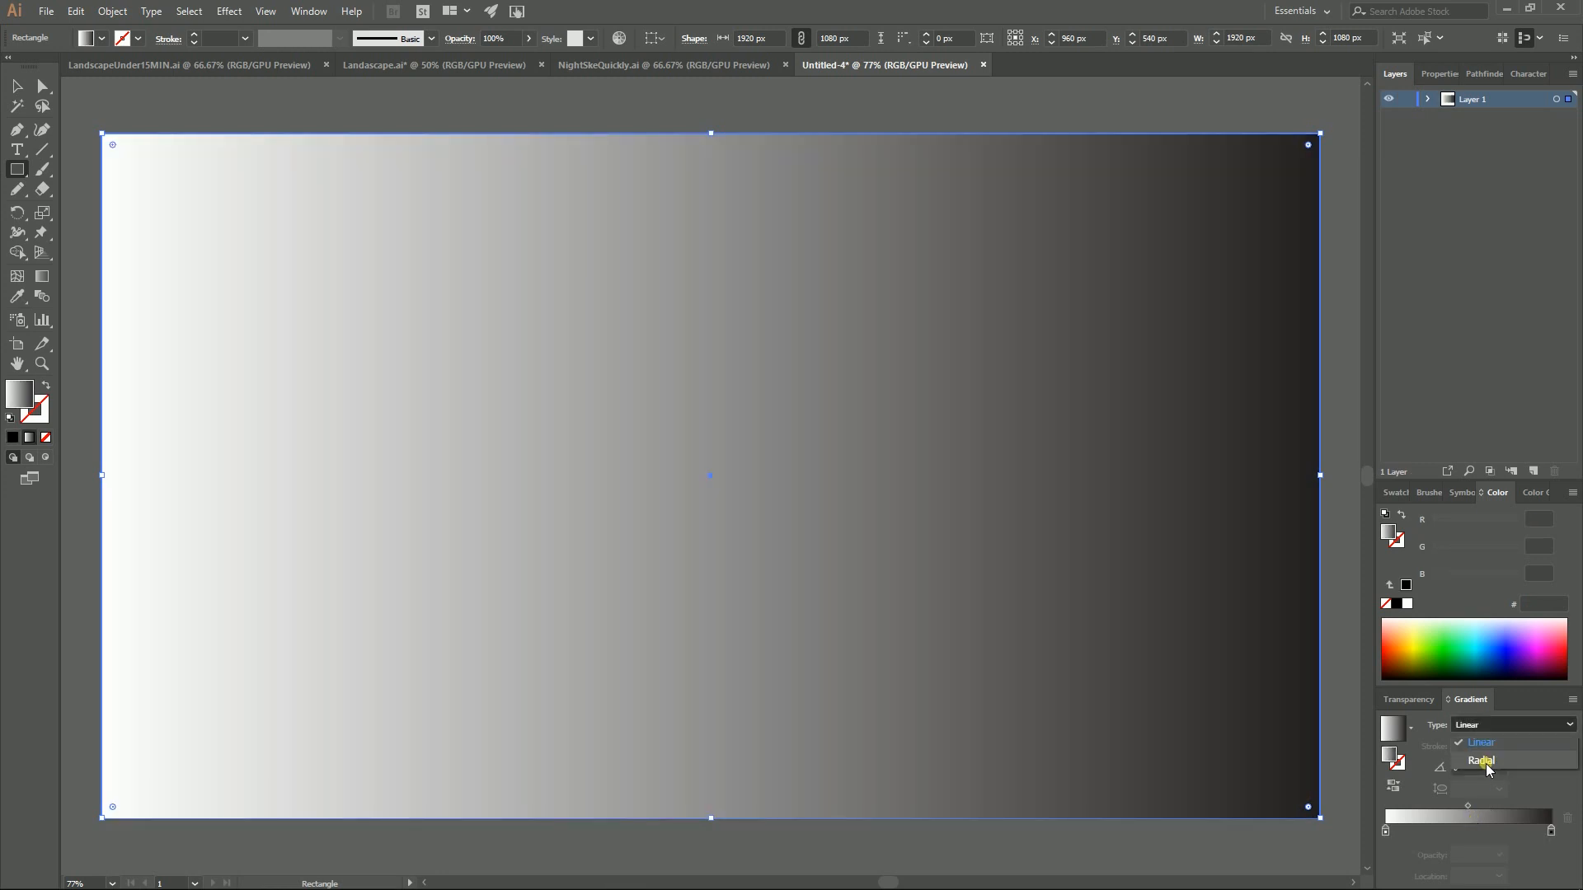
- Make the gradient radial, blue centre to near-black edges, and save it as New Gradient Swatch 1
click(1483, 760)
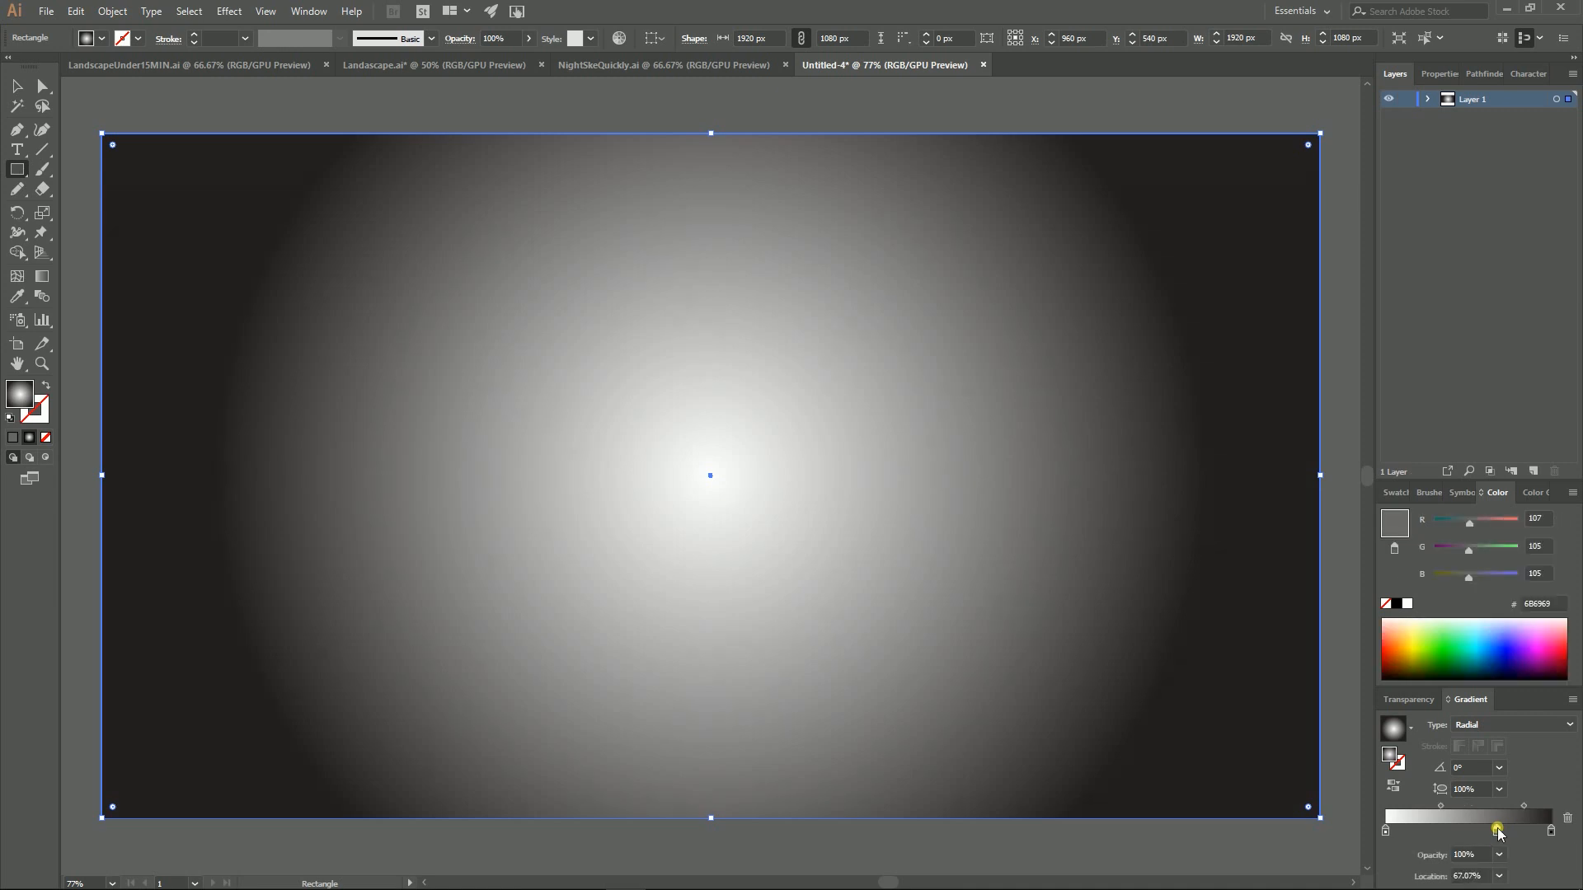
click(1401, 493)
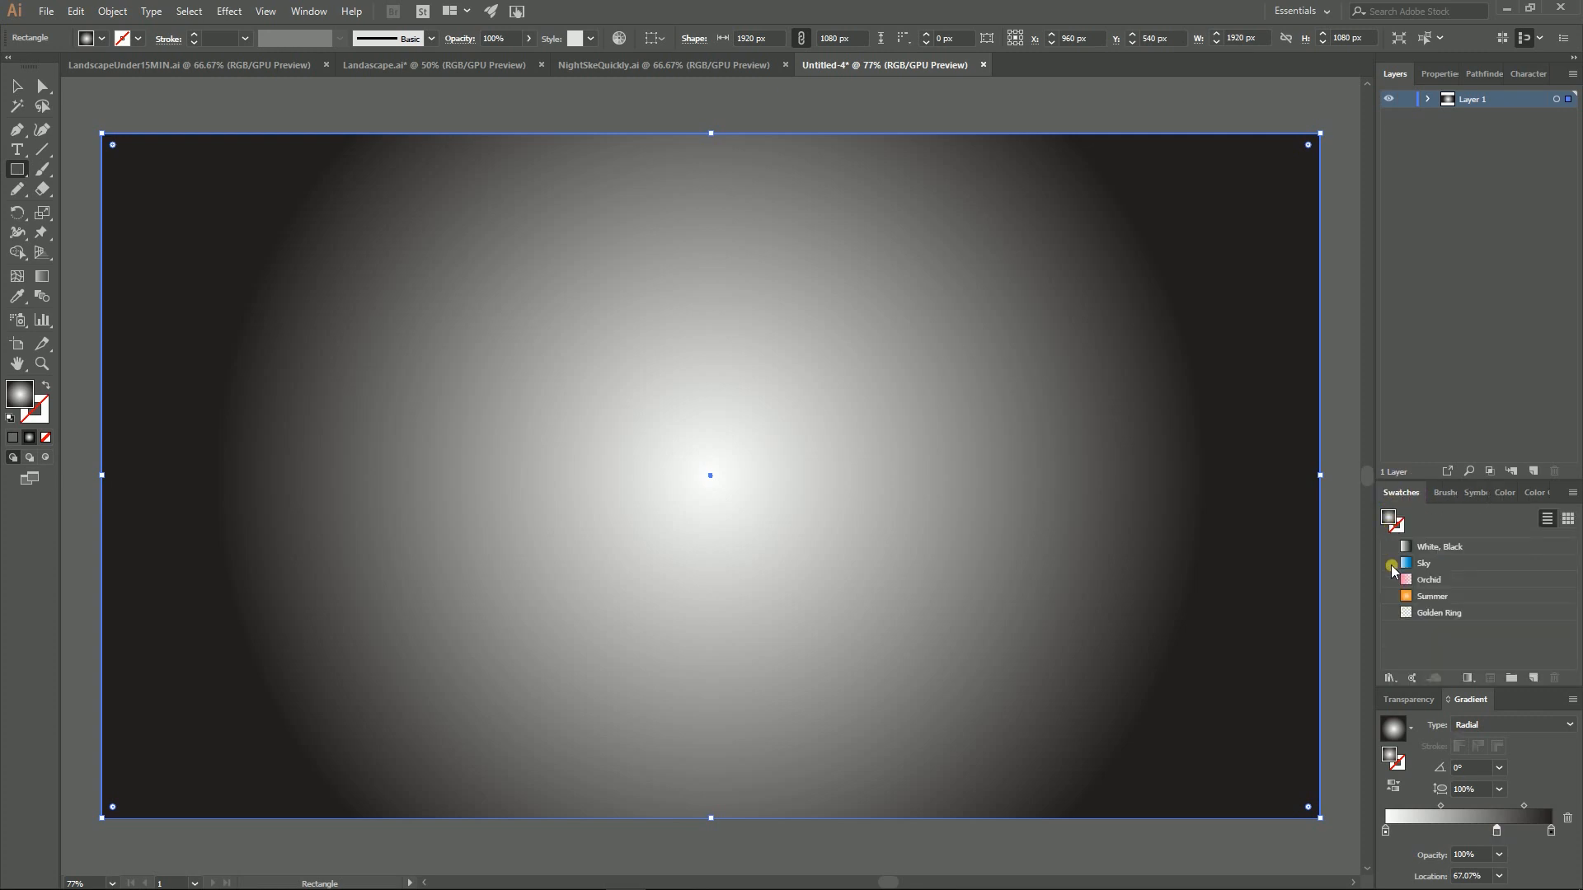
click(1391, 678)
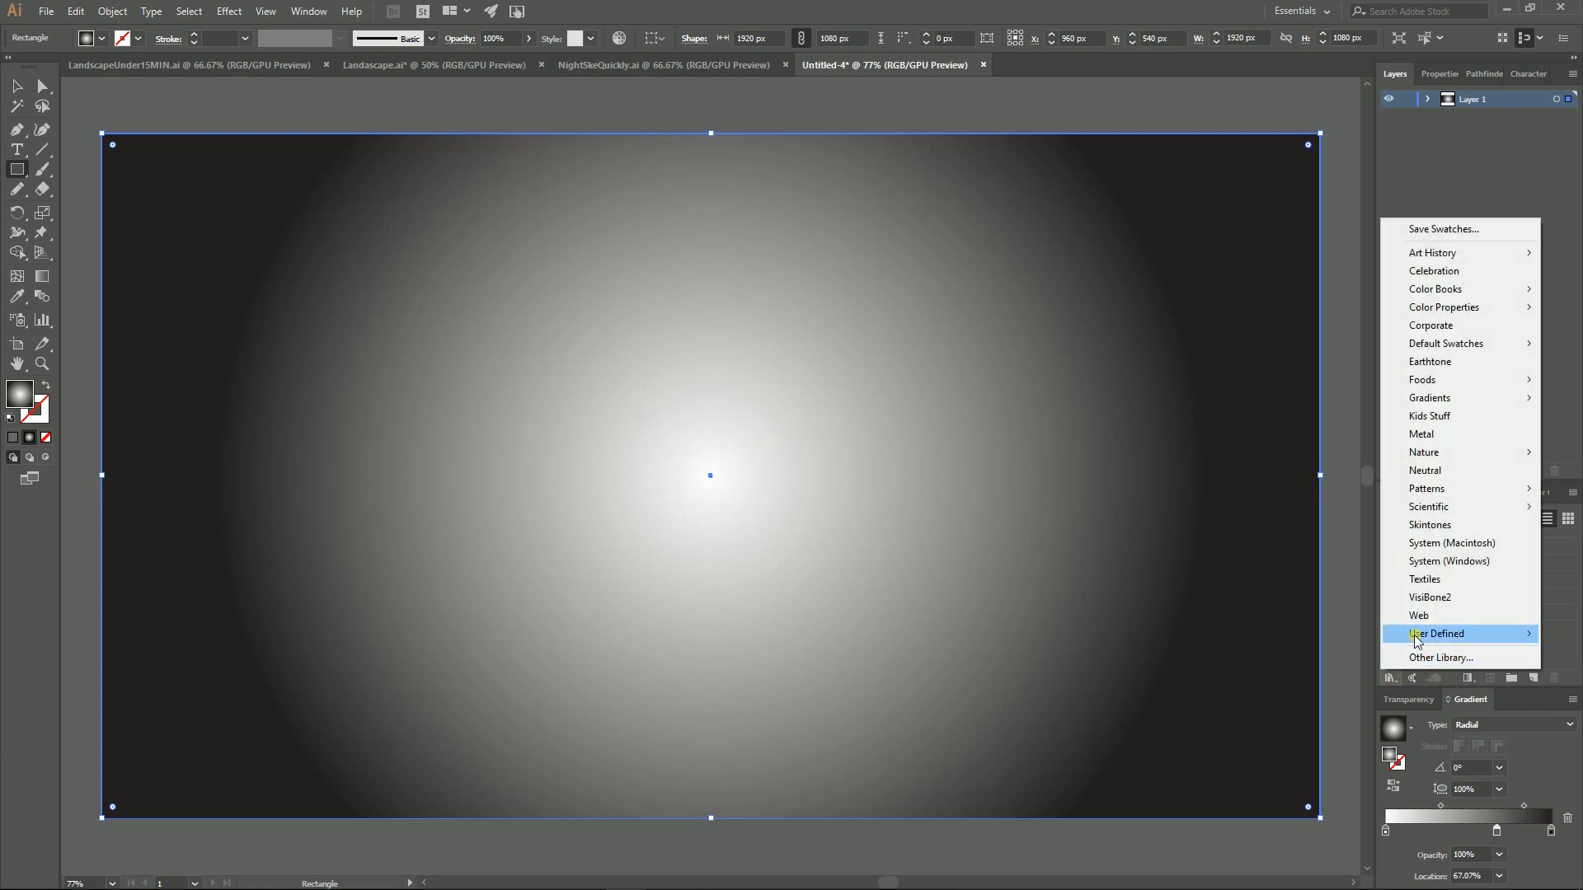
click(1436, 633)
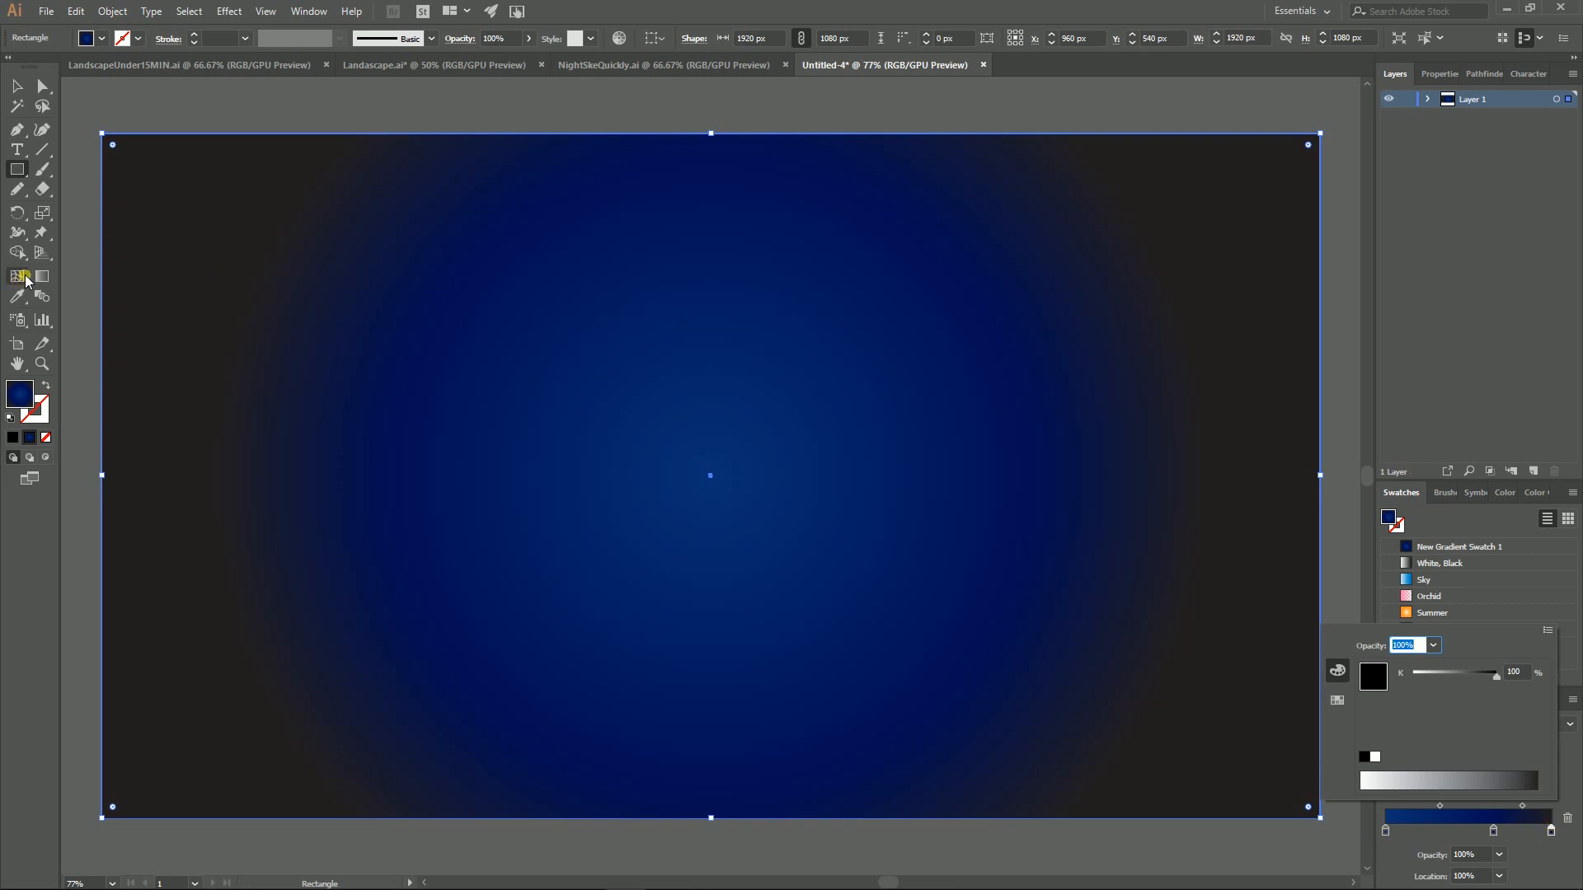
mouse_move(41, 277)
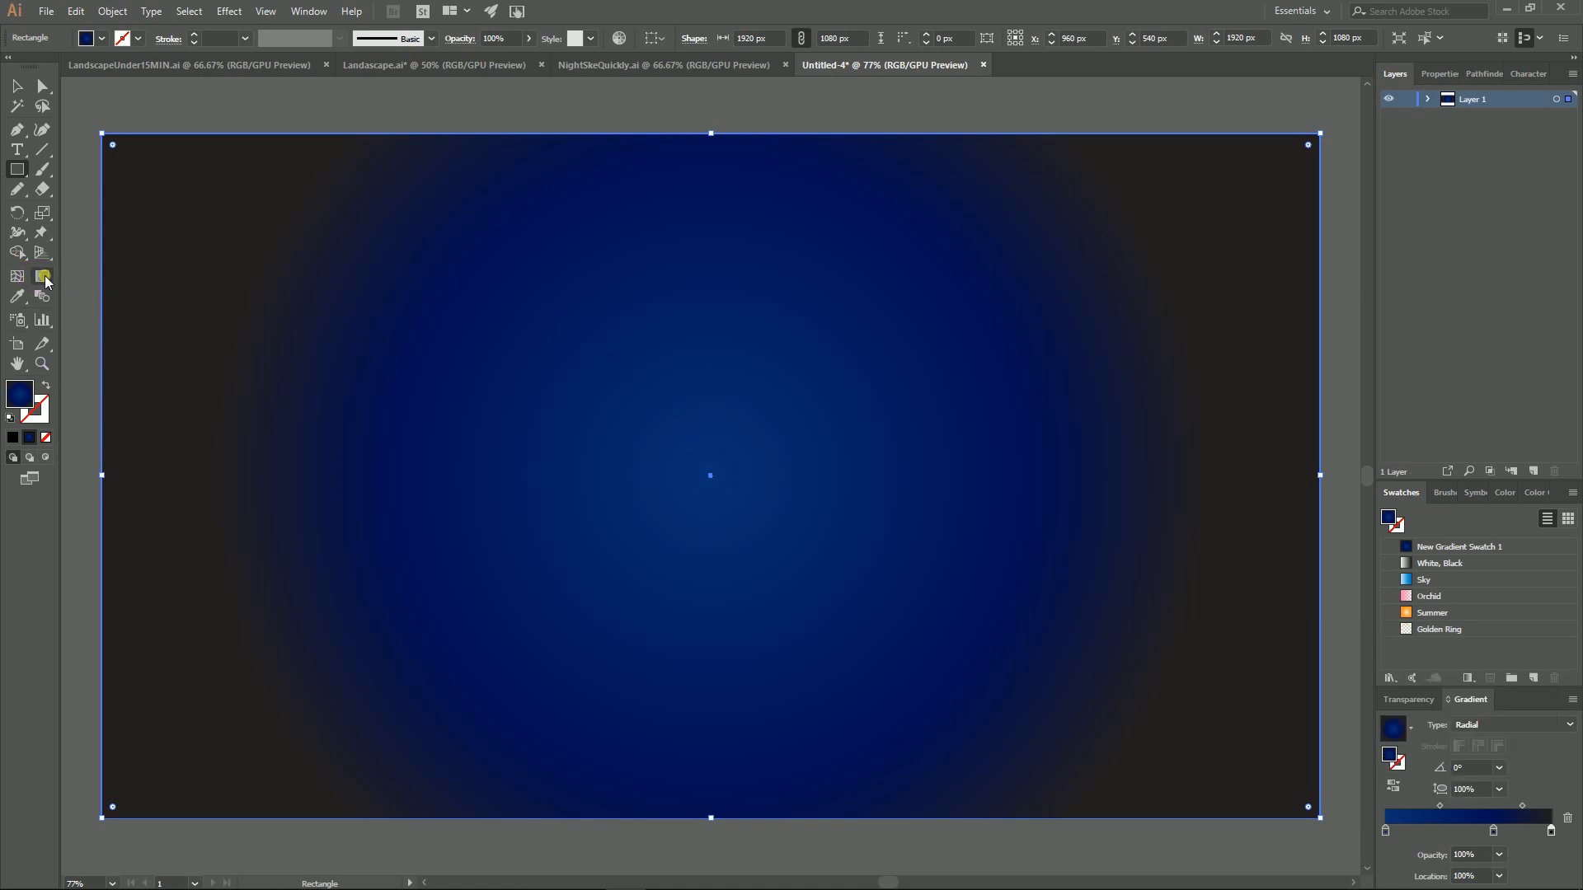
- With the Gradient tool, squash the radial glow into a wider 75% ellipse
click(43, 277)
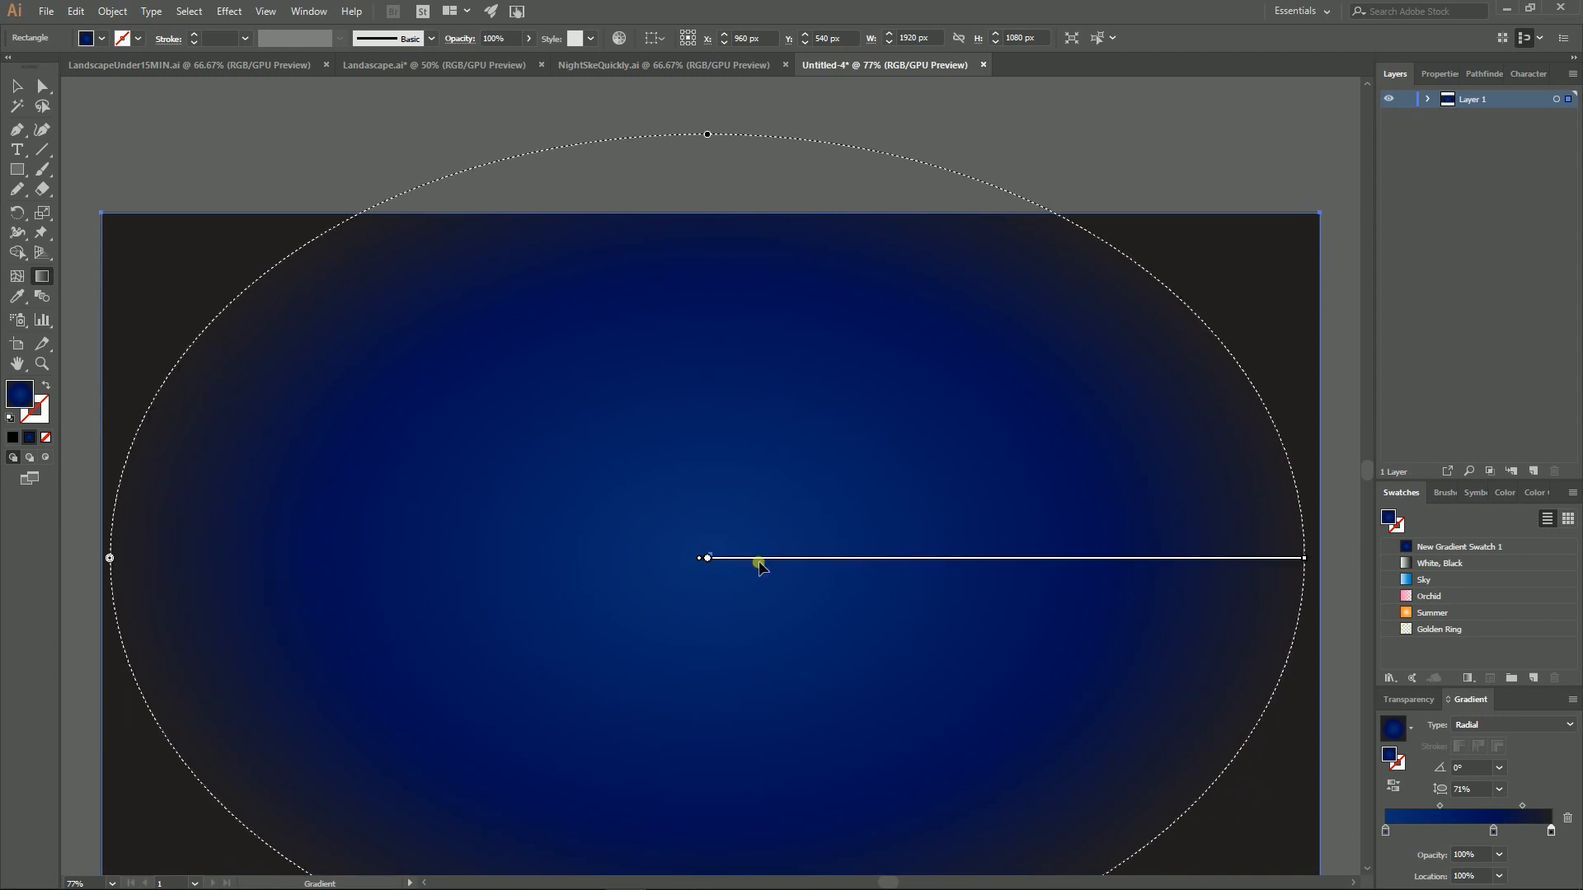
drag(757, 559, 668, 671)
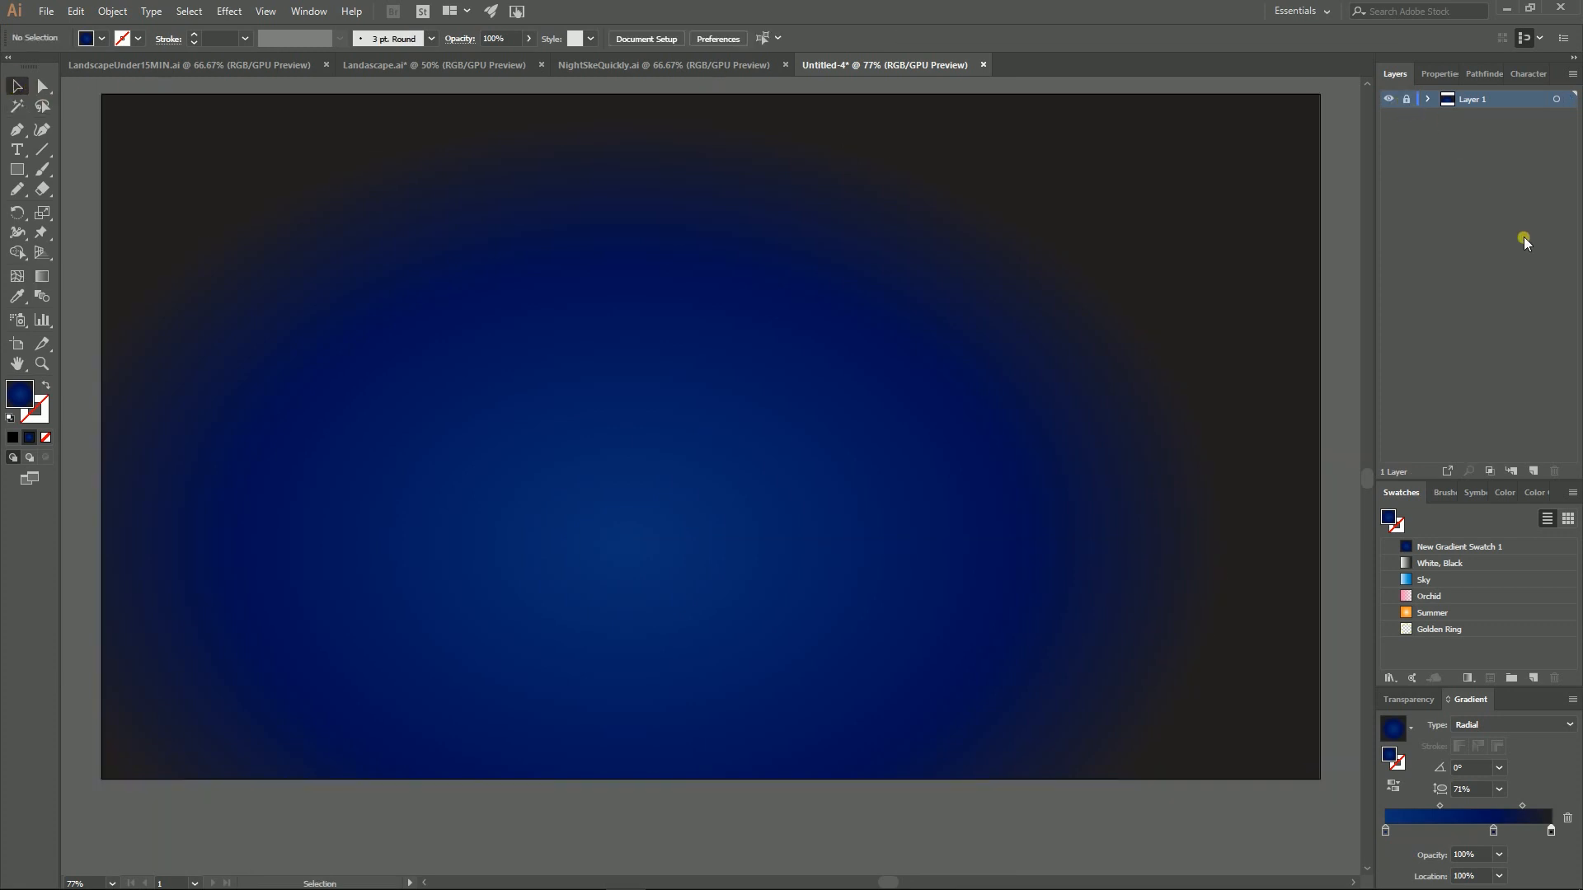
mouse_move(1531, 472)
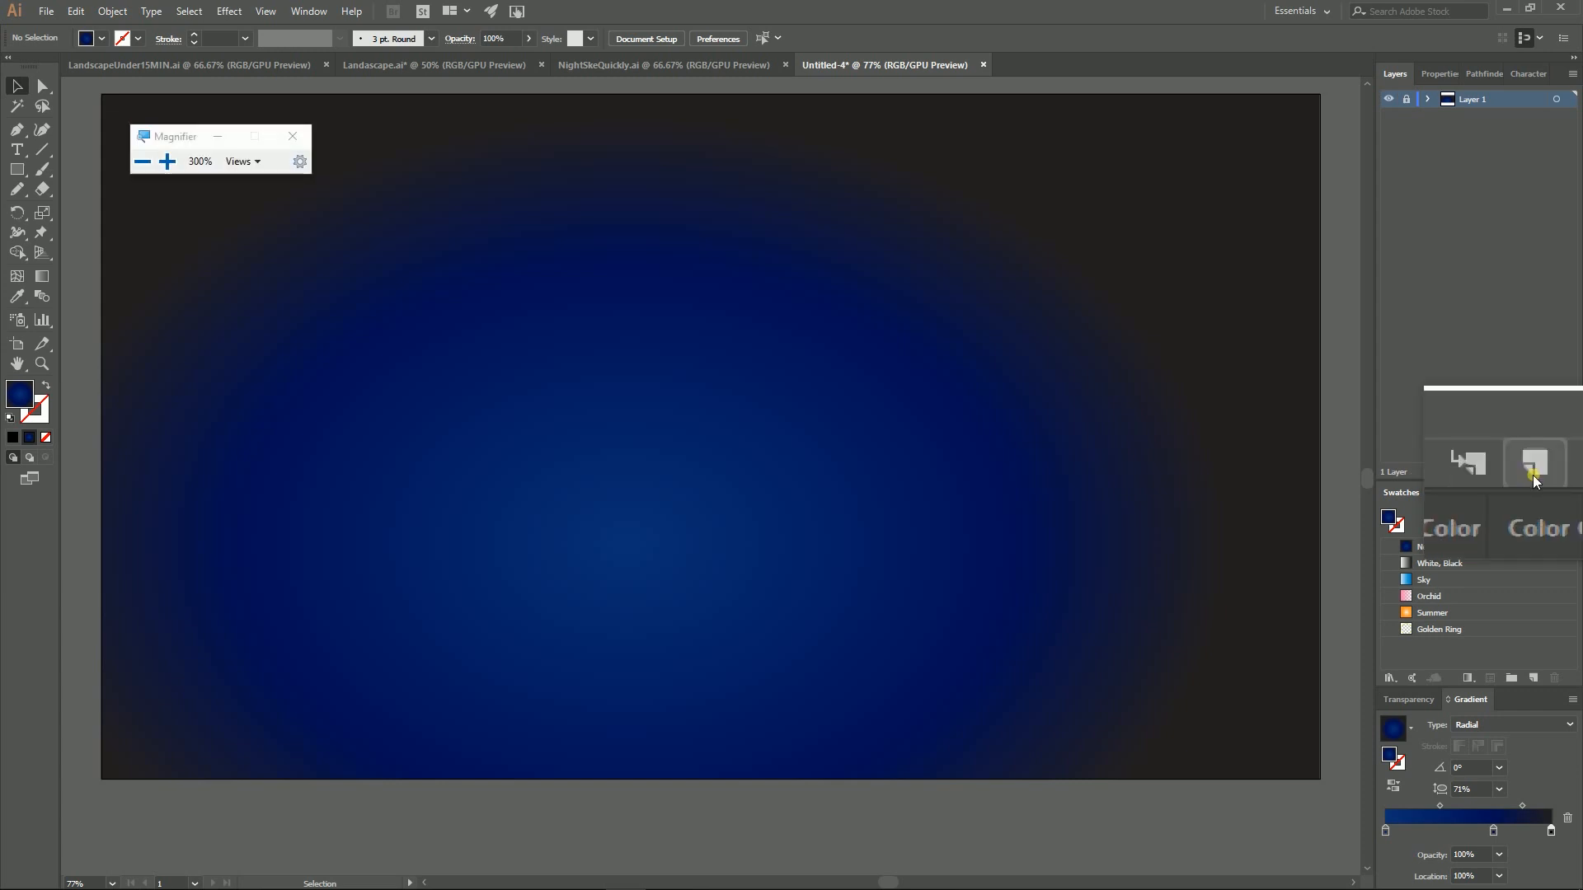
- Add a new empty layer above the locked background layer
click(1534, 471)
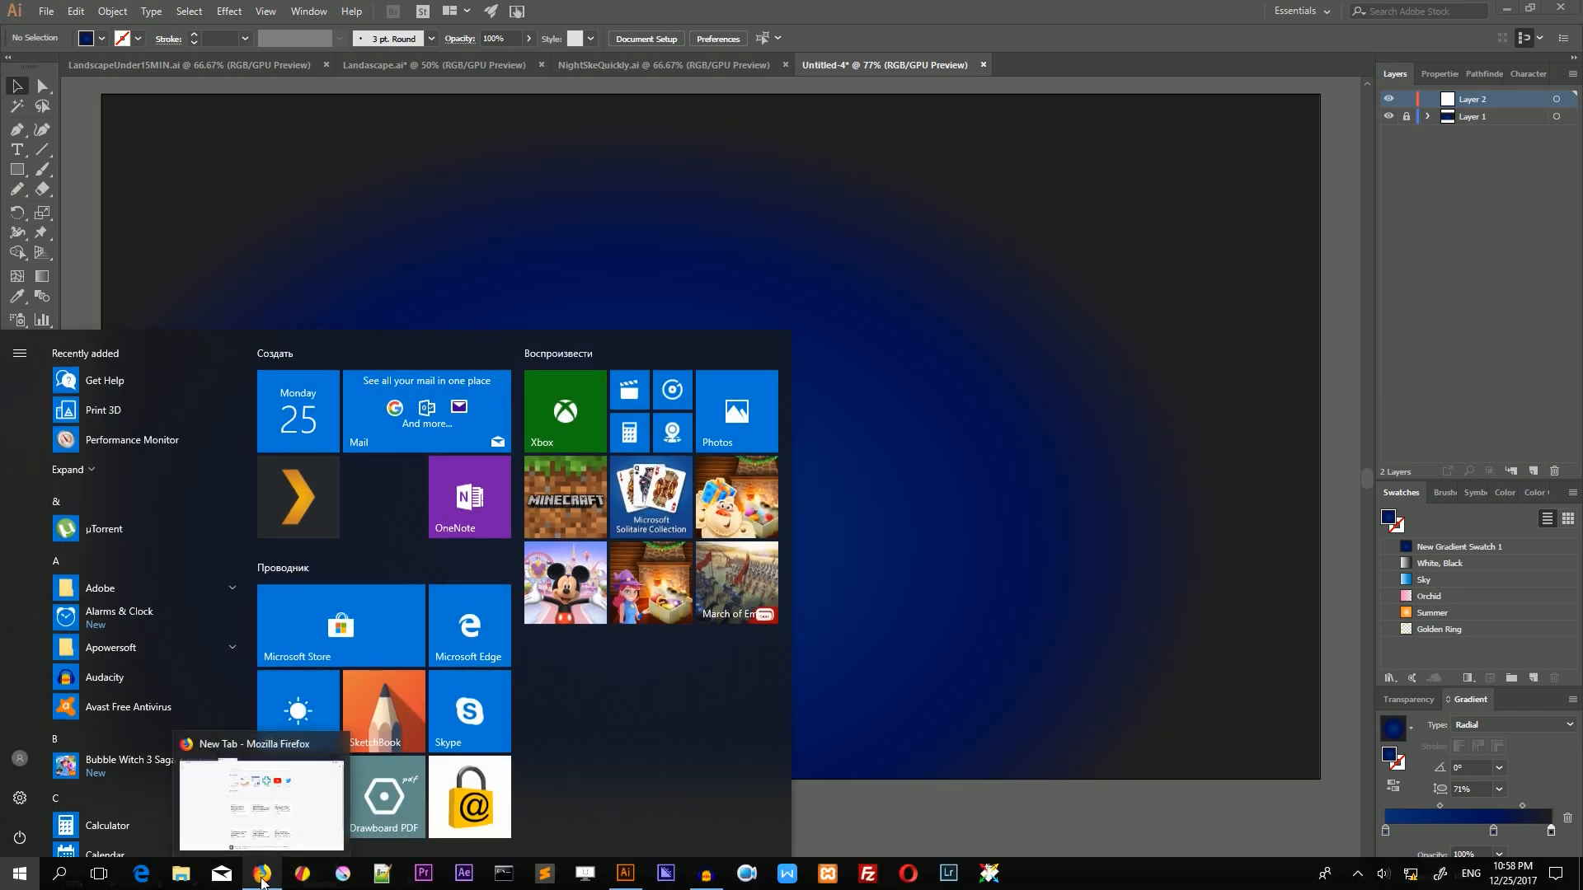
click(261, 874)
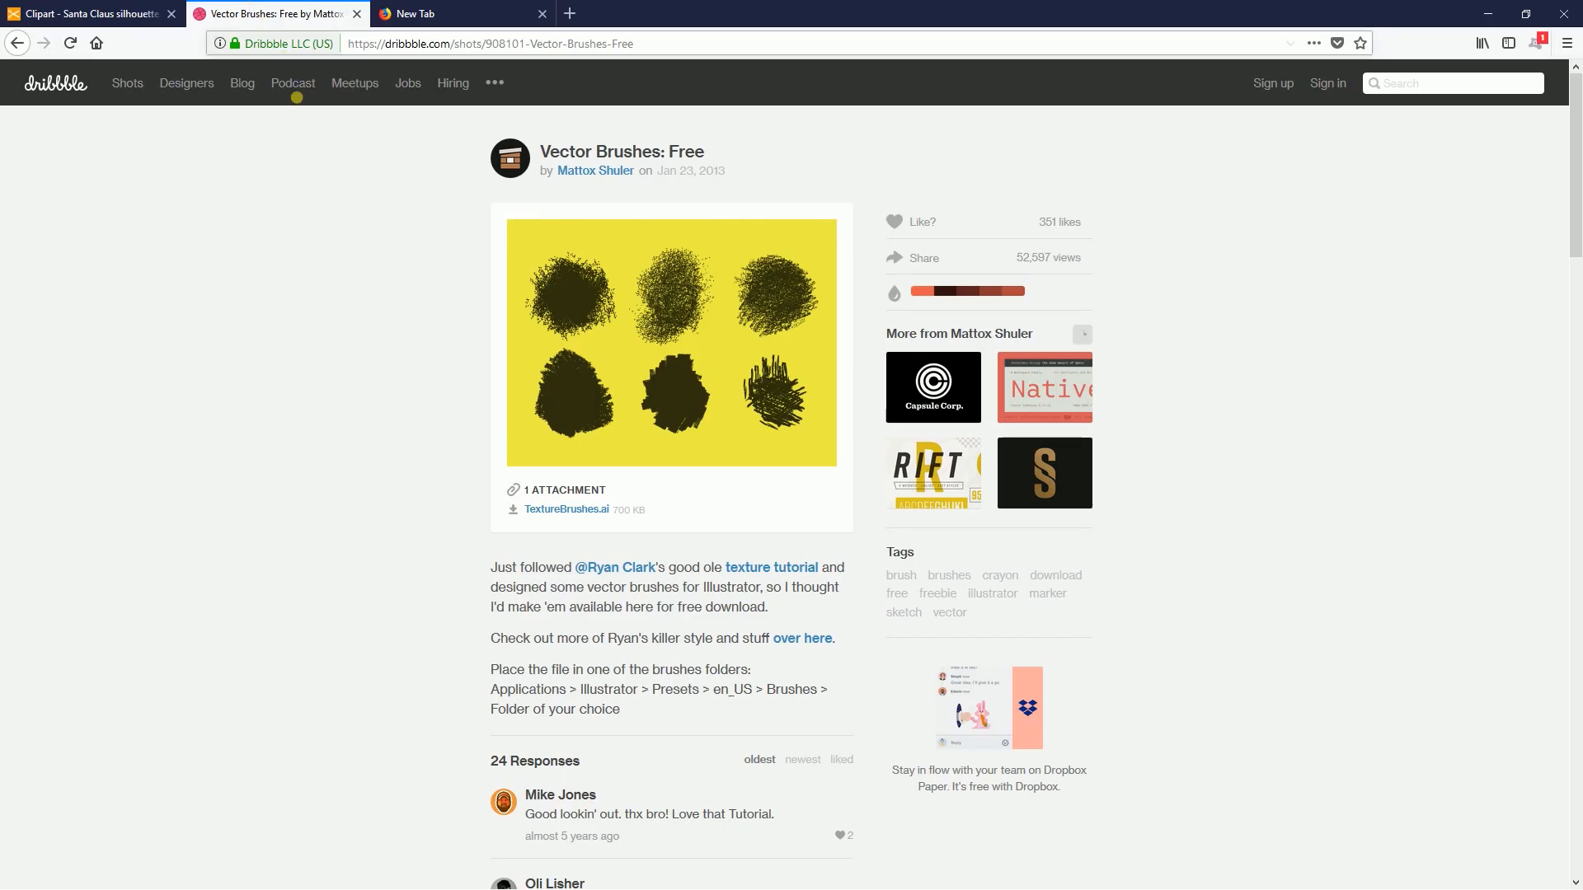
mouse_move(400, 312)
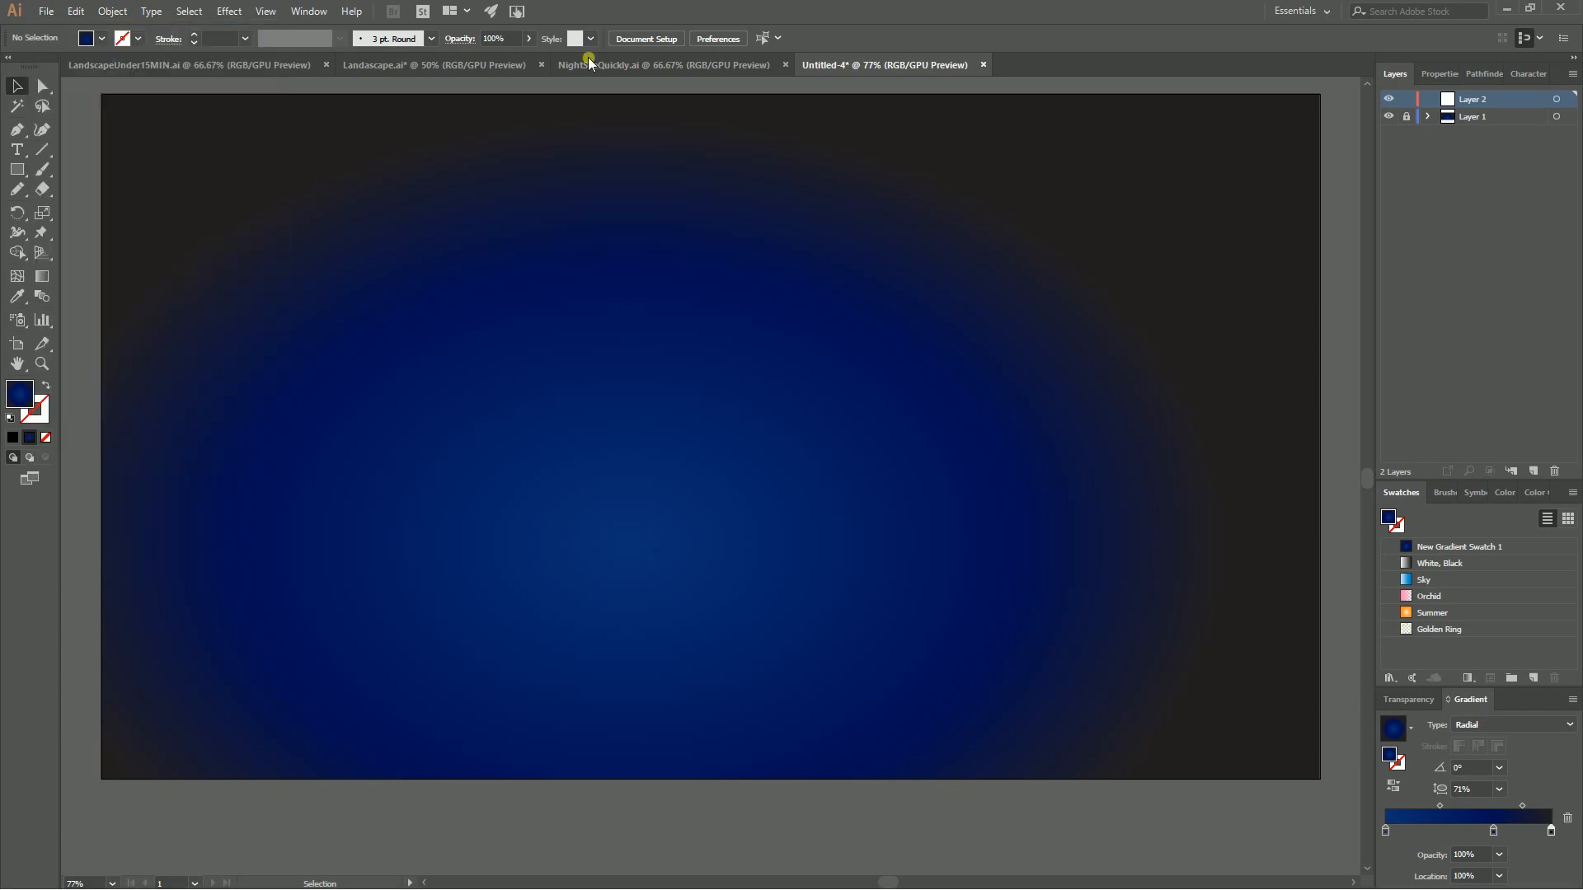
- Open document.pdf from the Downloads folder in its own tab
click(46, 12)
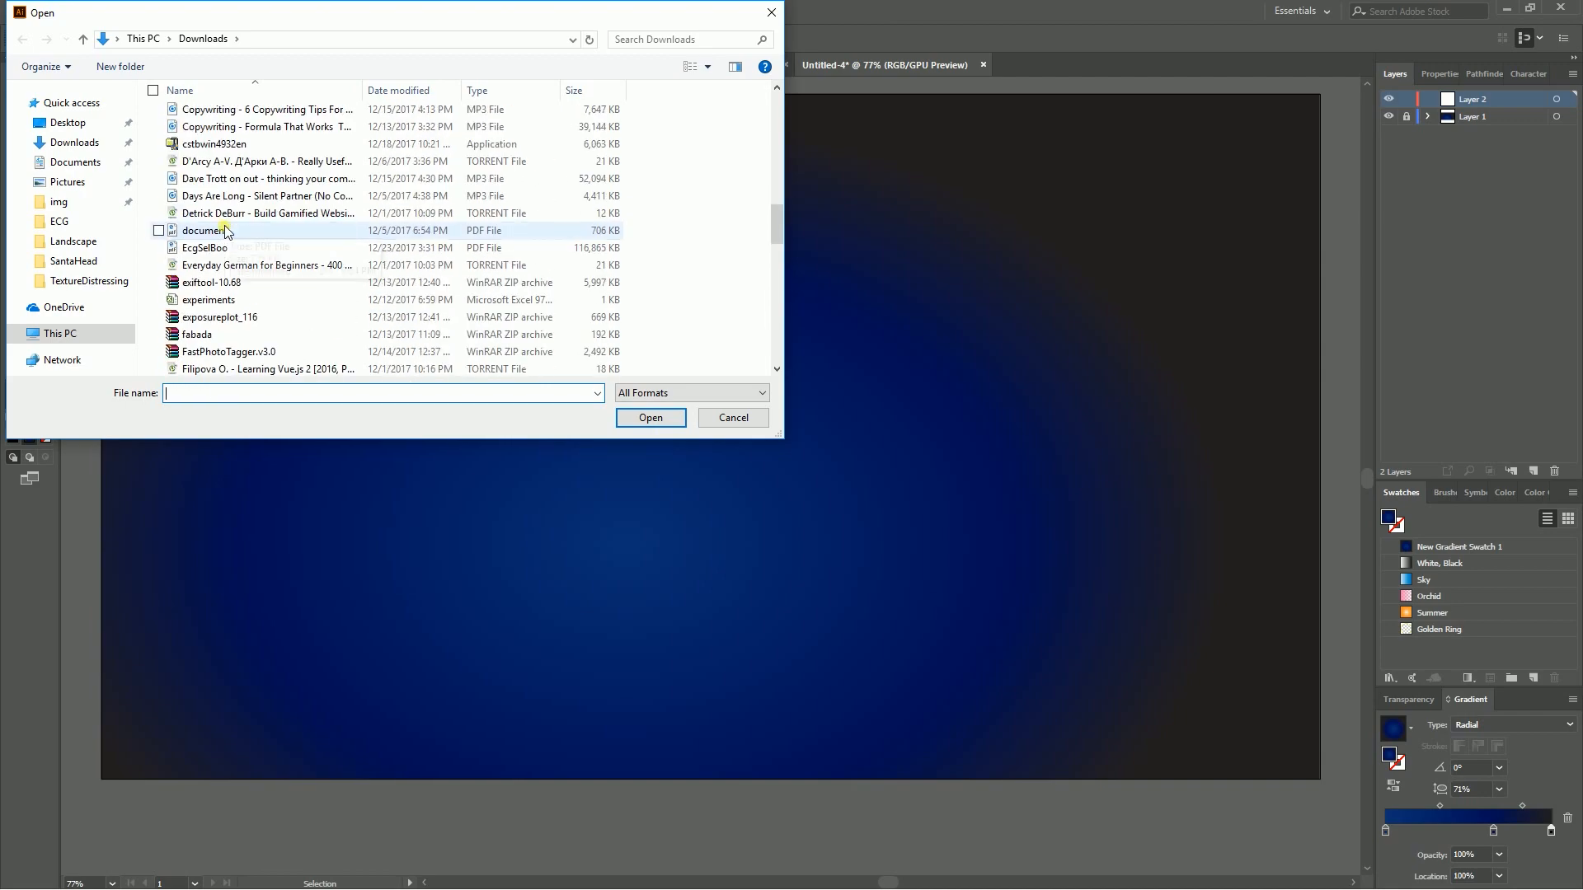
click(650, 417)
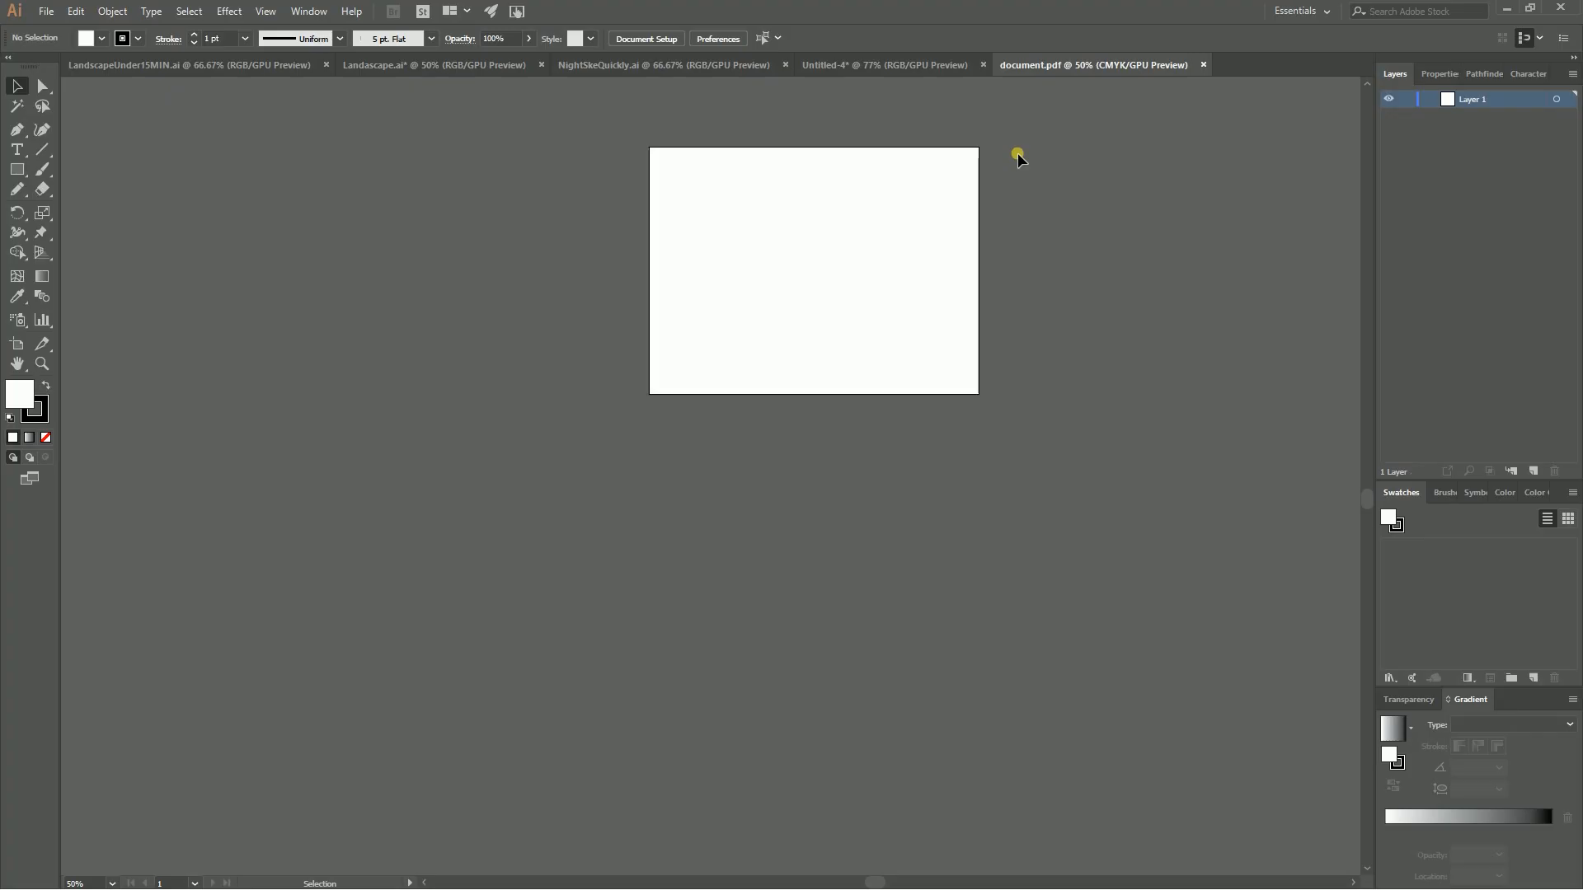
mouse_move(592, 119)
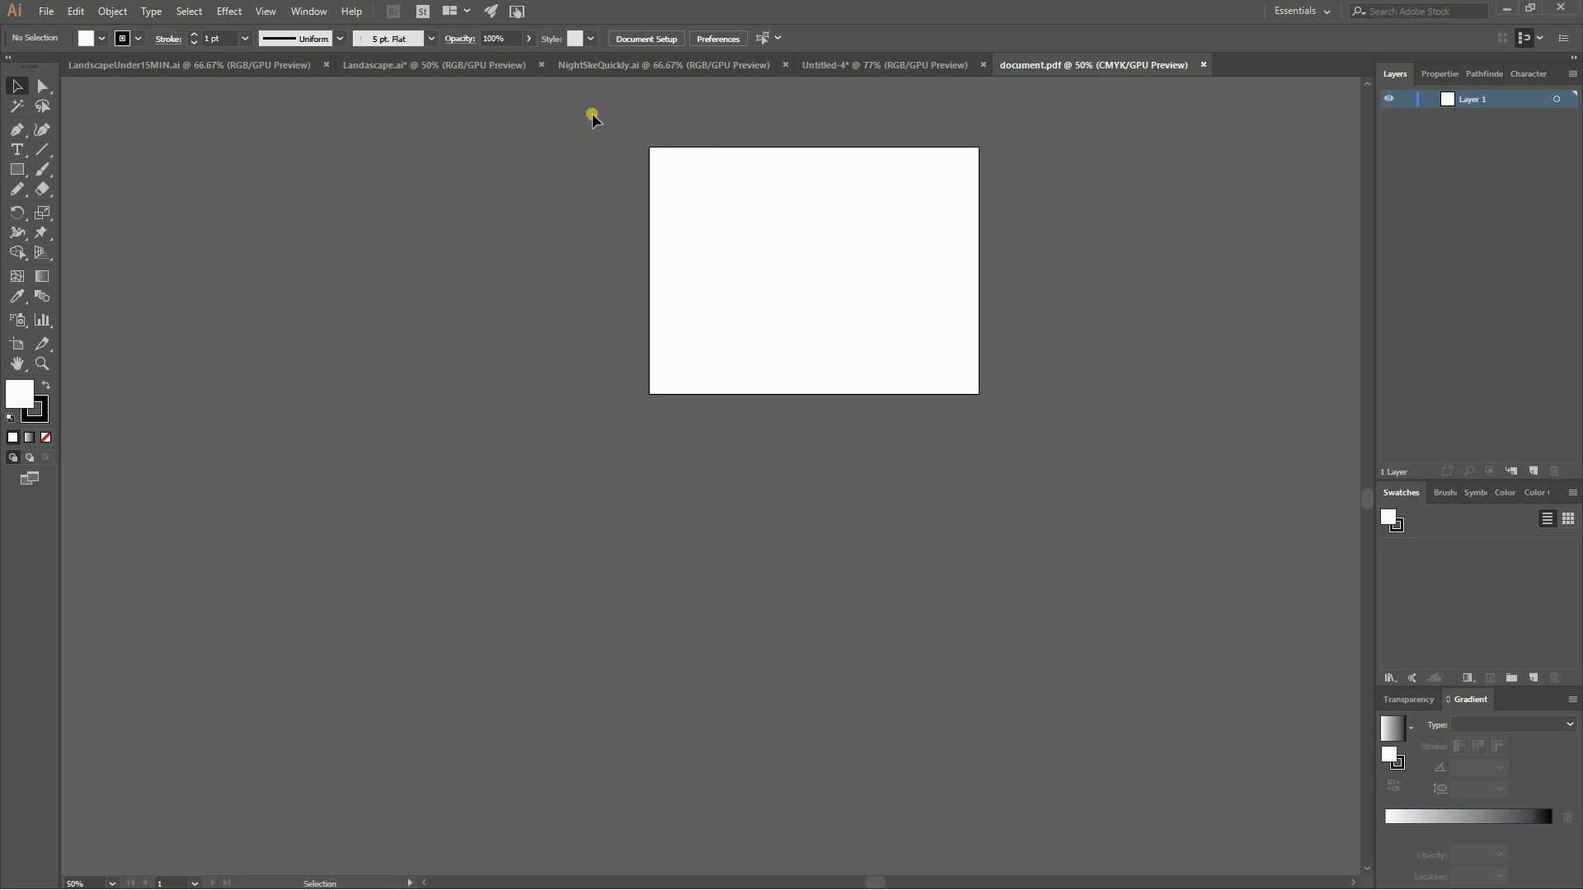
mouse_move(1086, 341)
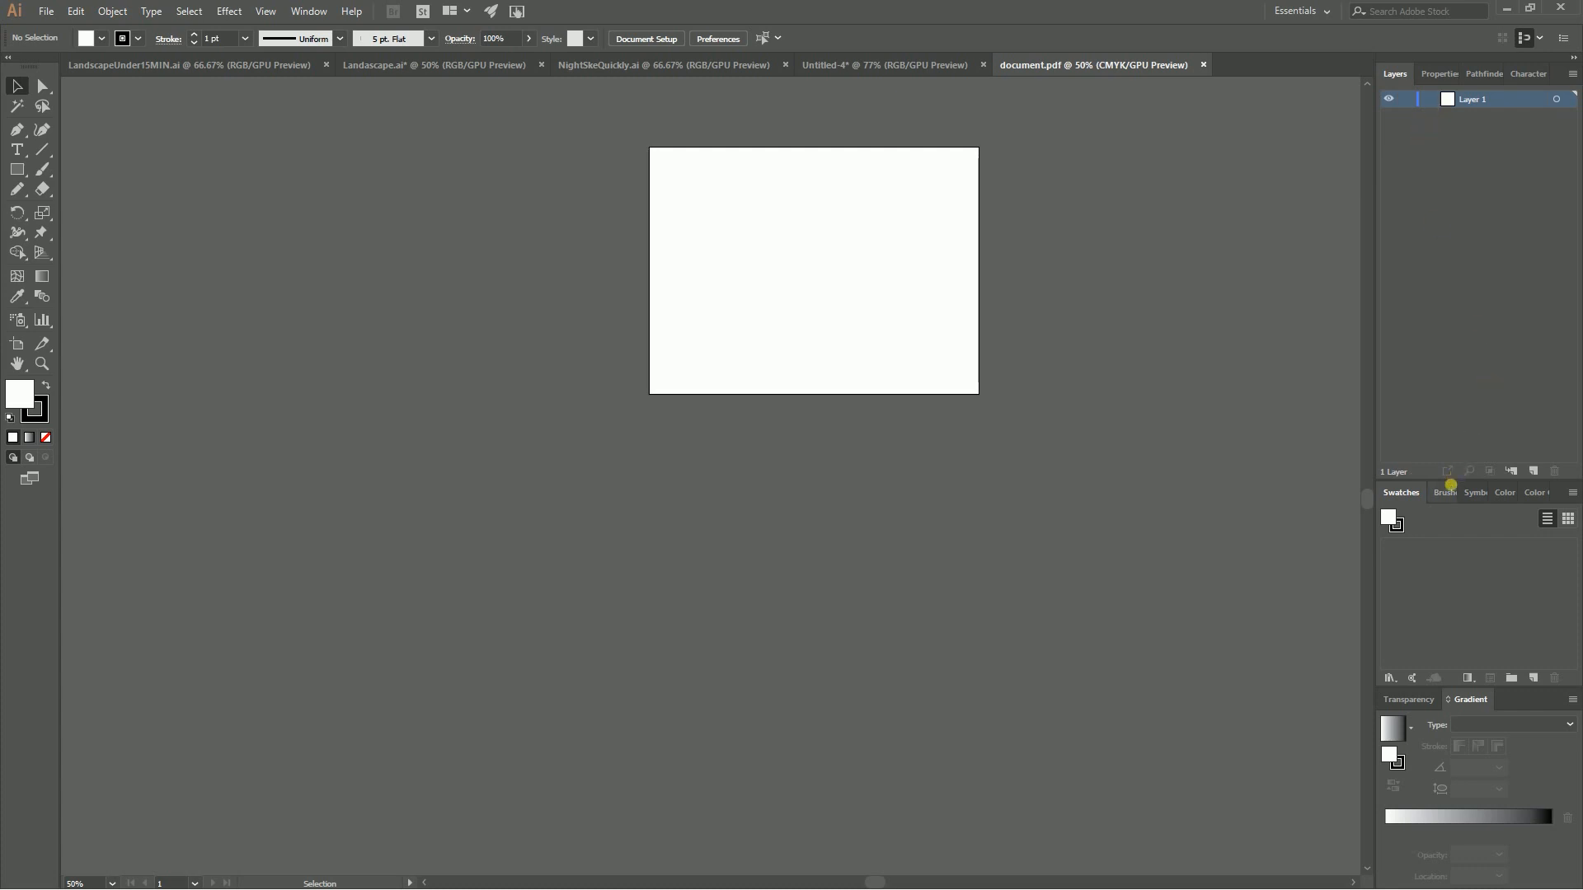
- Show the Brushes panel and choose Scatter Brush 1 as the active stroke brush
click(1443, 493)
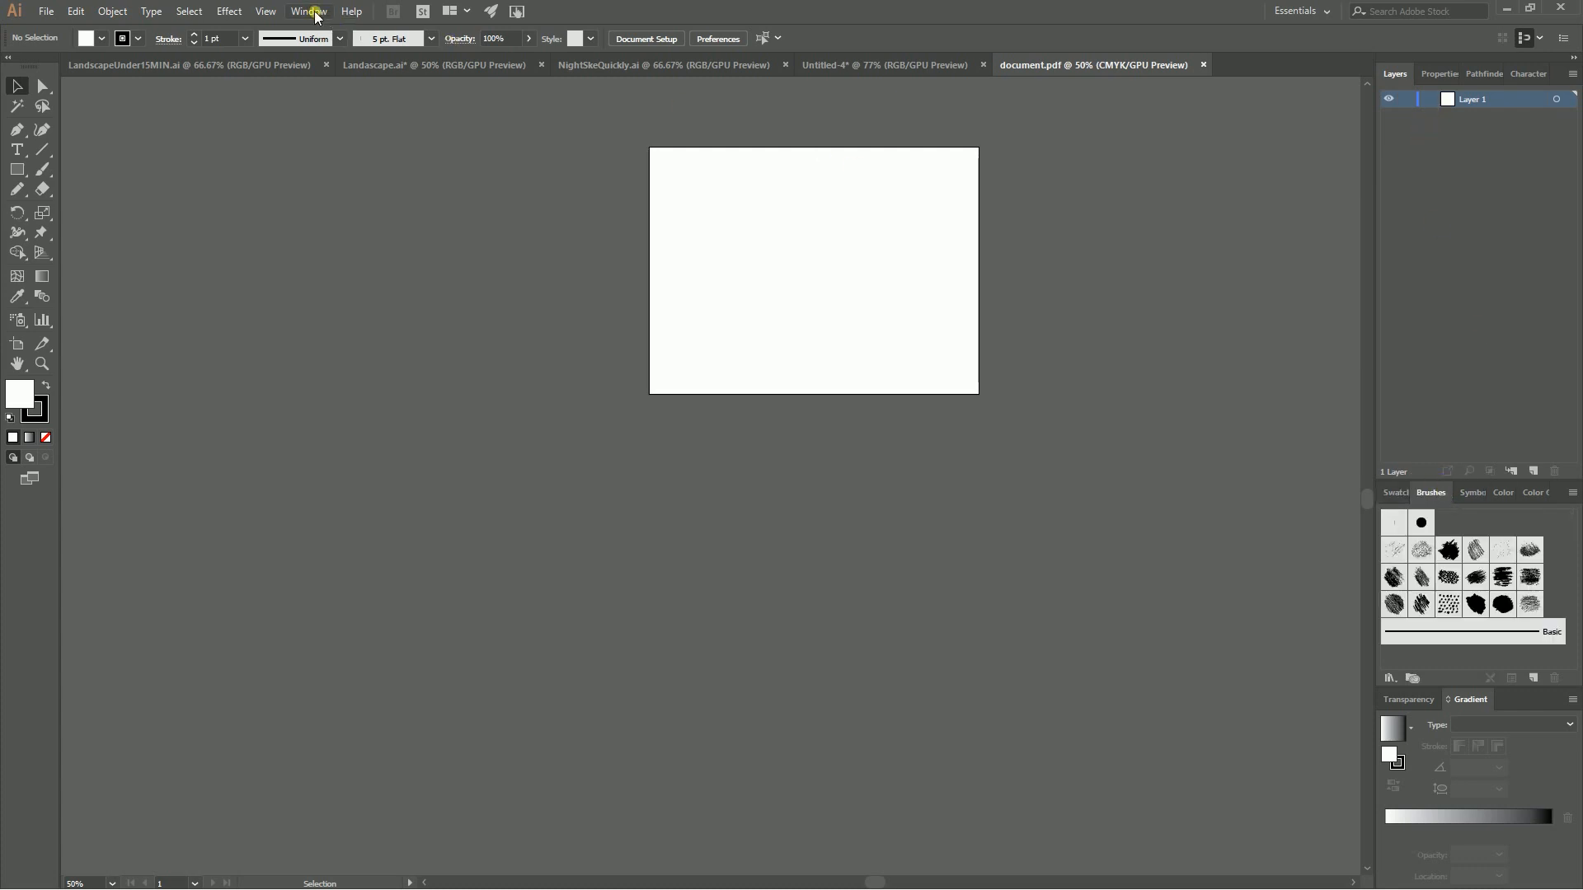
click(308, 11)
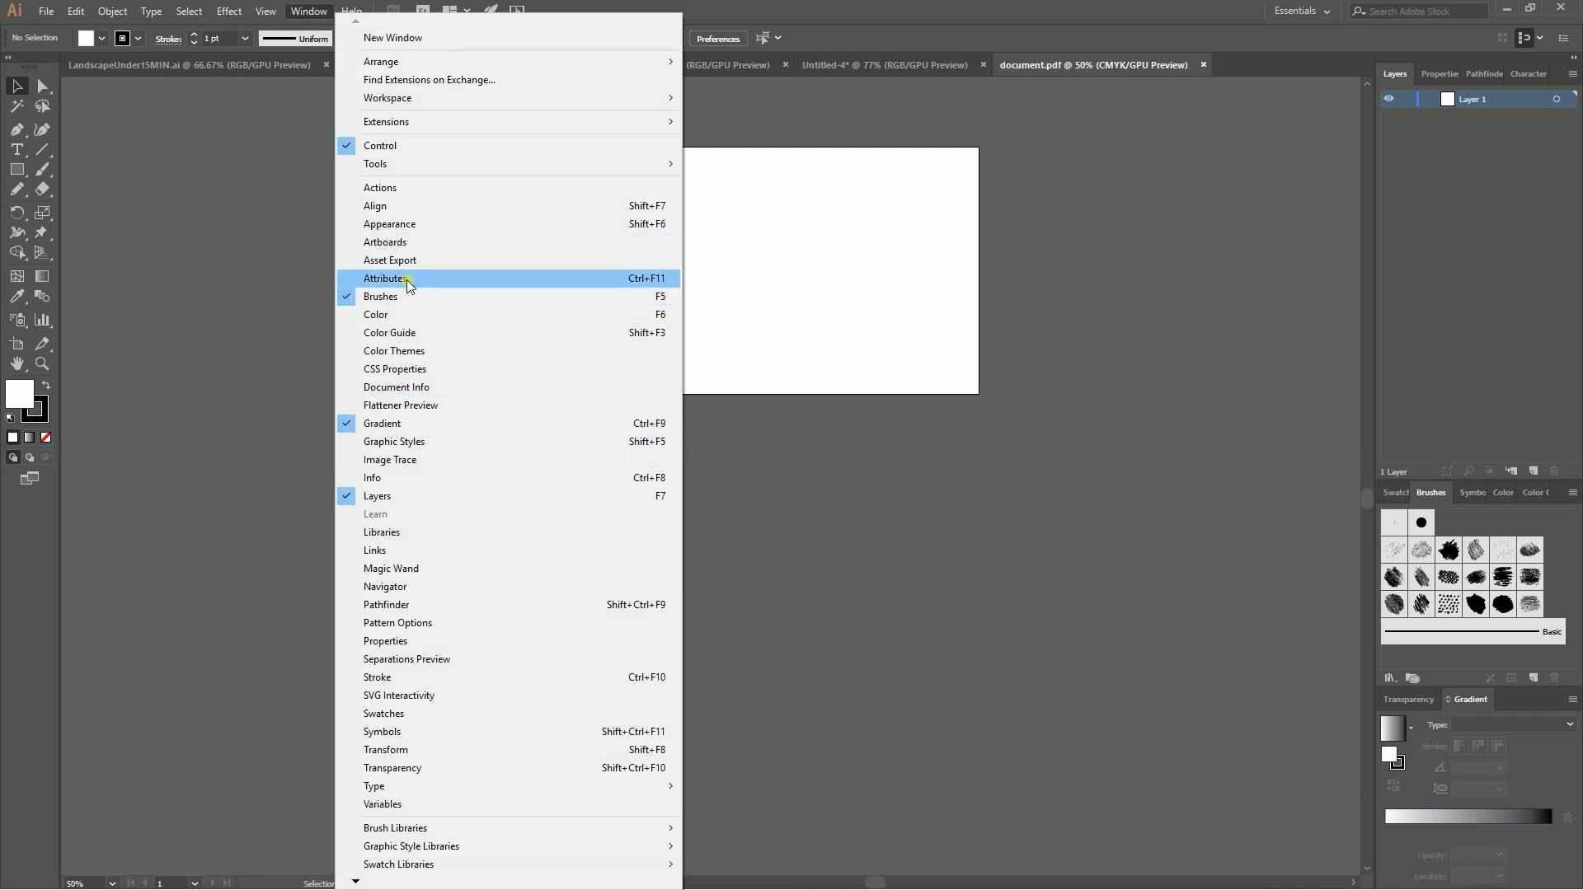
mouse_move(498, 304)
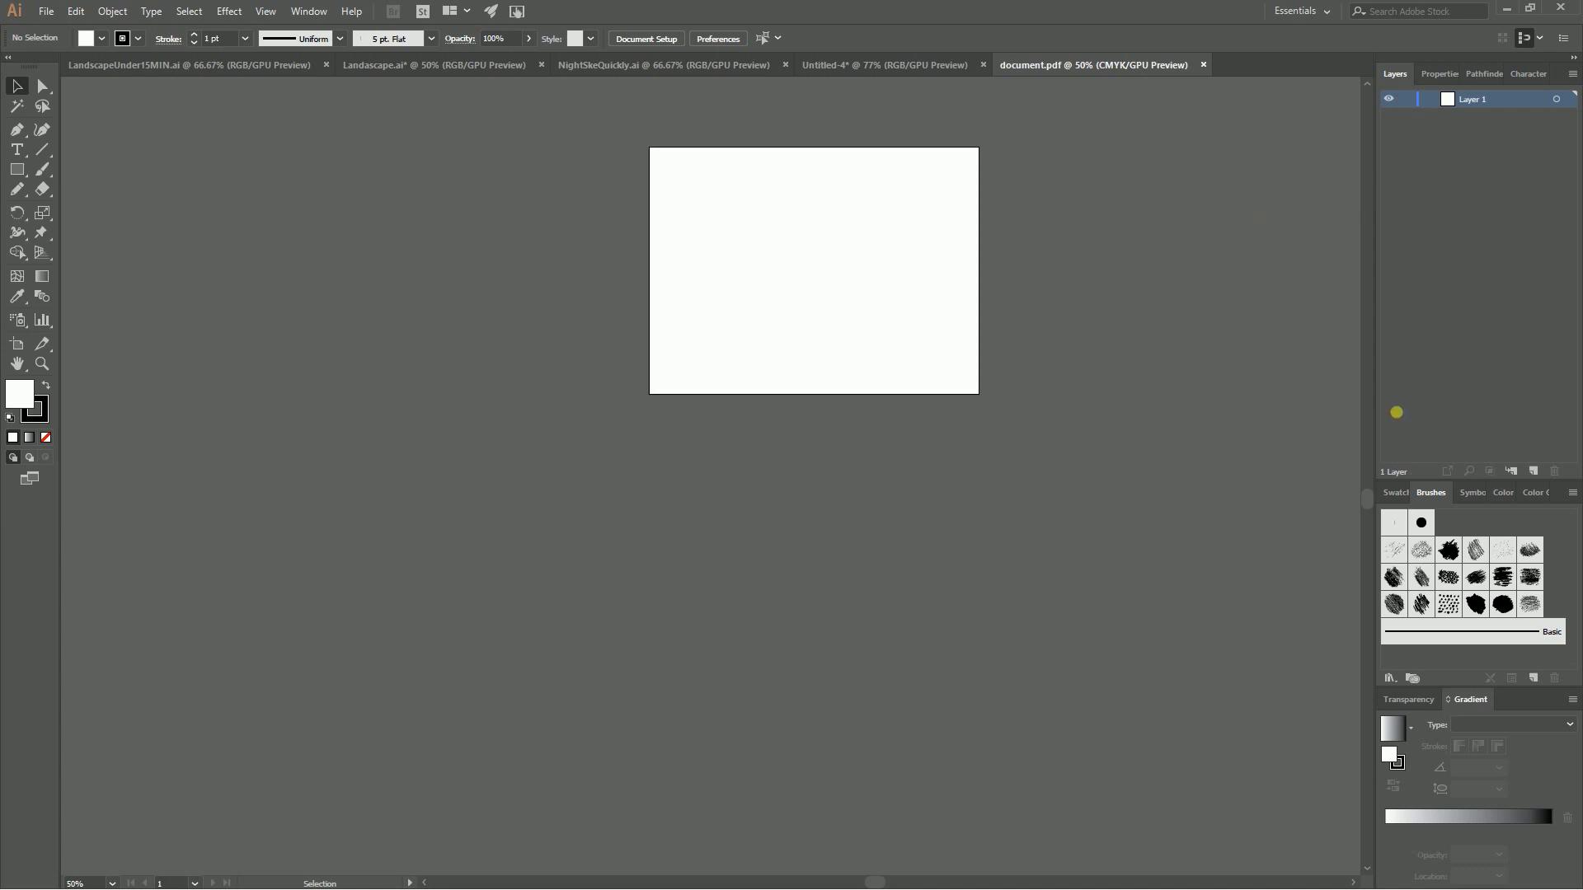
mouse_move(1395, 549)
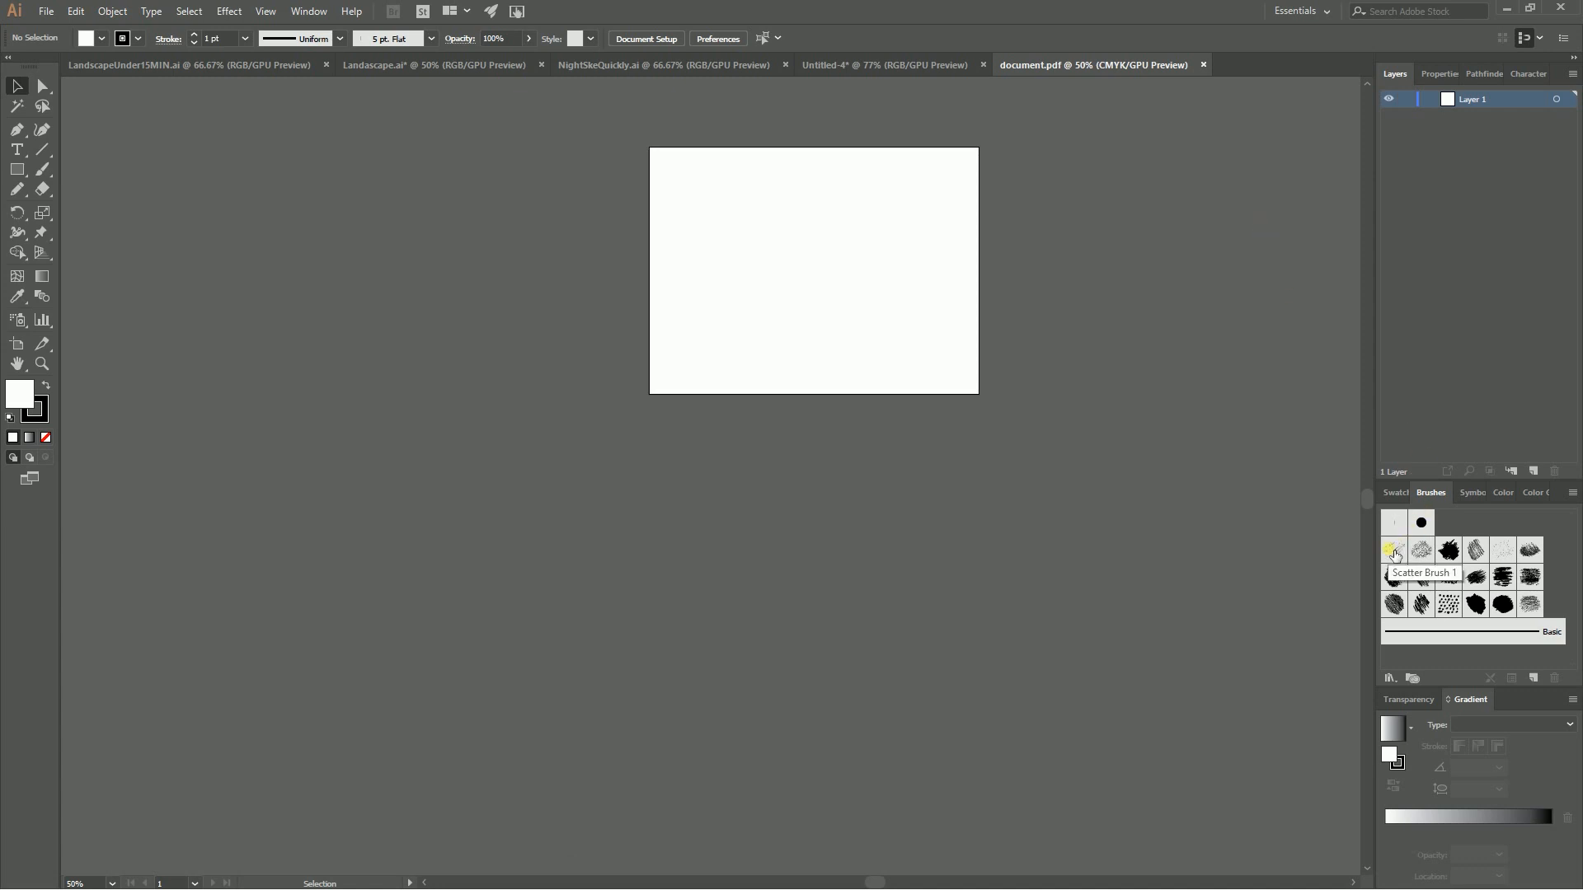
click(1395, 551)
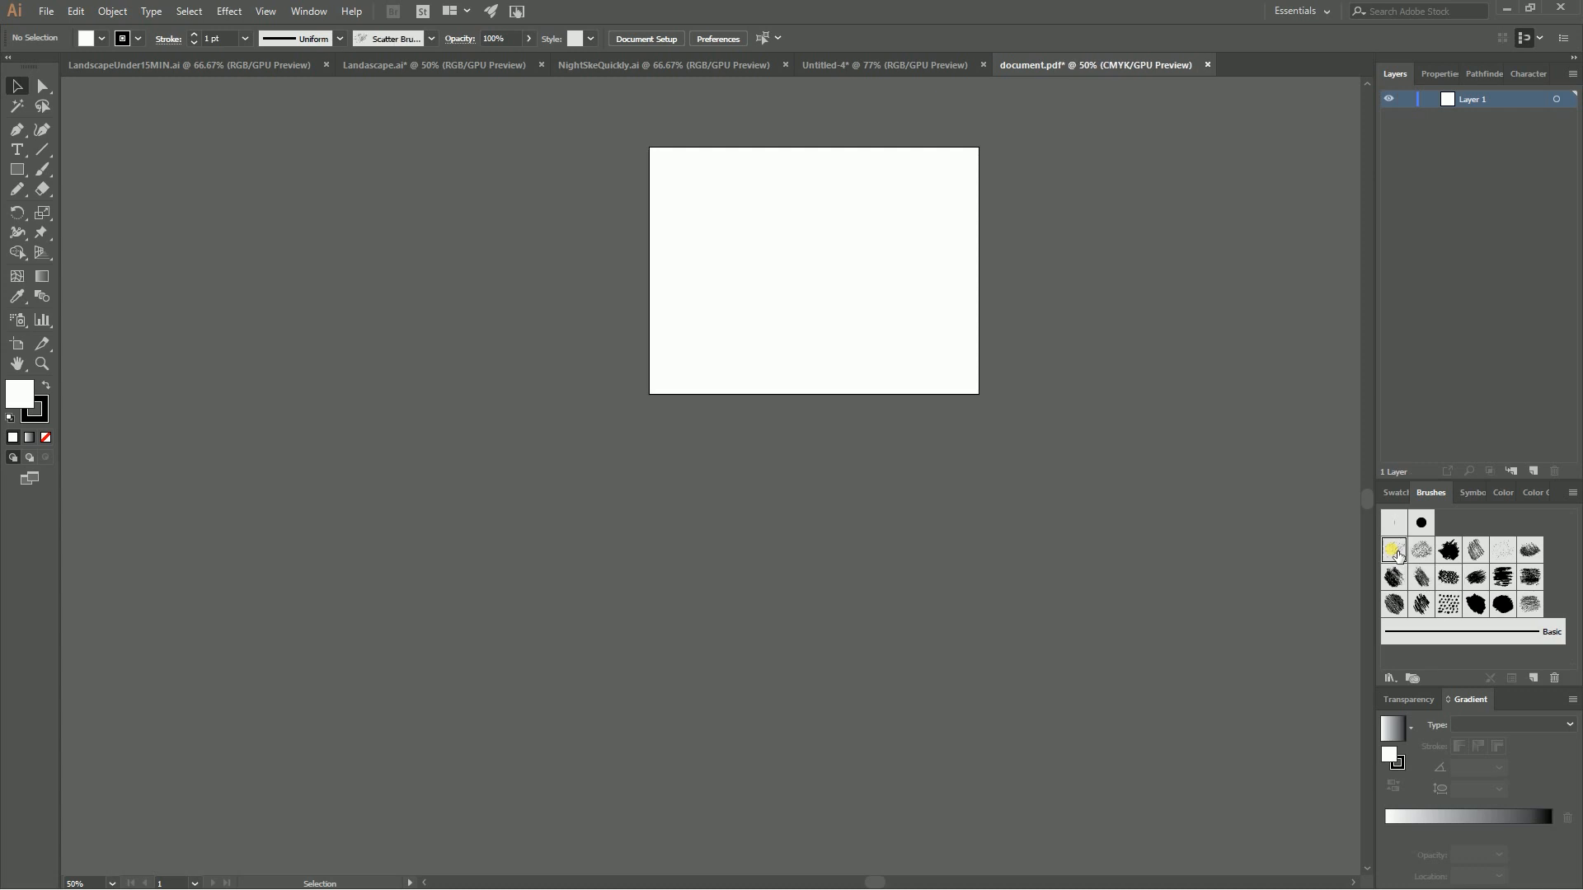
mouse_move(1532, 605)
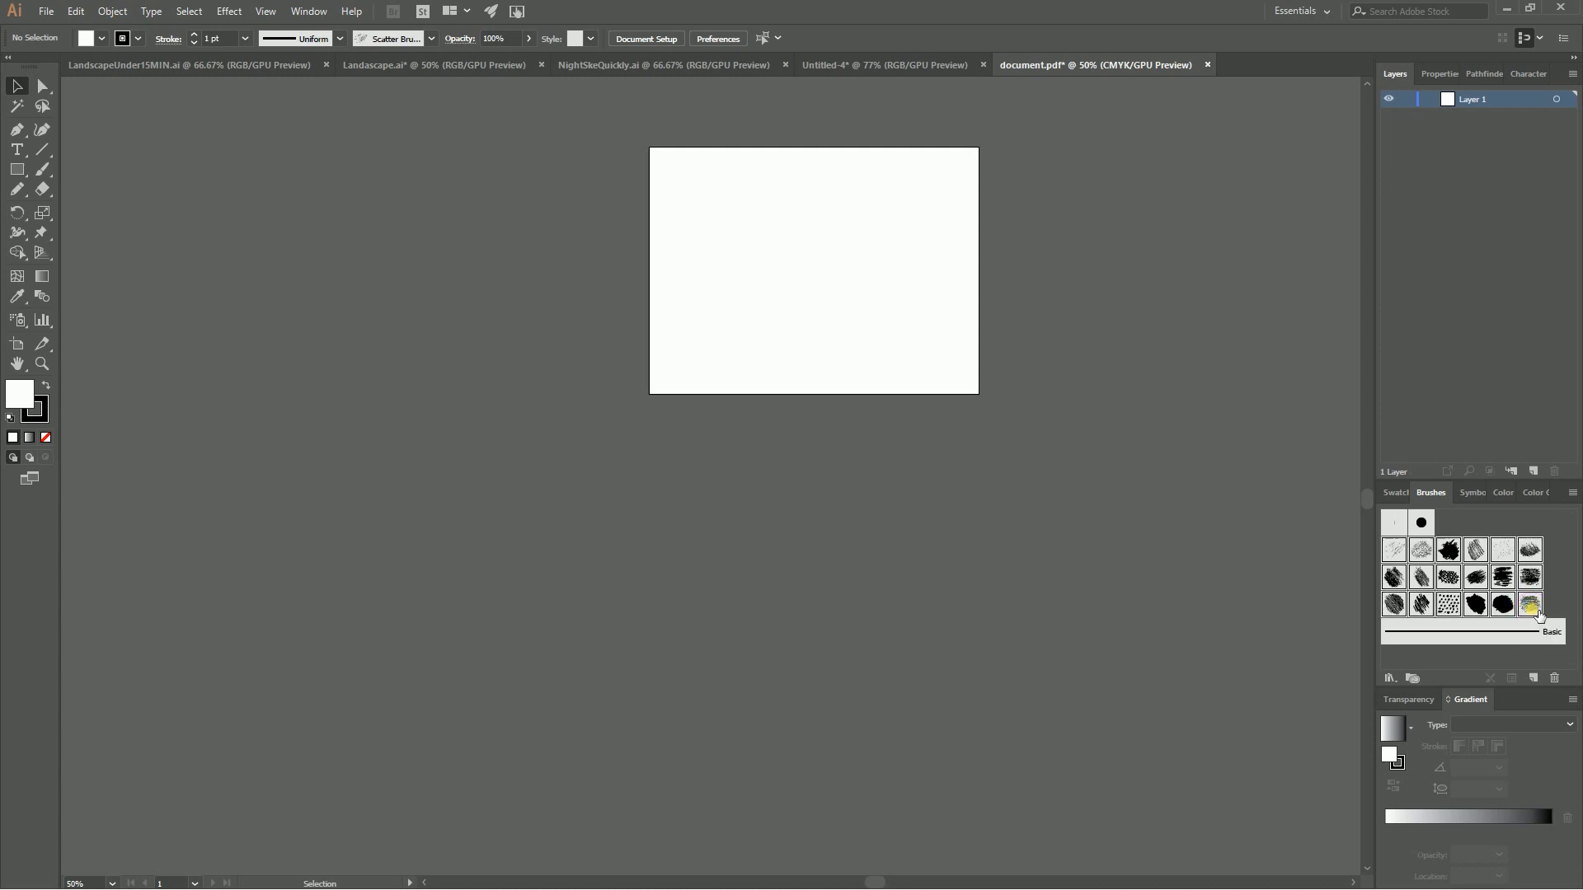
mouse_move(1387, 677)
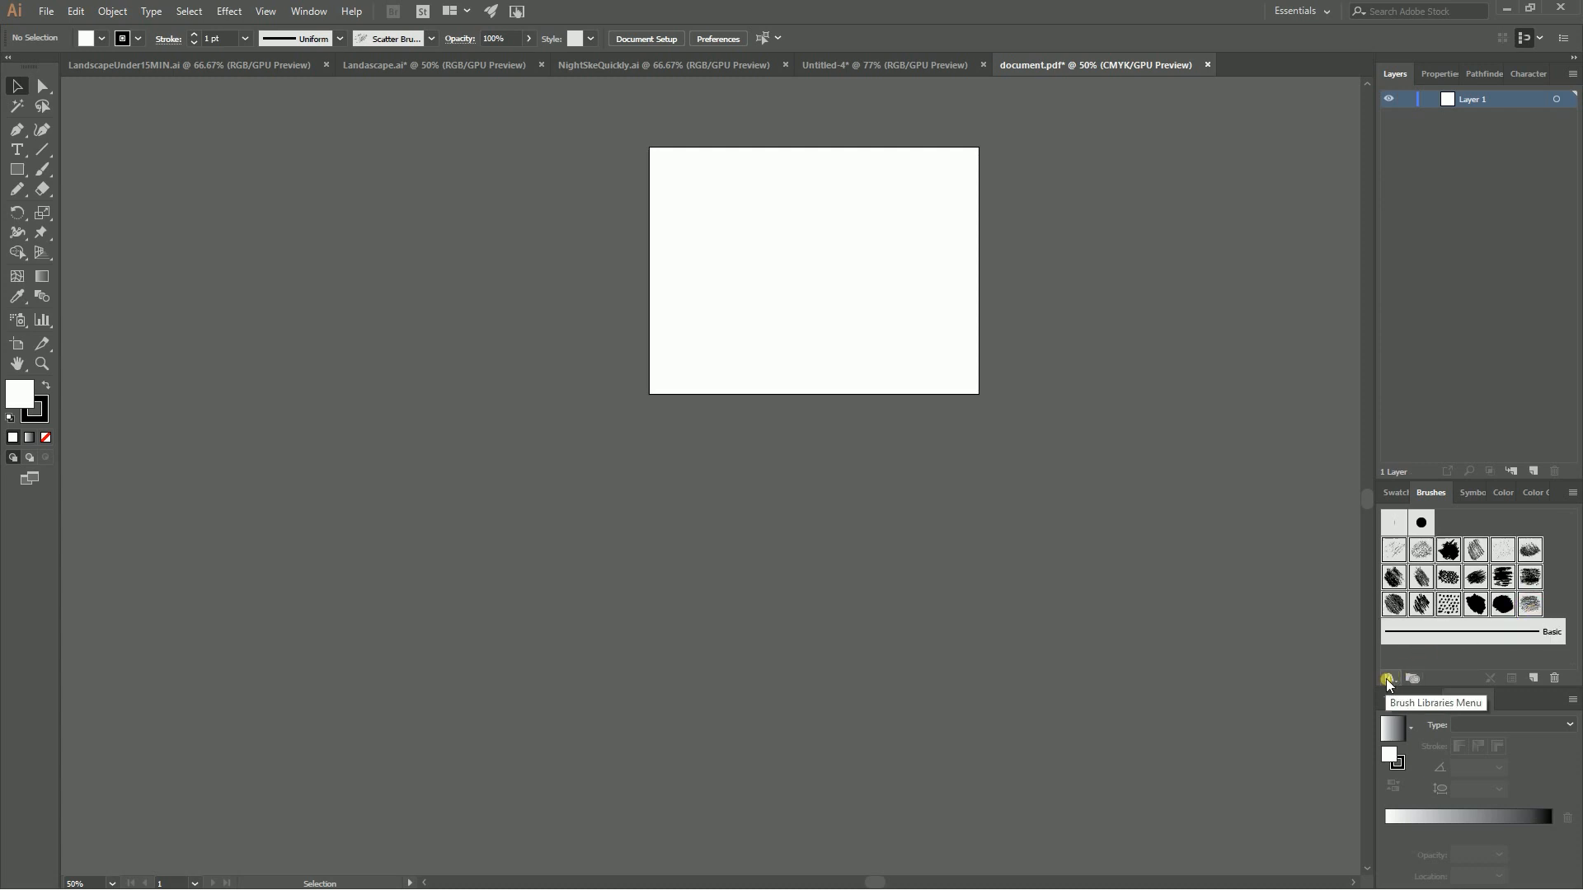
- Save the document's brushes as a user-defined brush library
click(1387, 678)
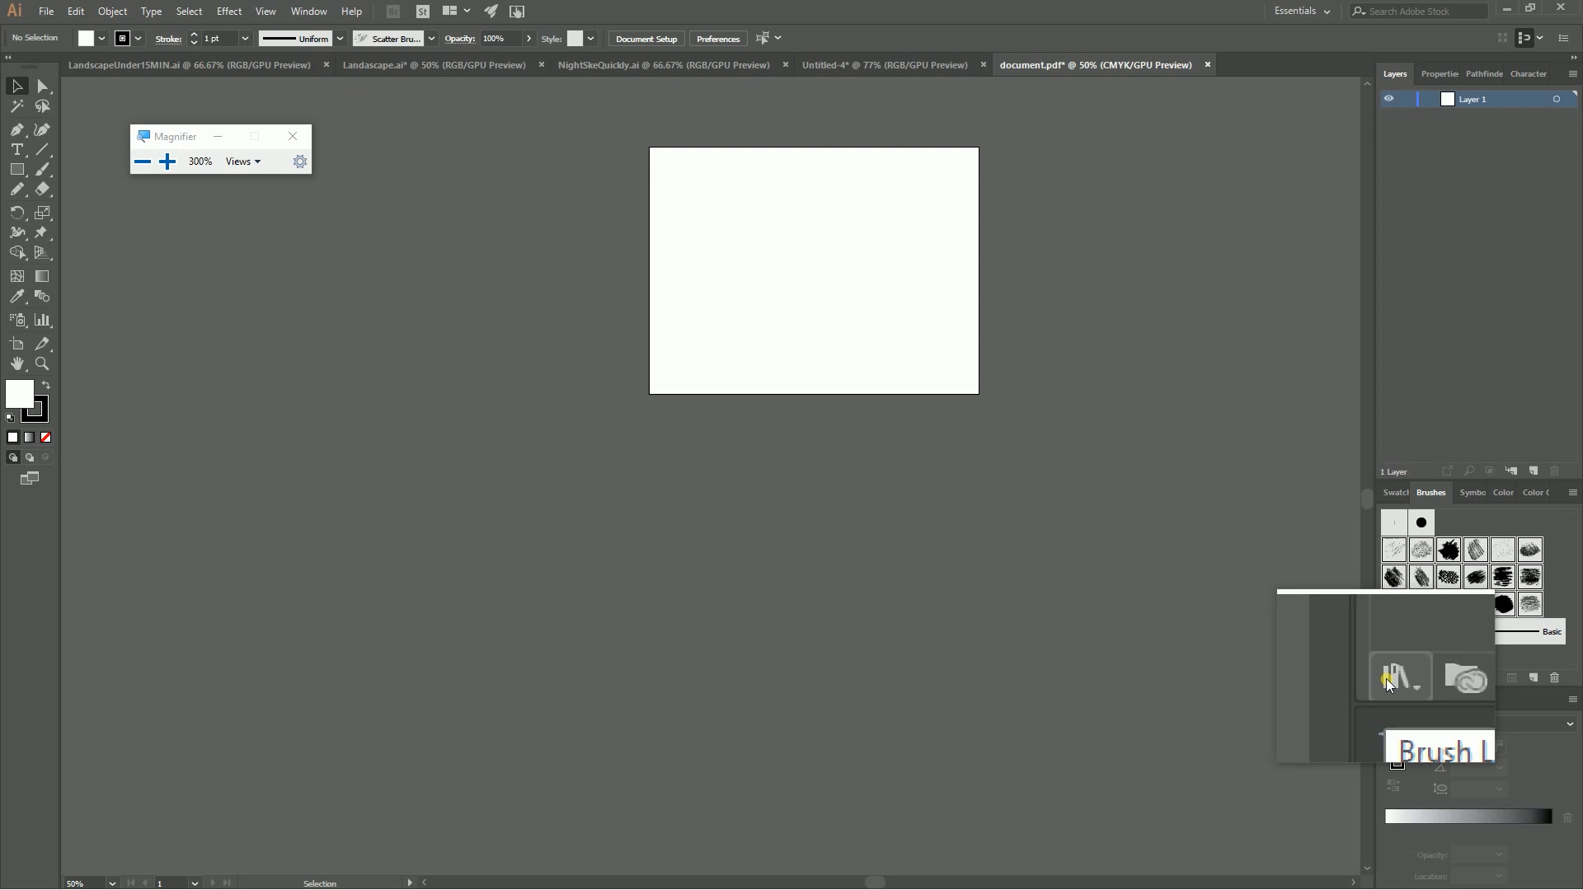
click(1398, 676)
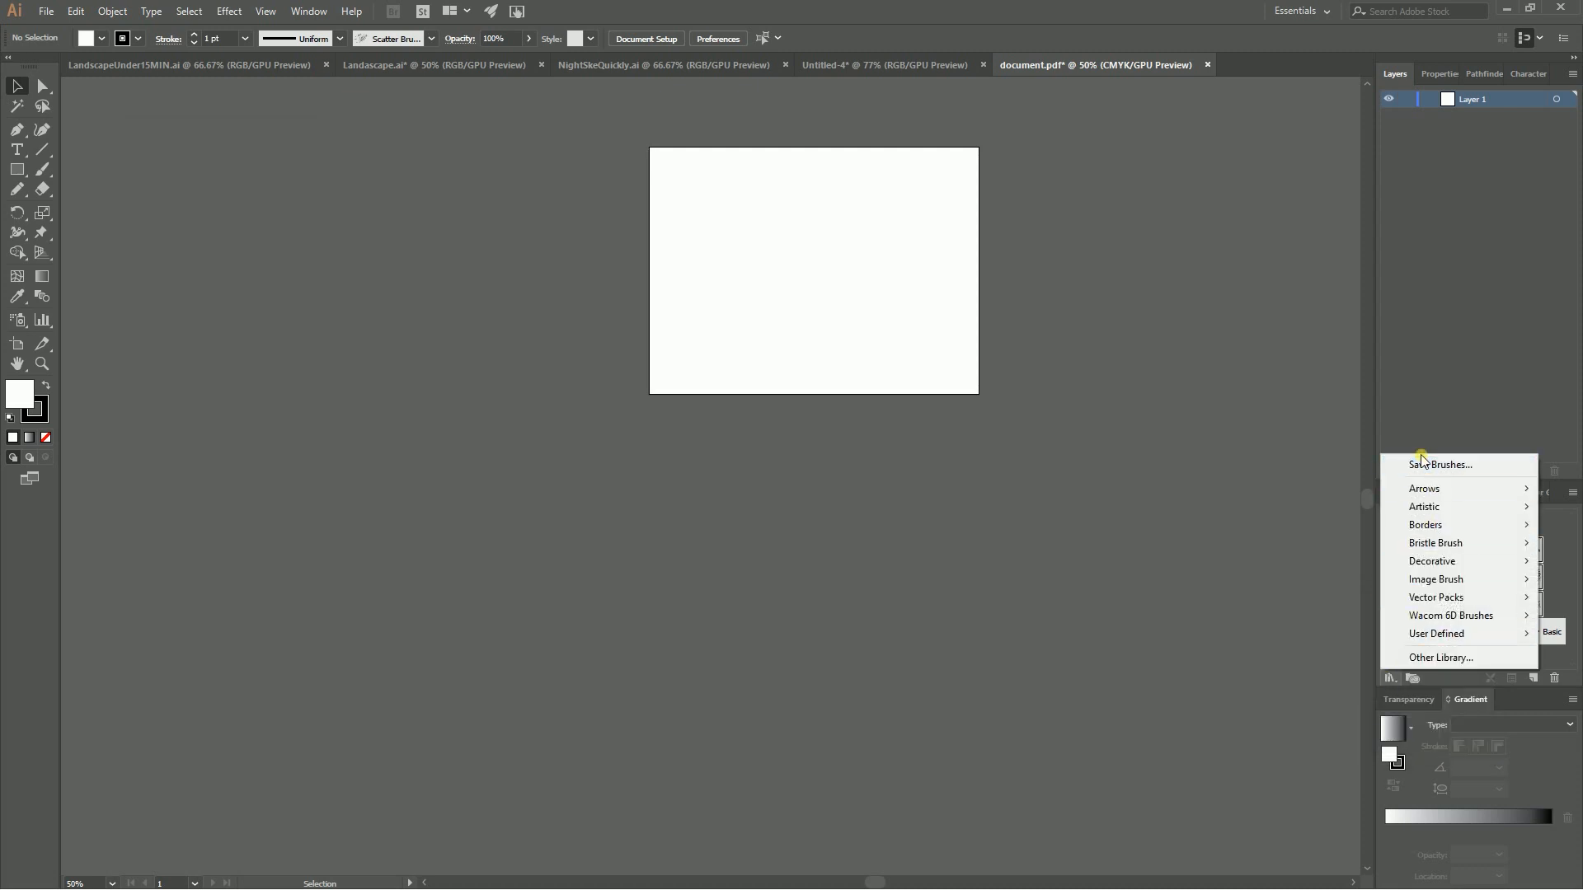
click(1441, 465)
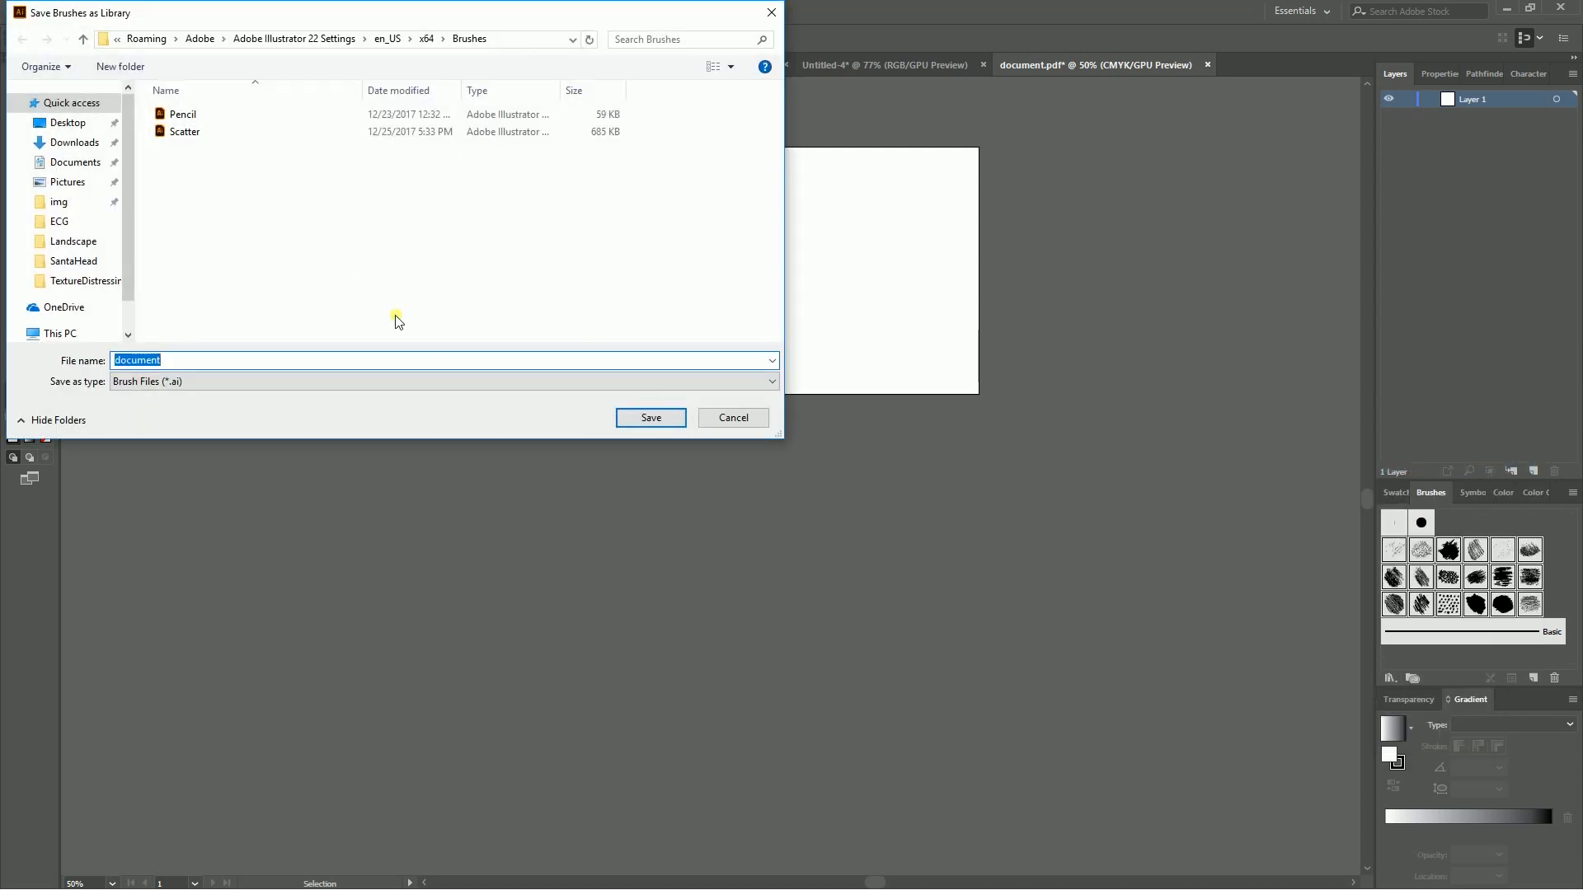
click(732, 417)
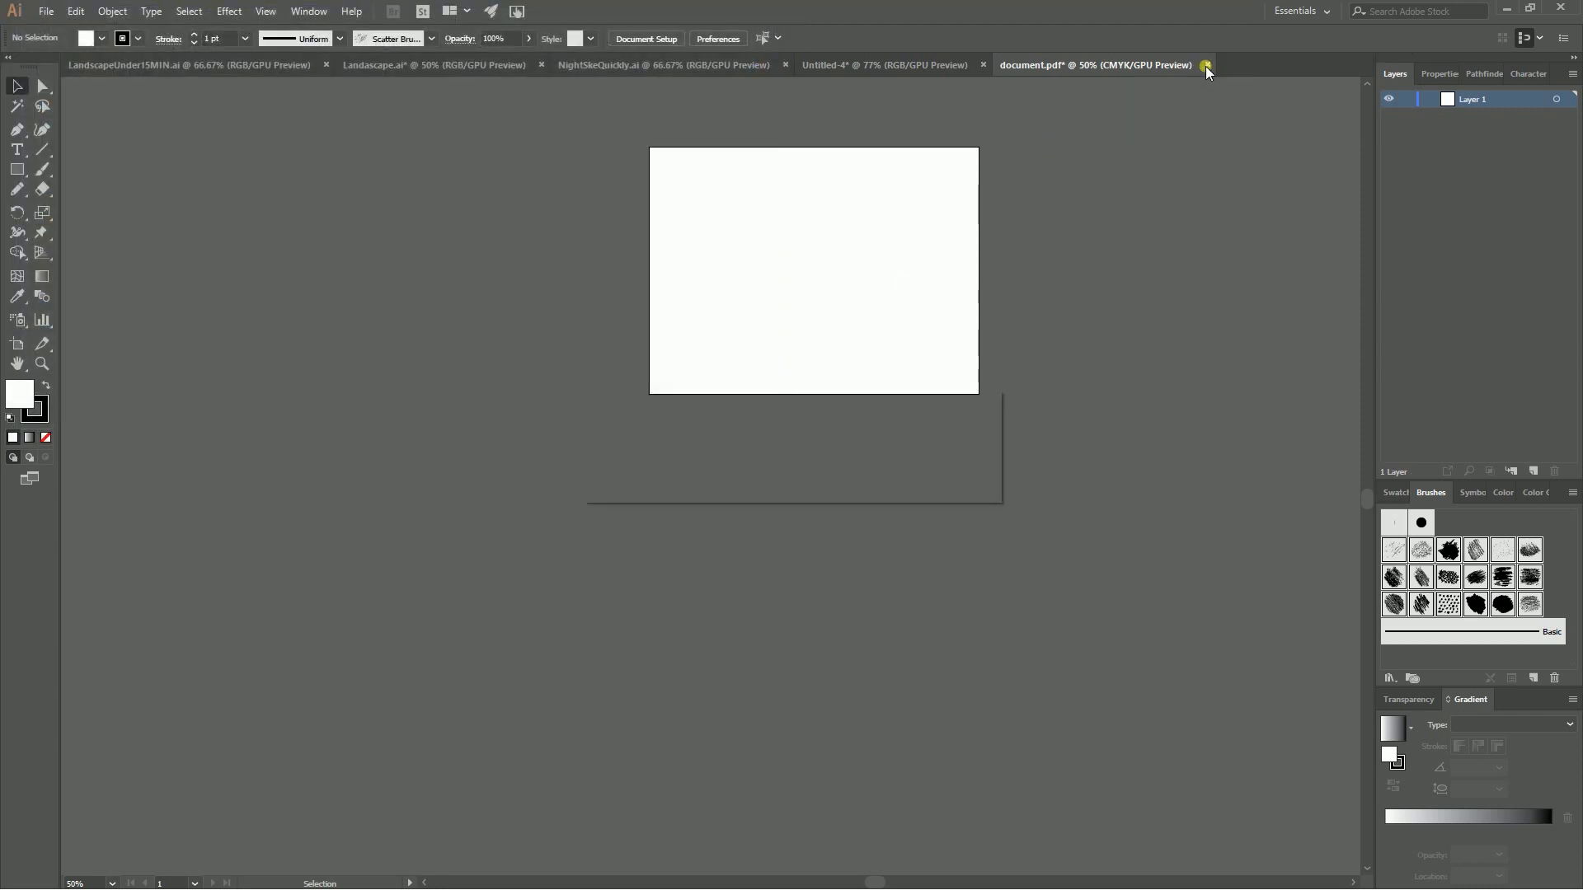
- Close document.pdf without saving and load the user-defined Scatter brush library
click(1206, 65)
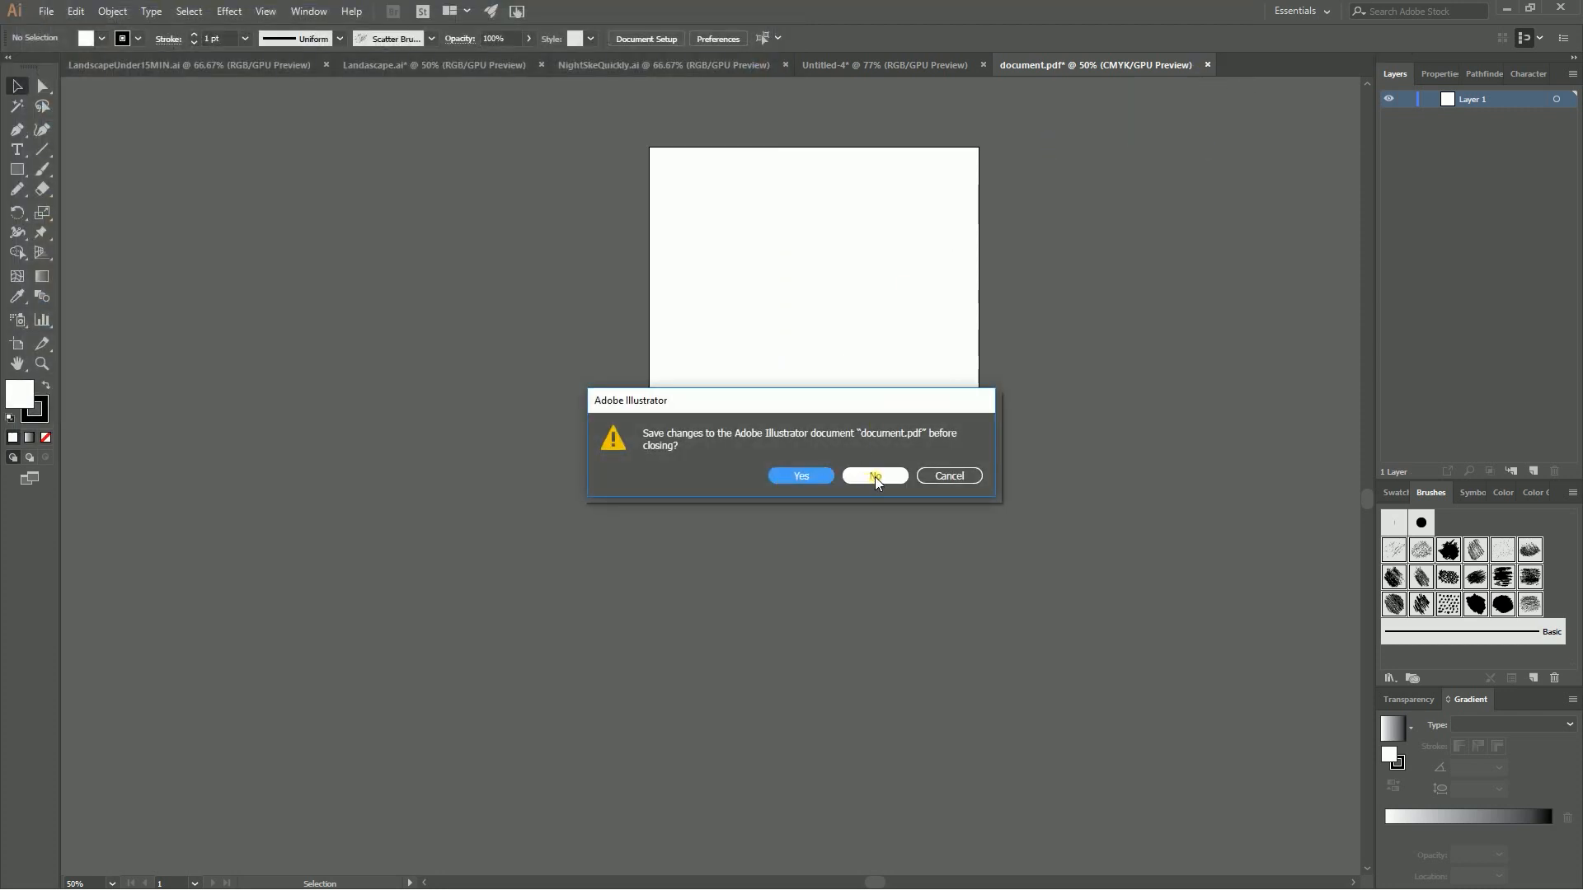
click(874, 475)
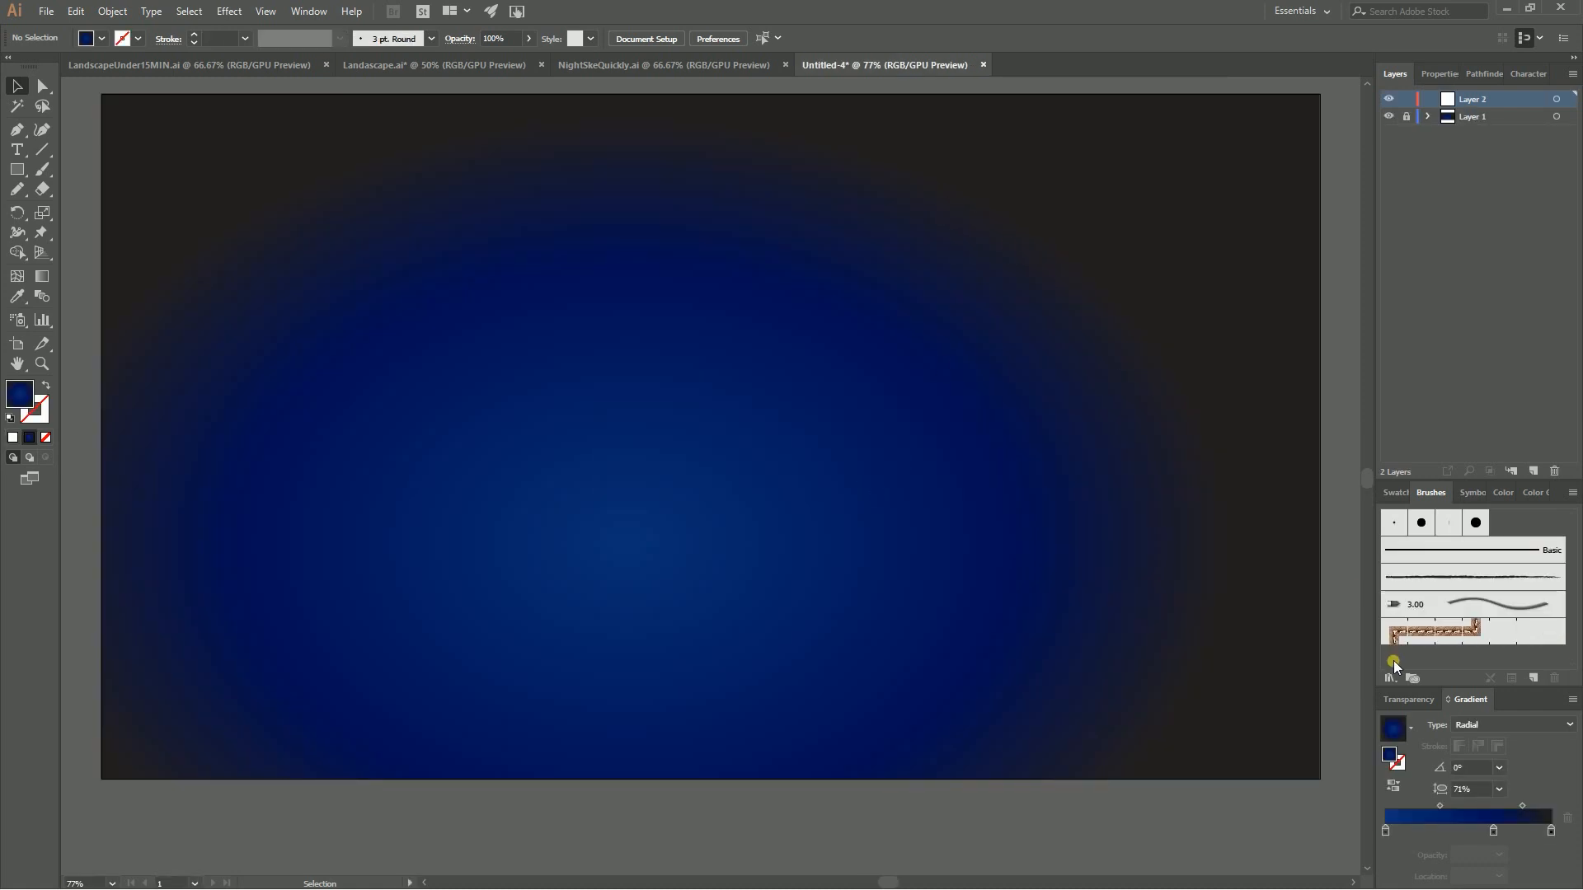
mouse_move(1393, 678)
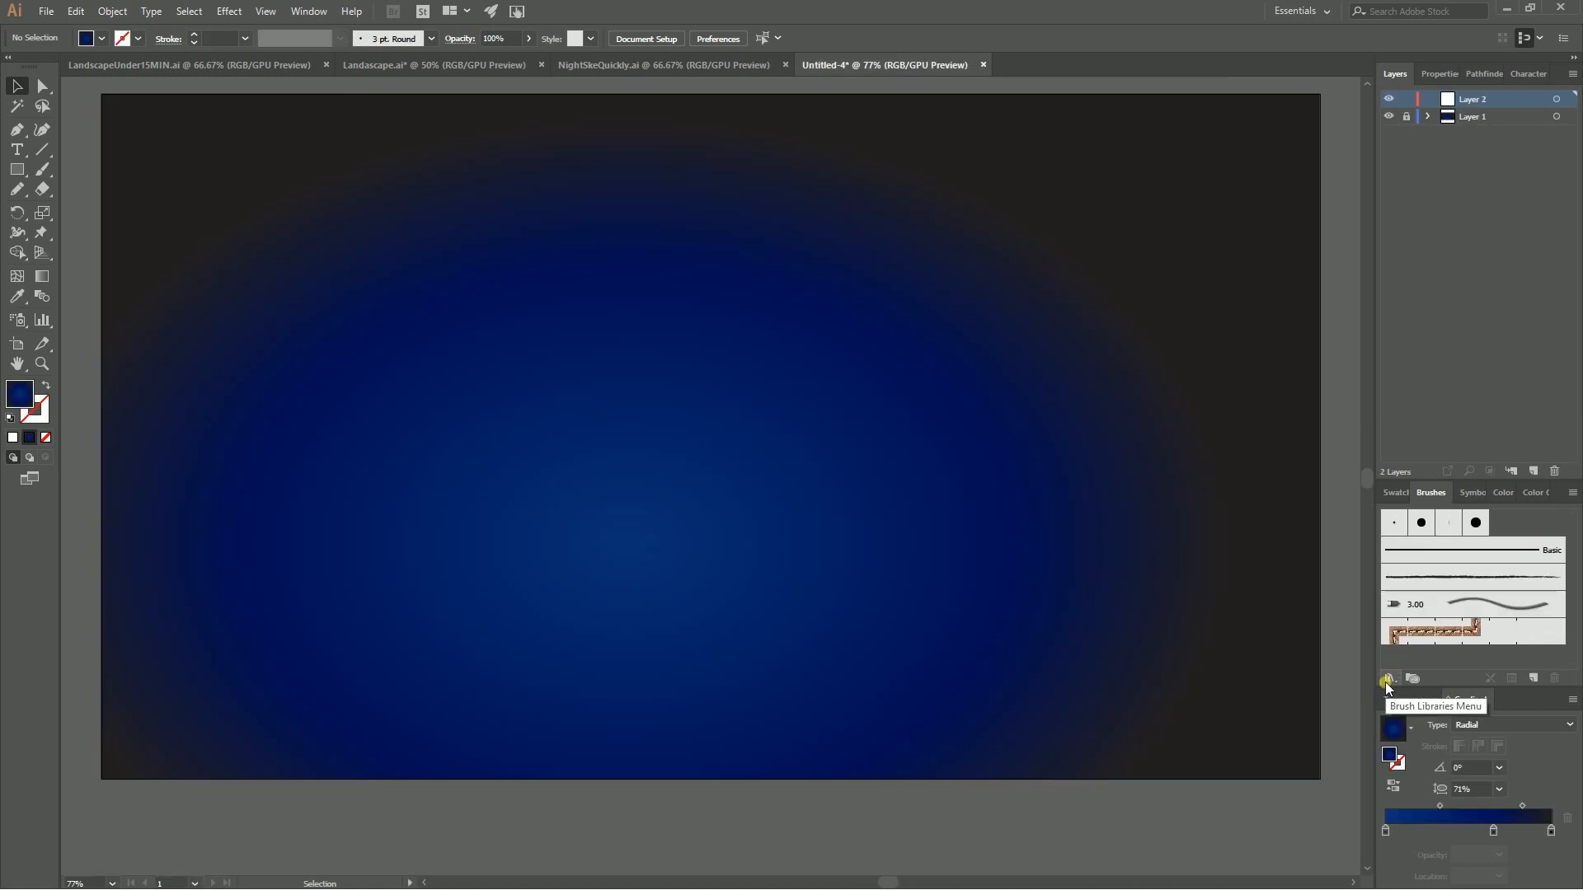
click(1387, 678)
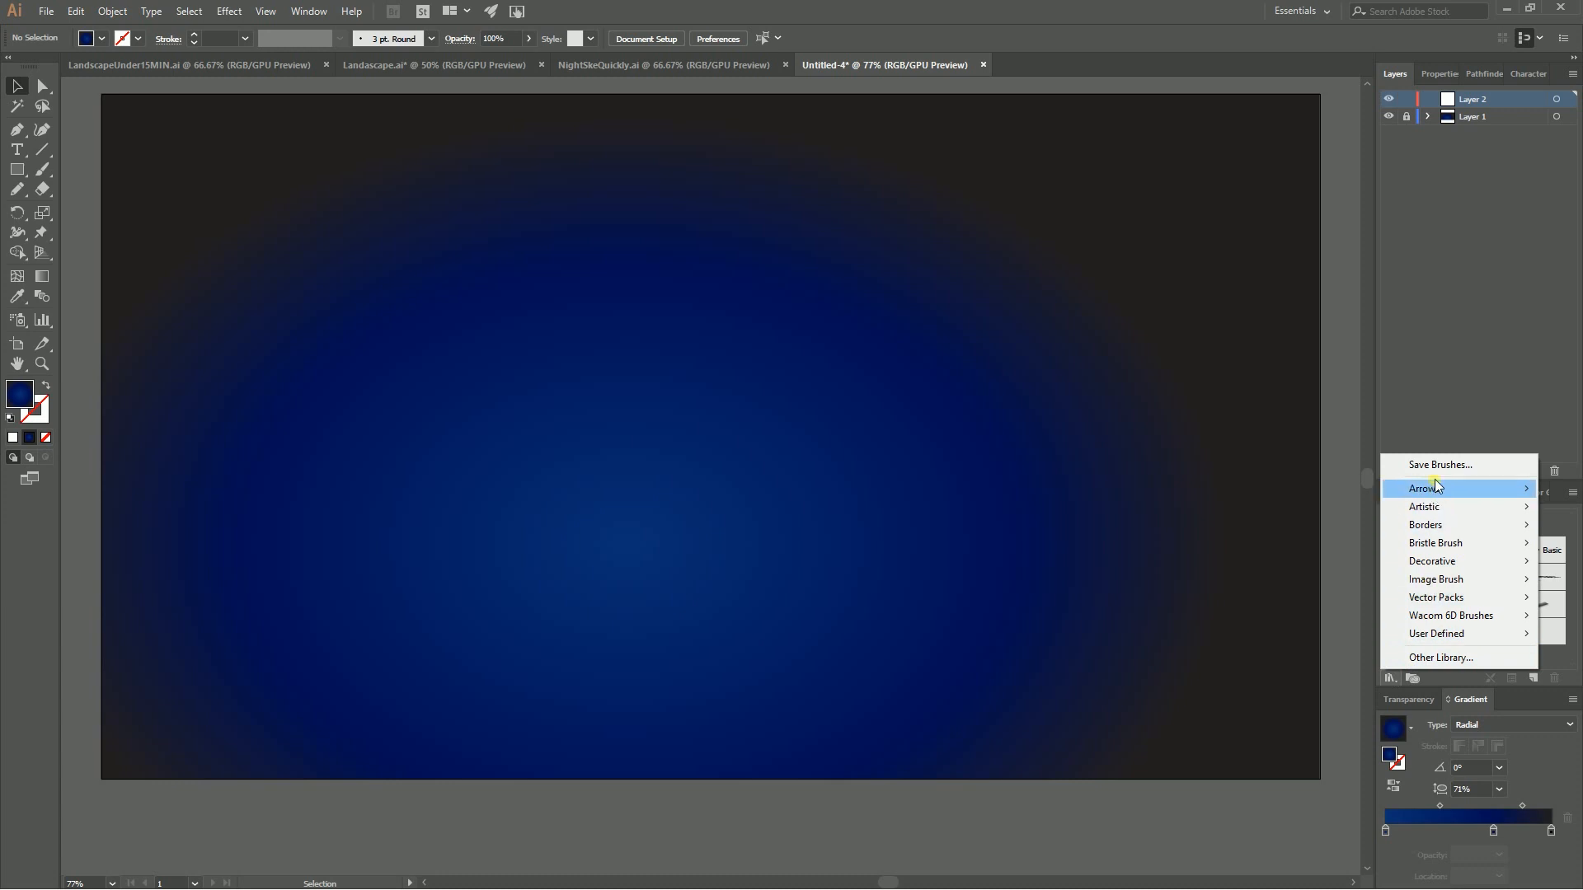
mouse_move(1436, 634)
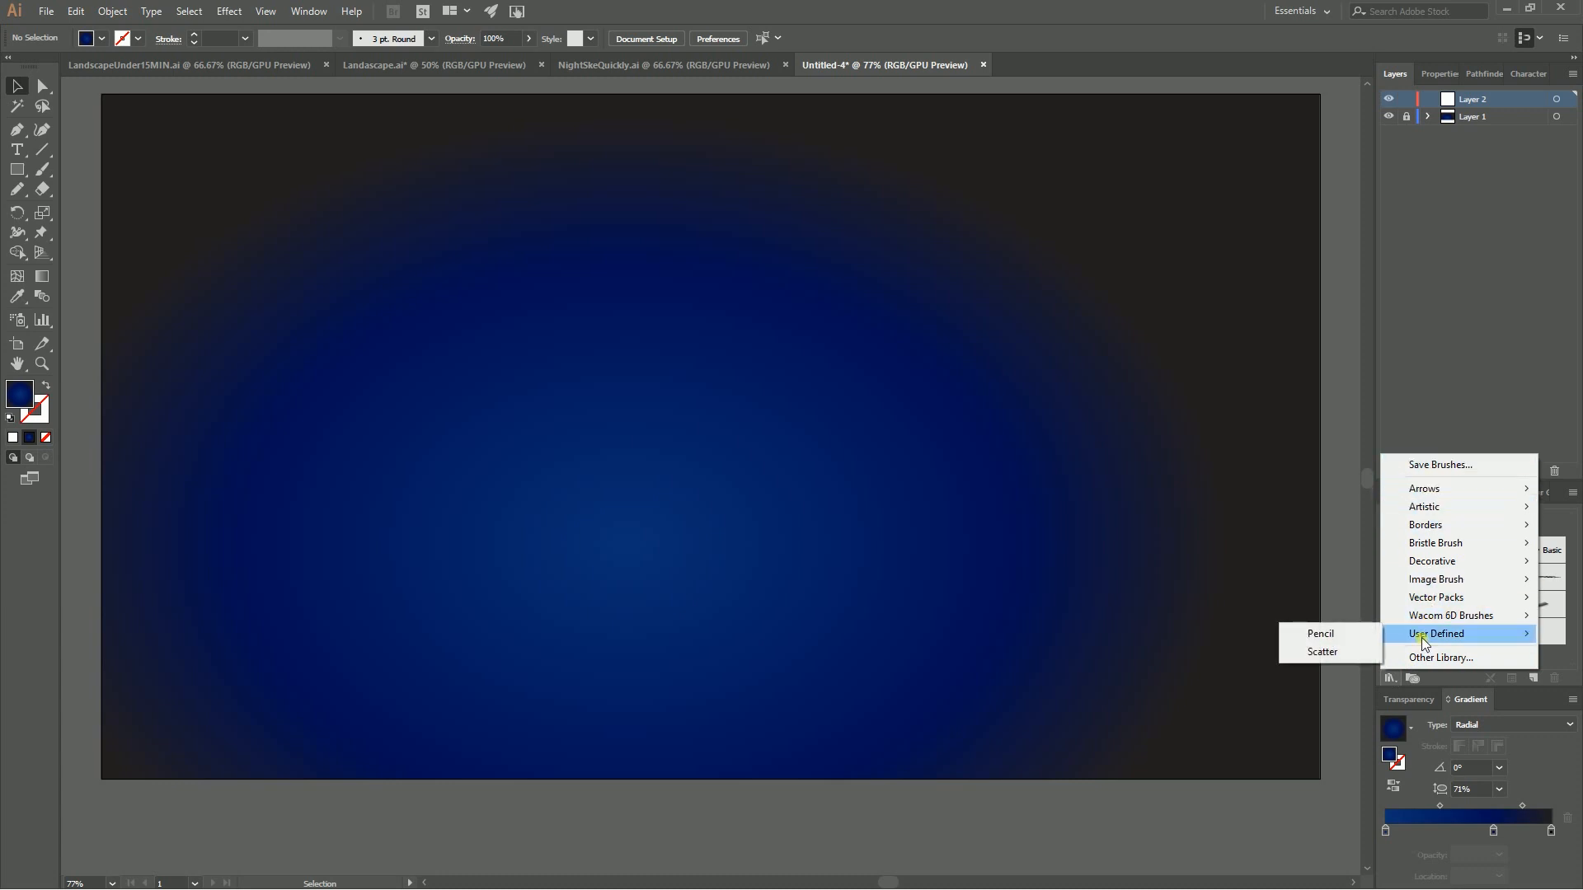
mouse_move(1327, 651)
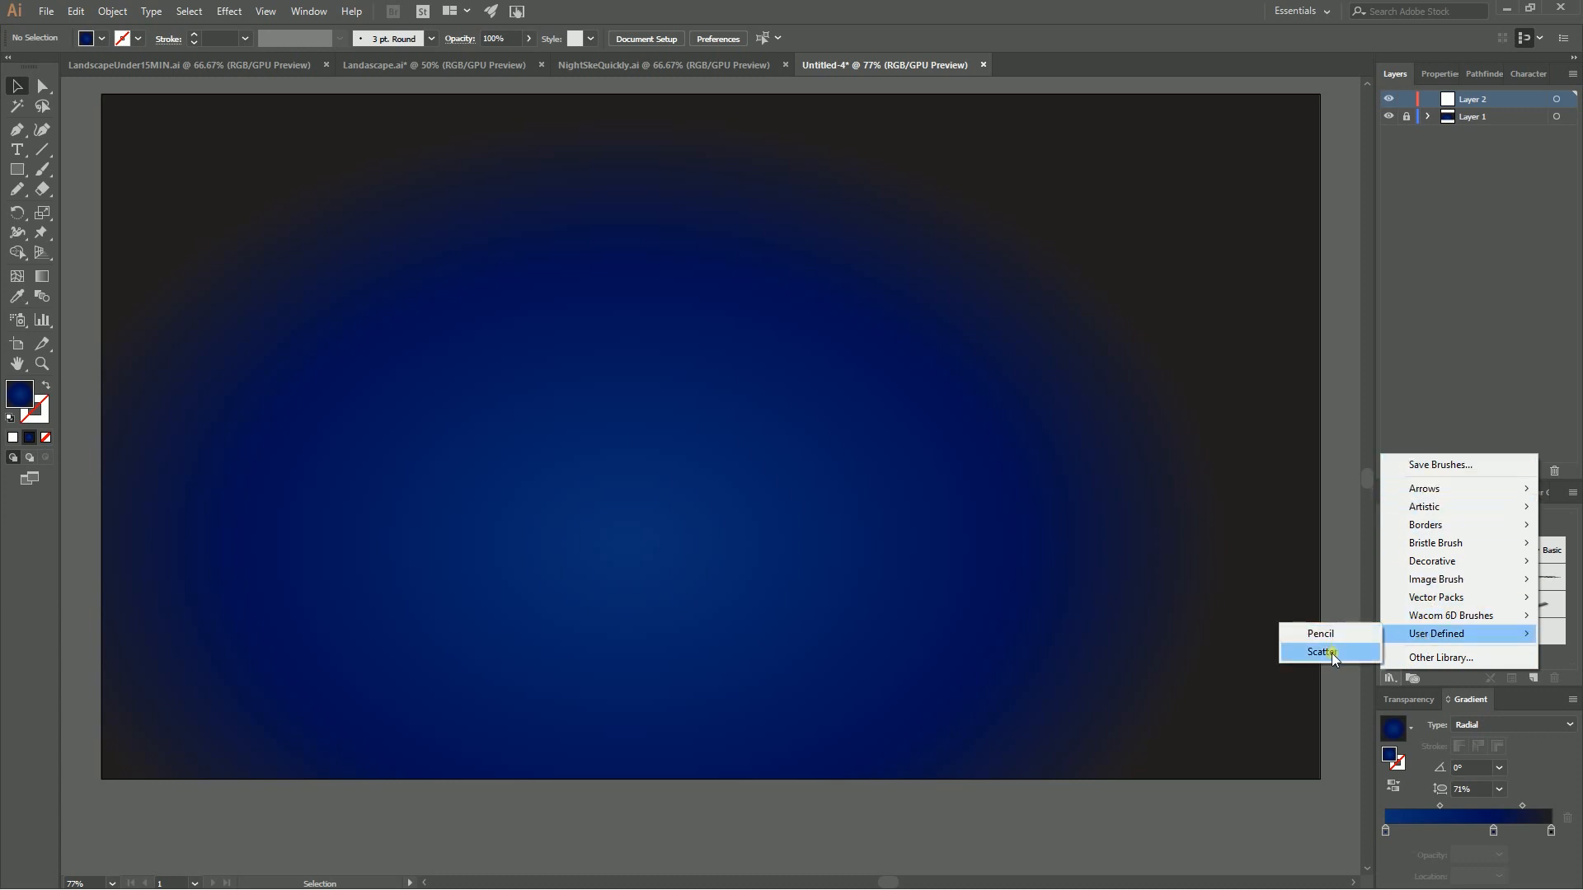
click(1321, 653)
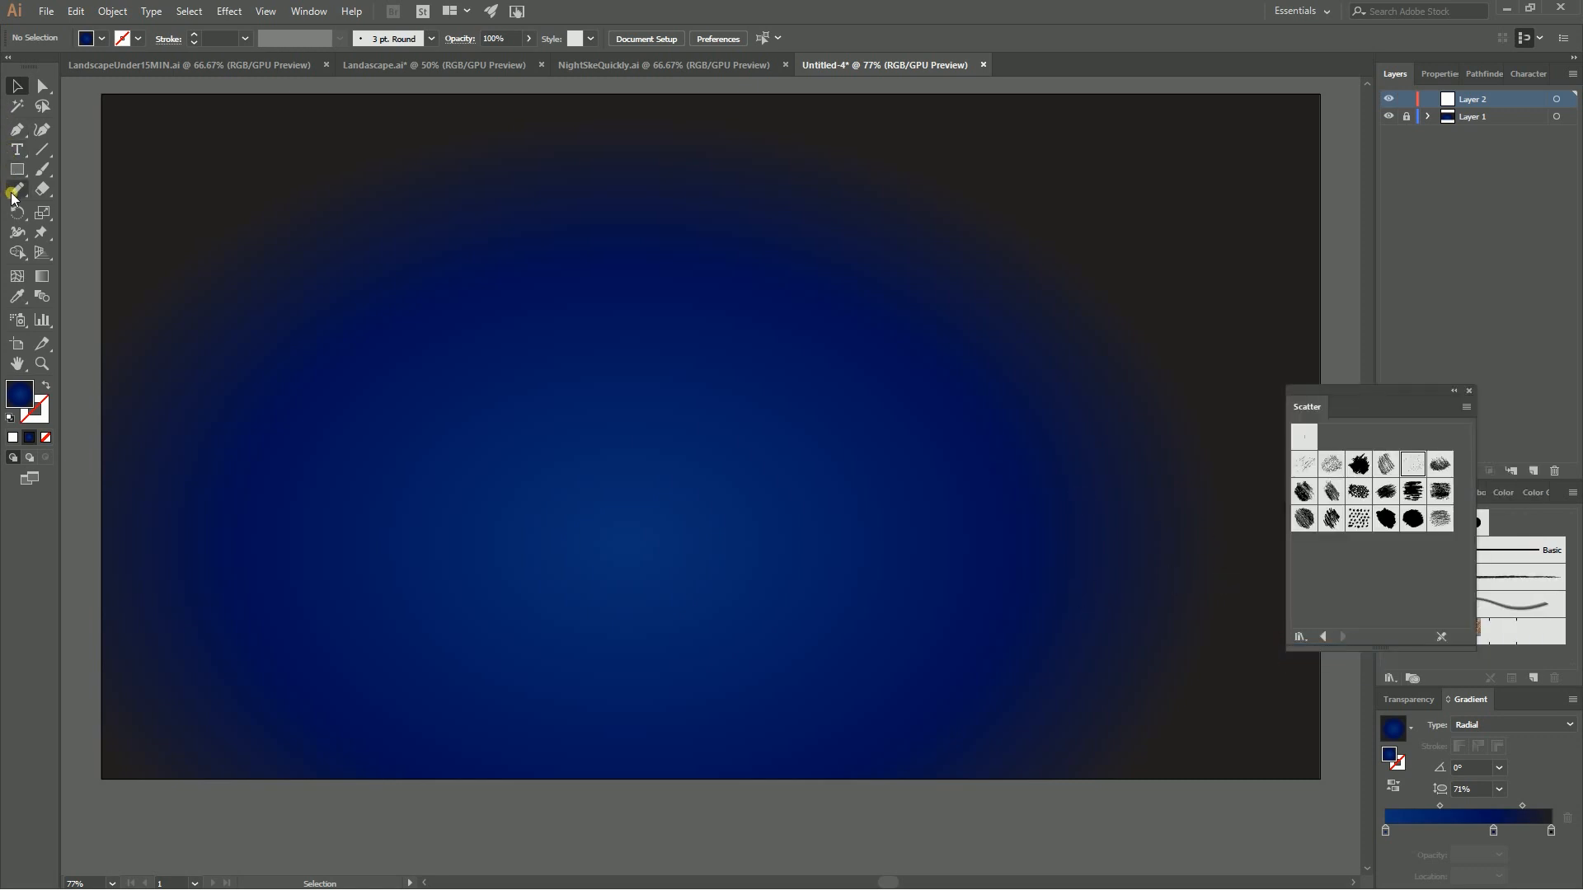
- Draw a long zigzag Pencil path across the sky and stroke it with the star scatter brush
click(16, 191)
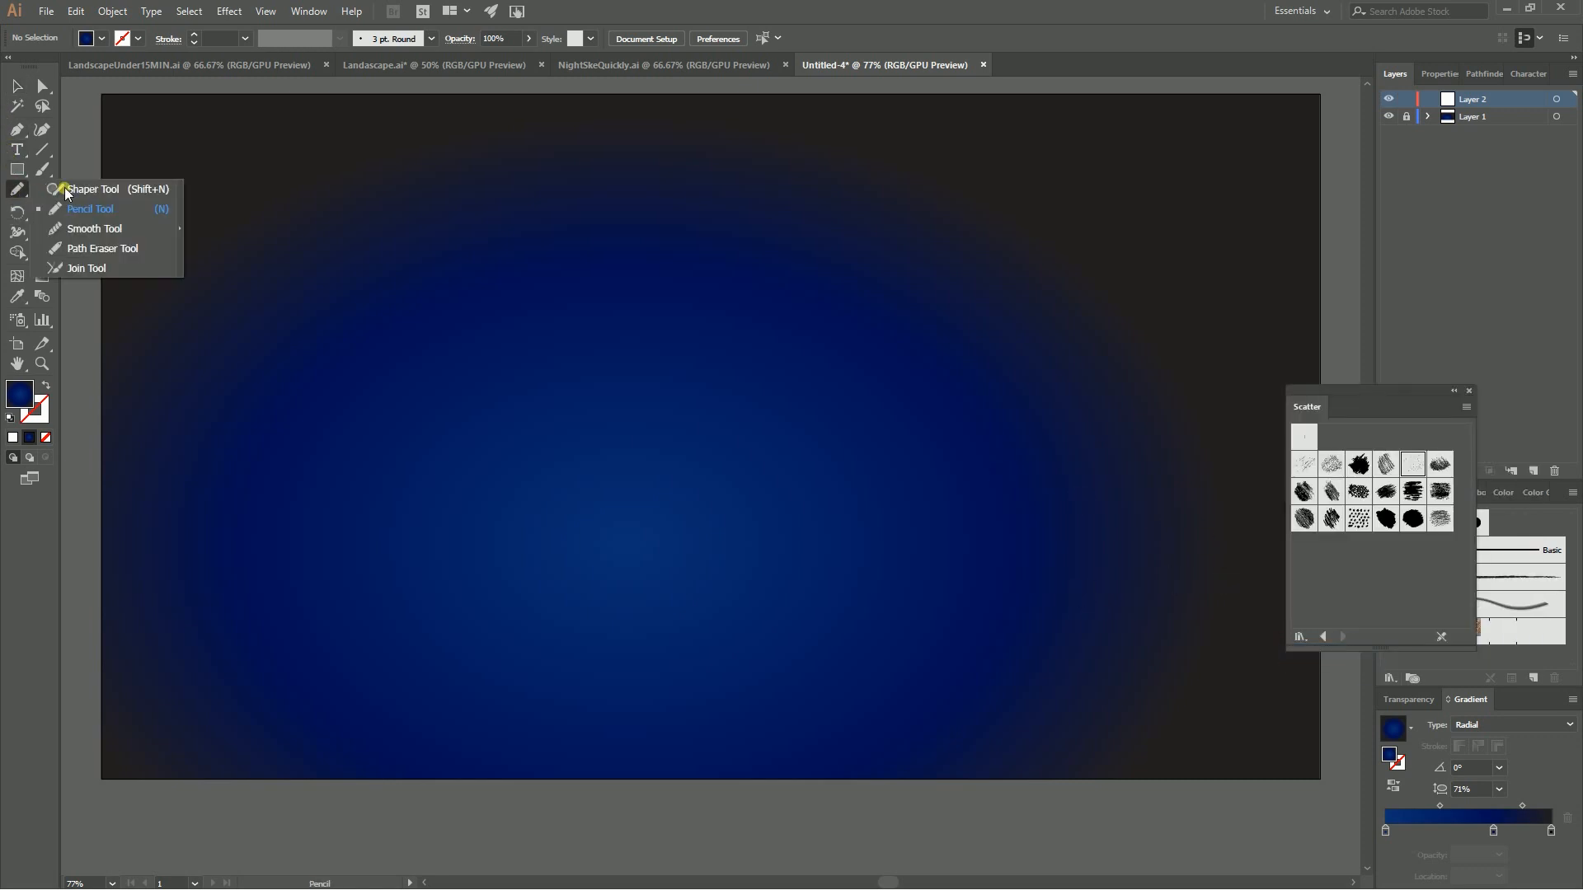
click(91, 209)
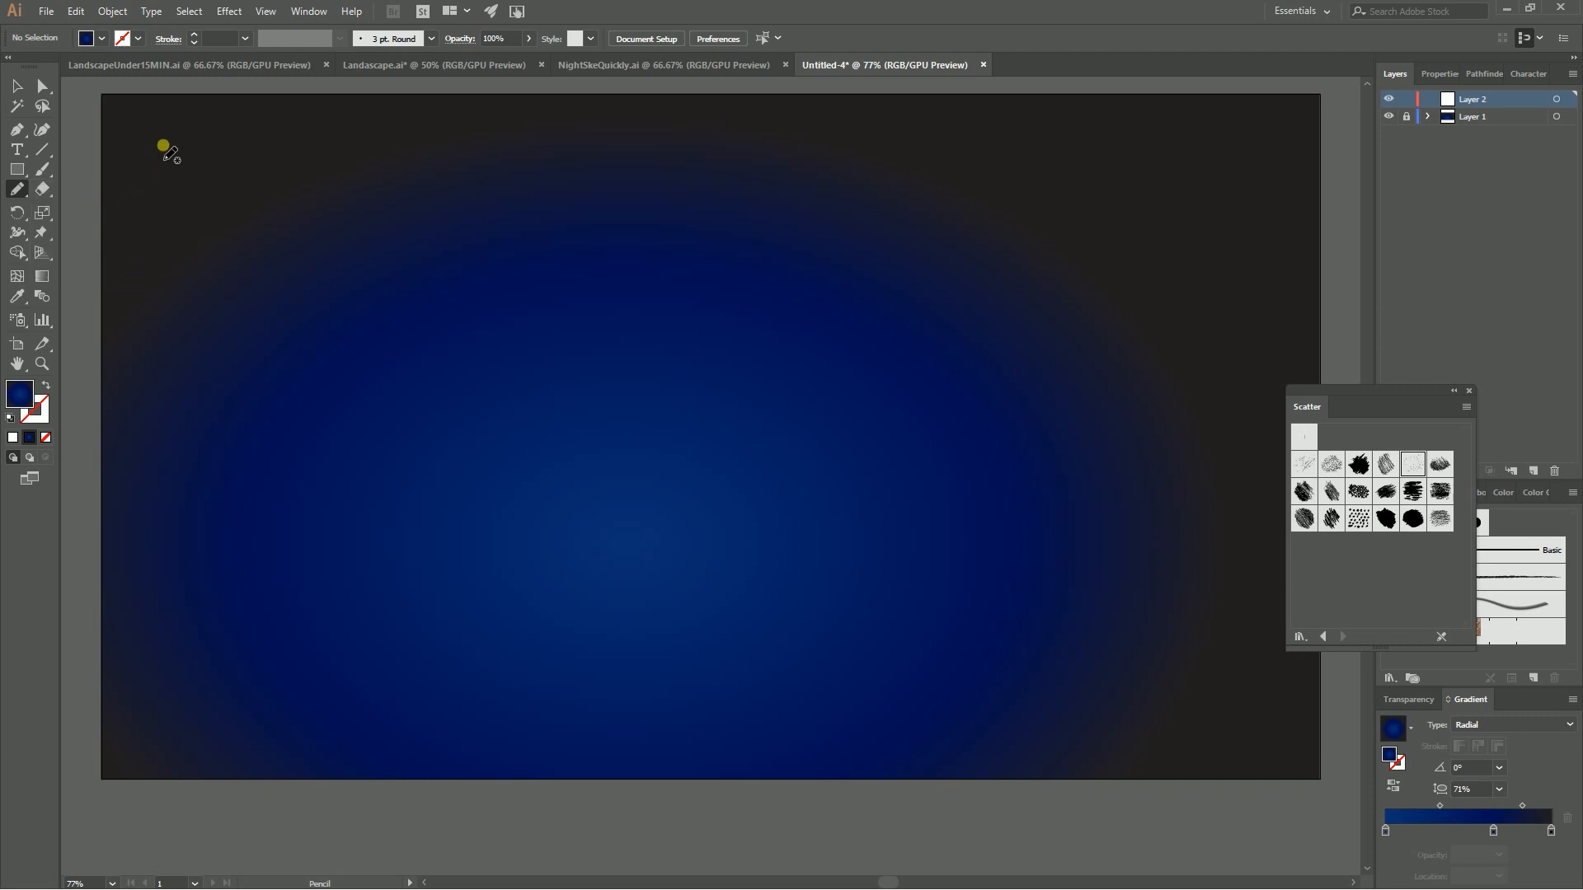
mouse_move(342, 269)
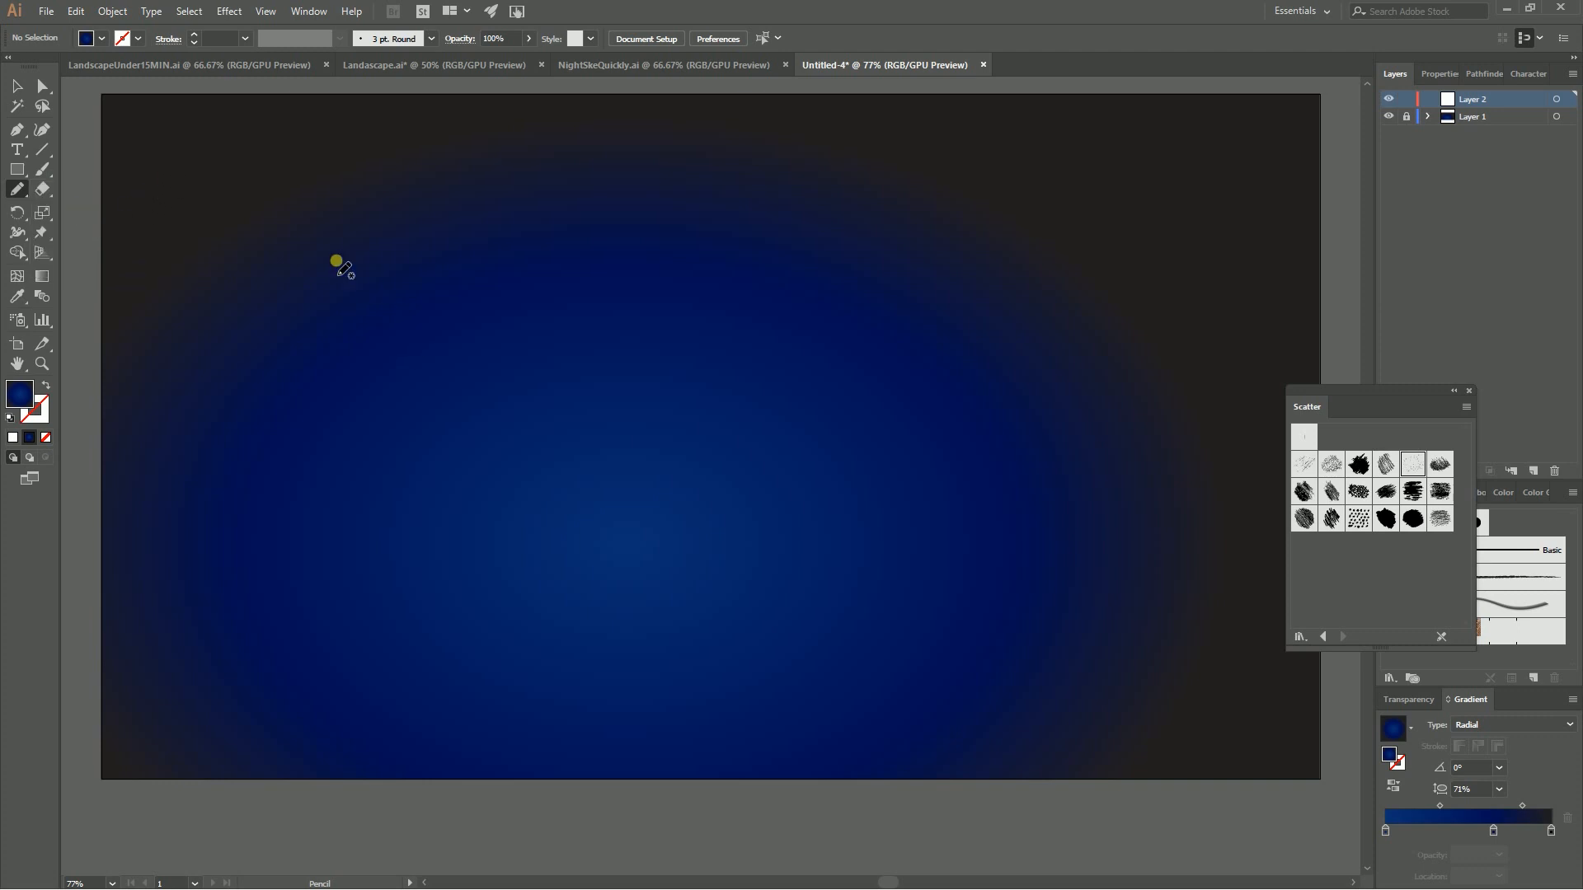
drag(338, 262, 161, 278)
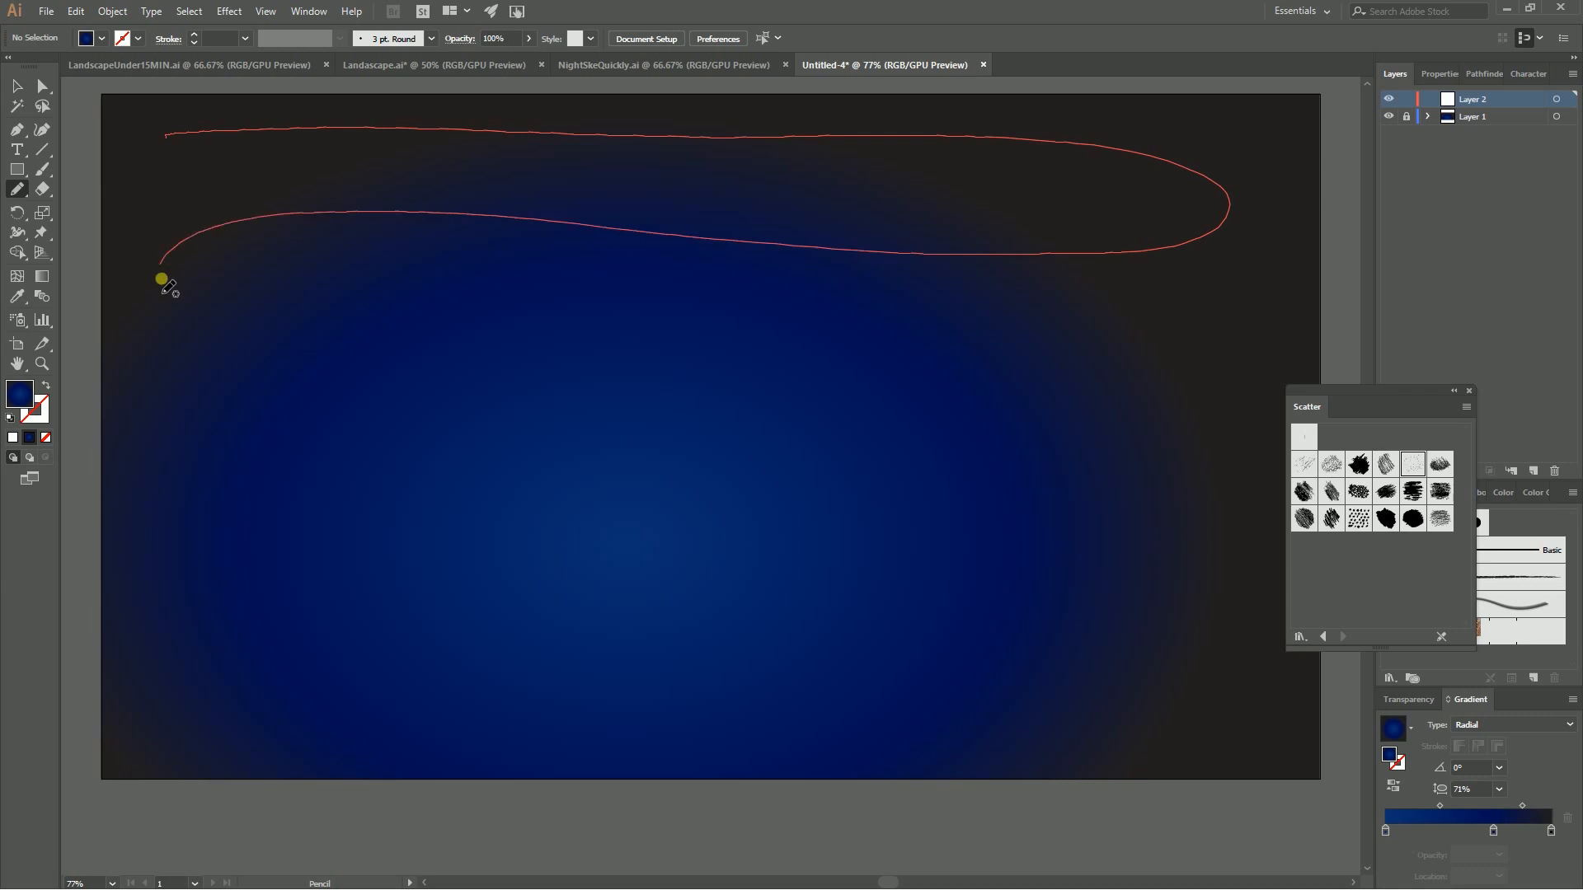
drag(162, 280, 1203, 495)
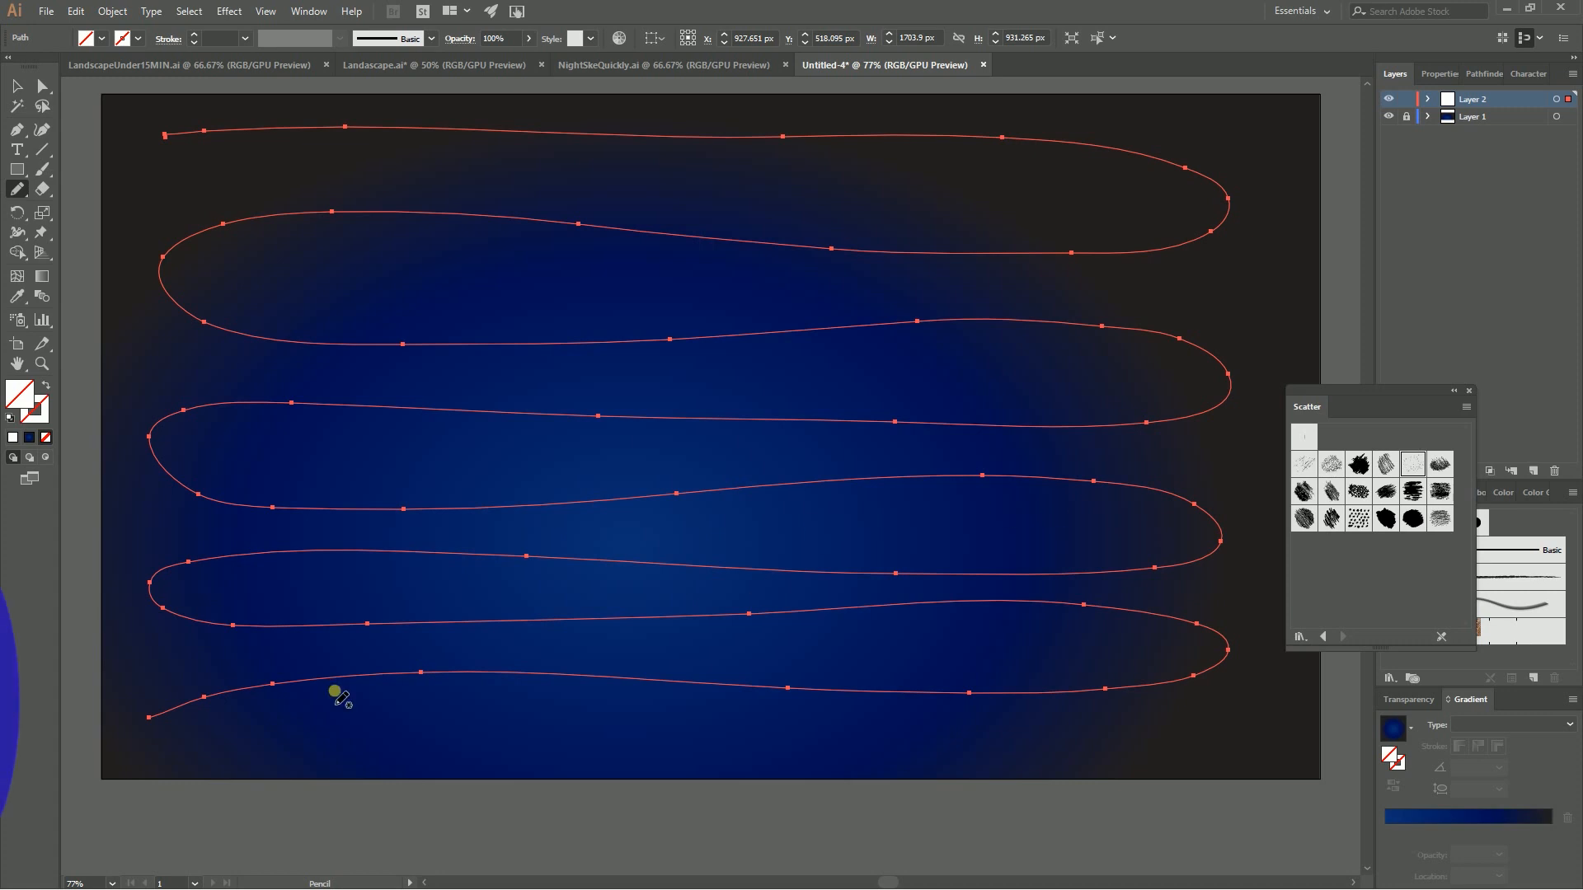
click(1413, 465)
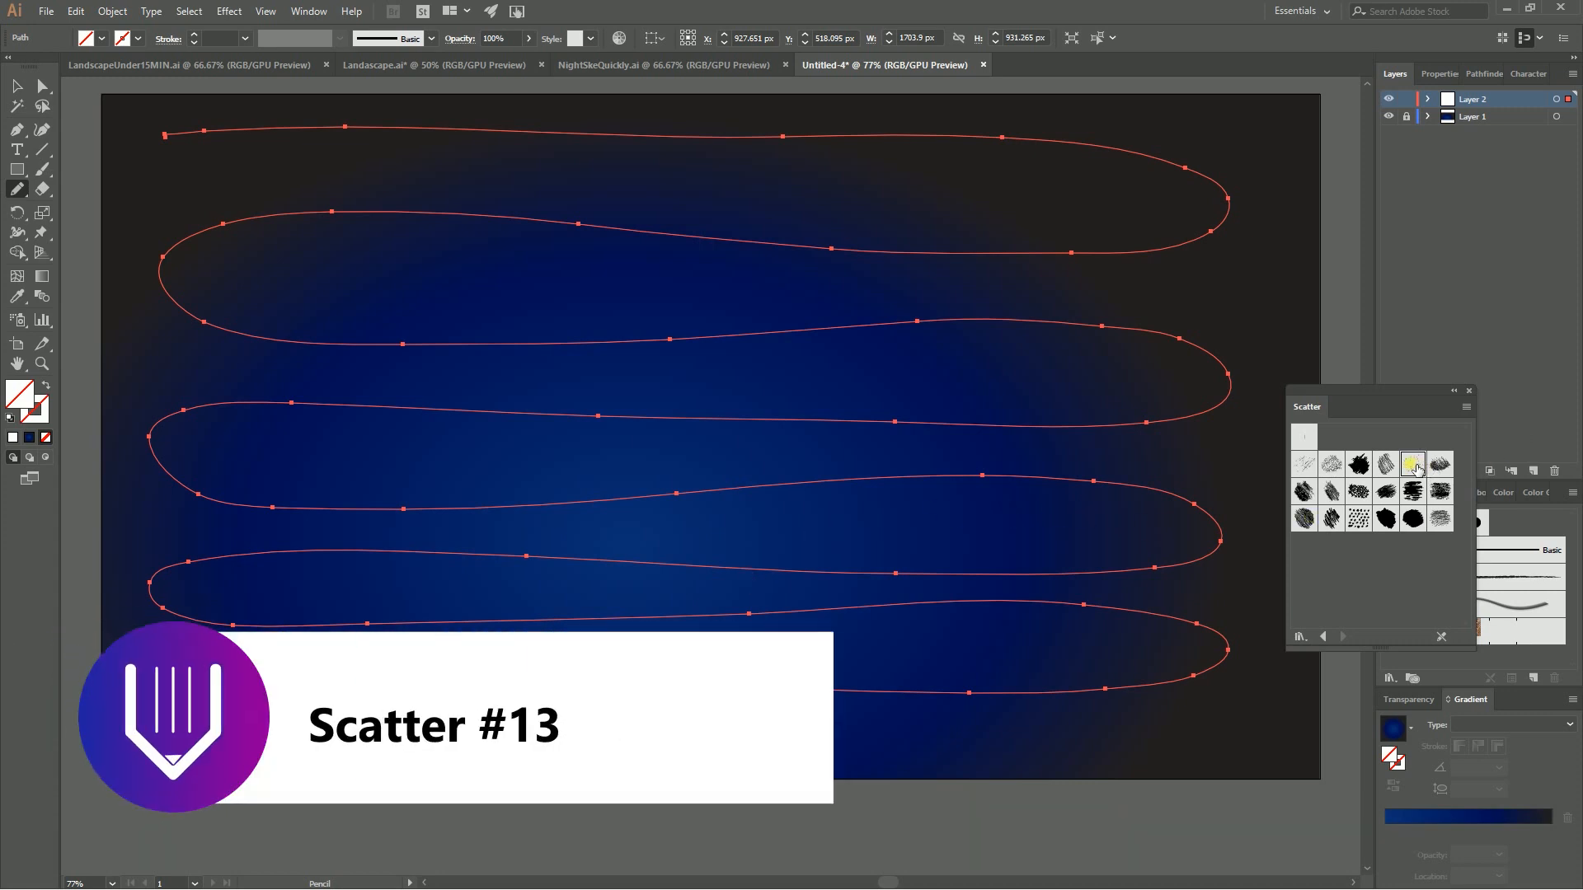
click(1412, 464)
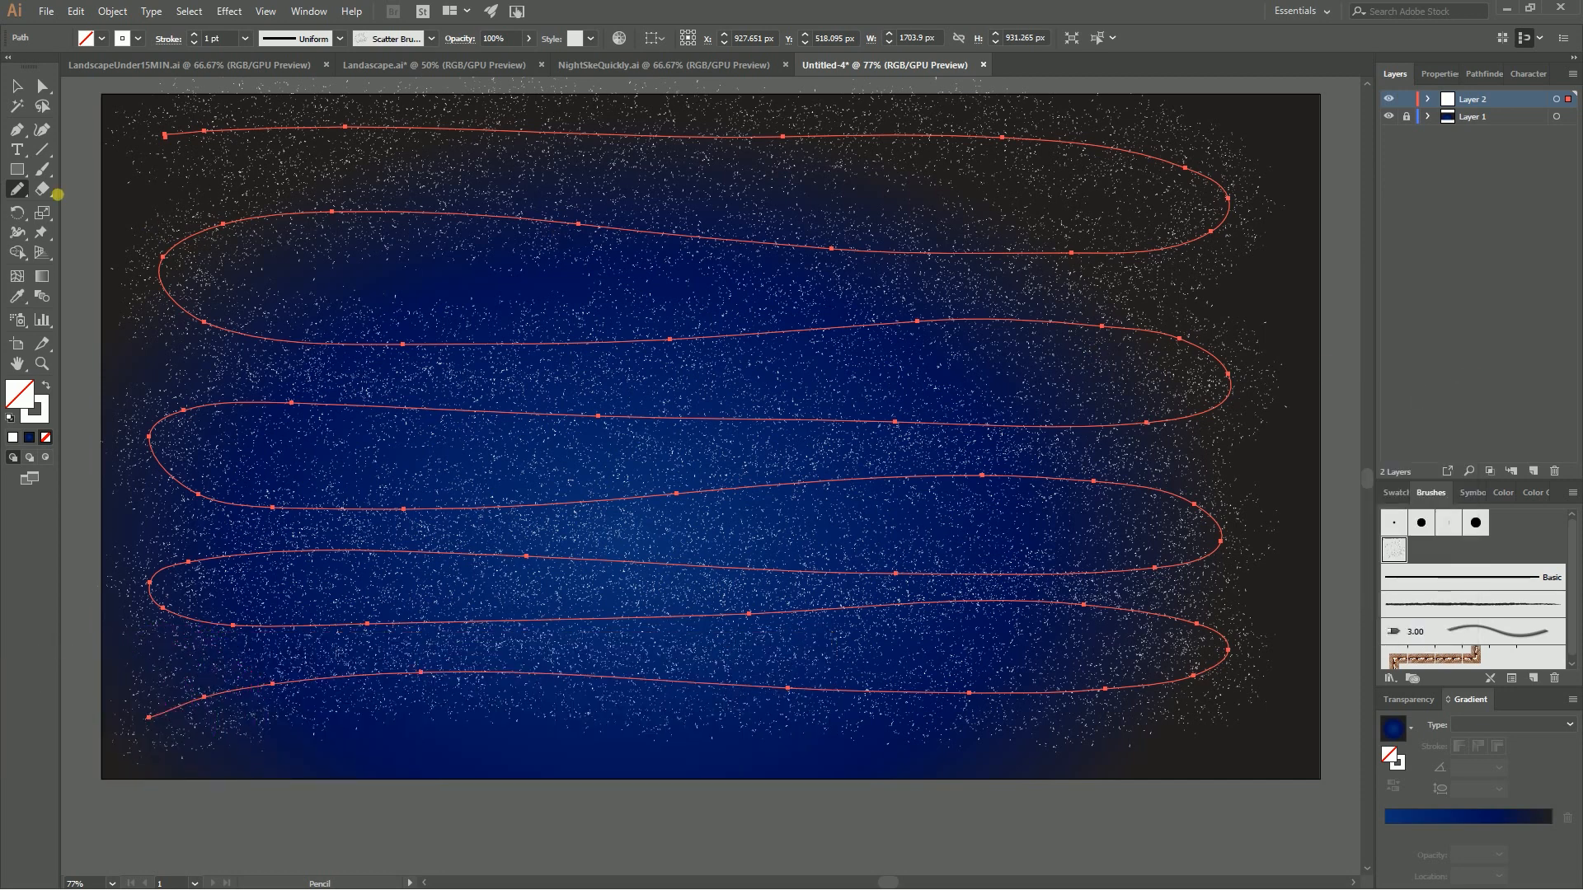
- Expand the star brush stroke into shapes and ungroup the stars into separate objects
click(110, 12)
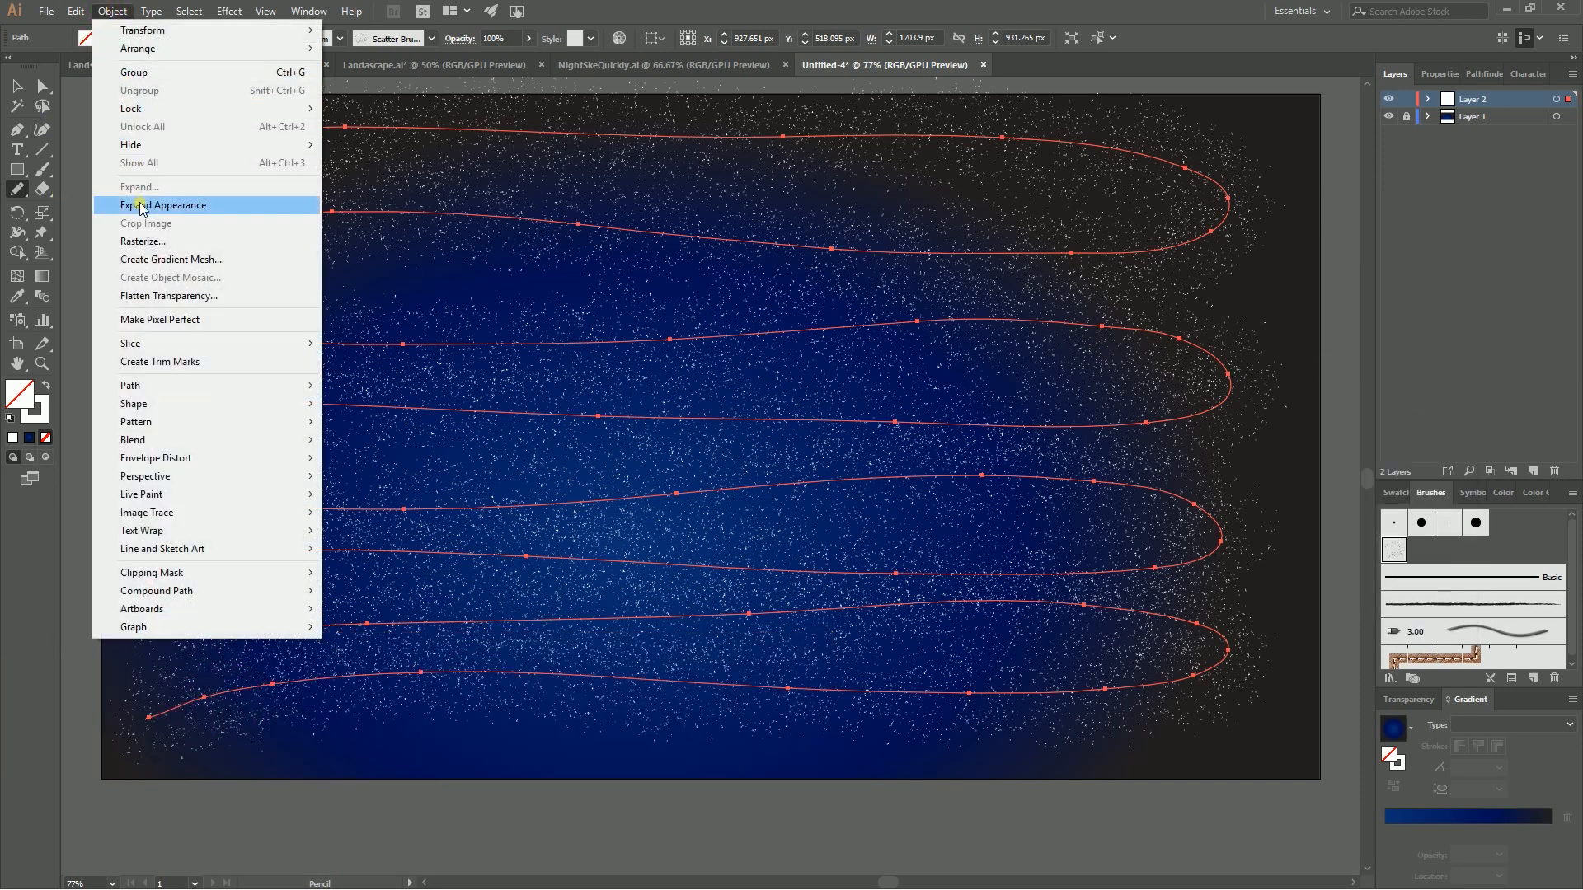
click(164, 204)
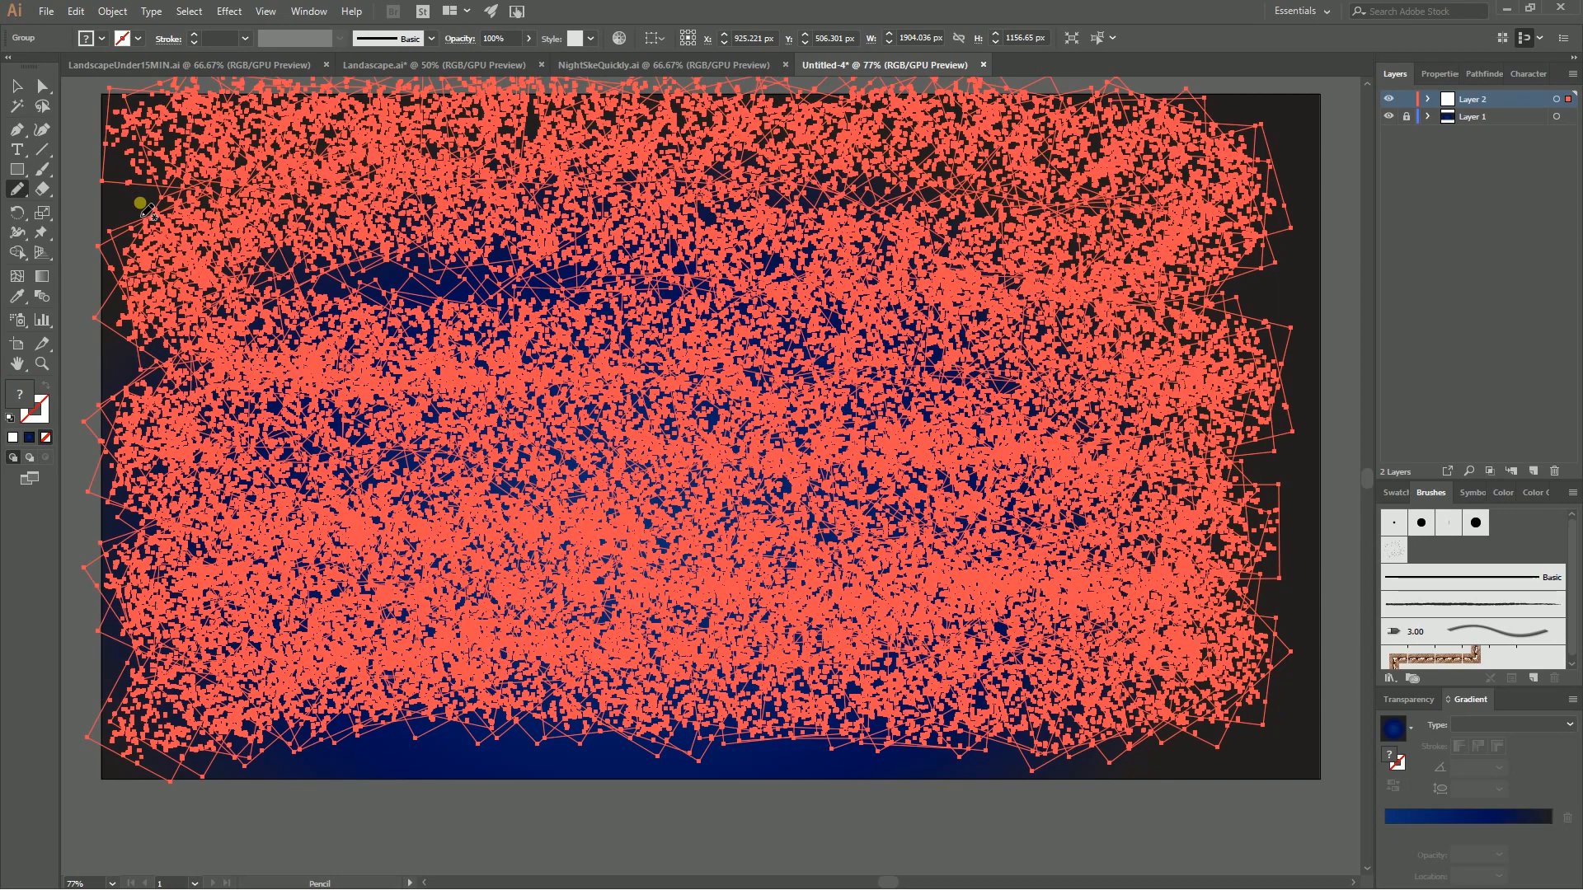
click(17, 88)
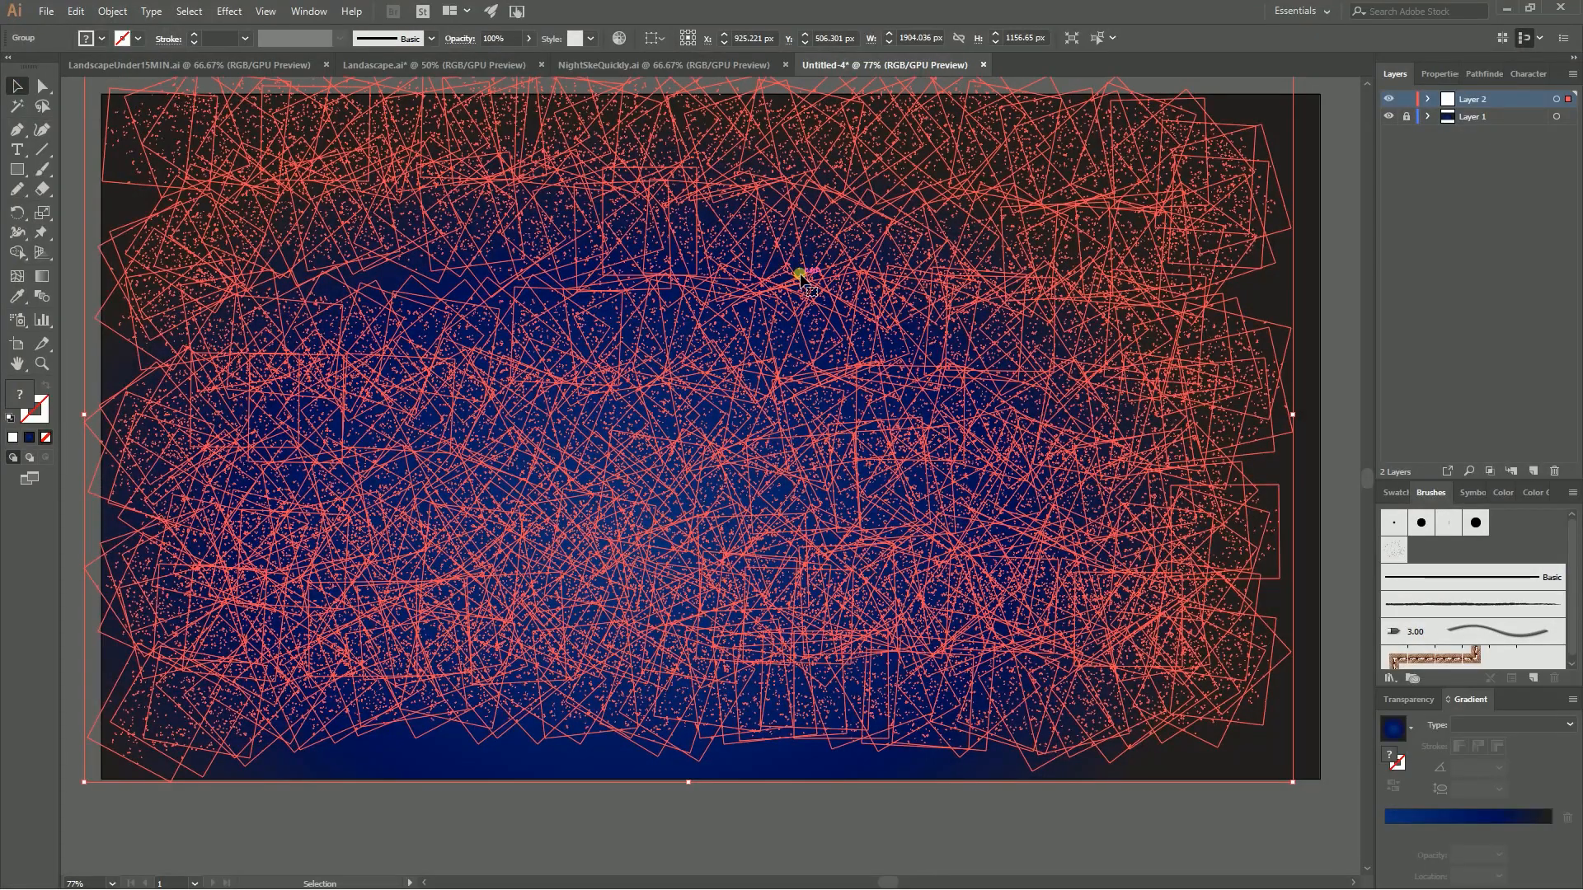
right_click(801, 277)
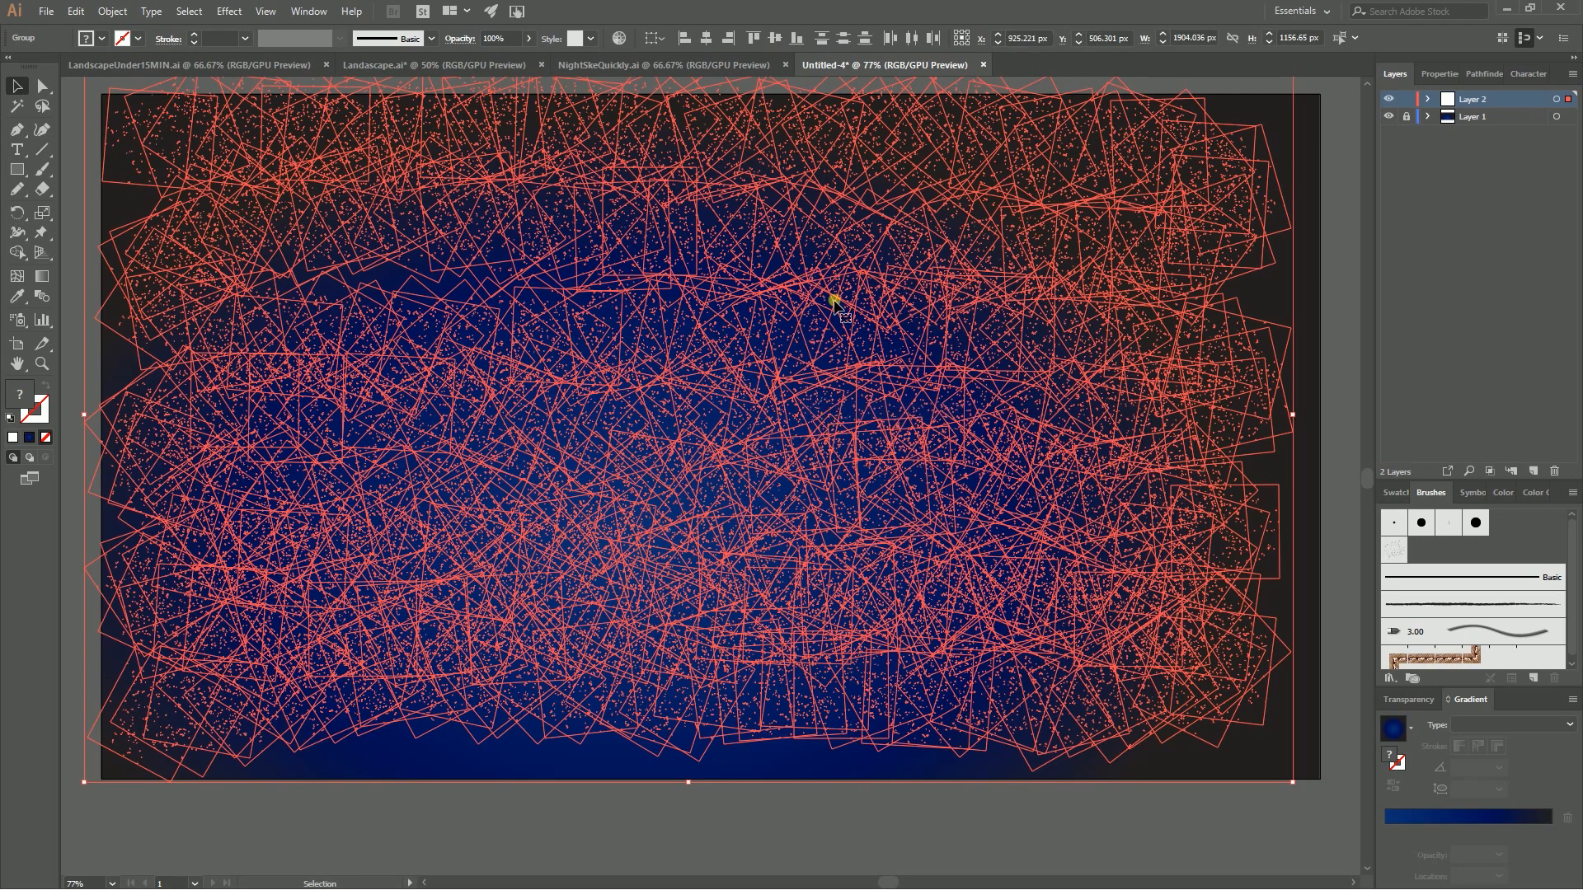
right_click(833, 303)
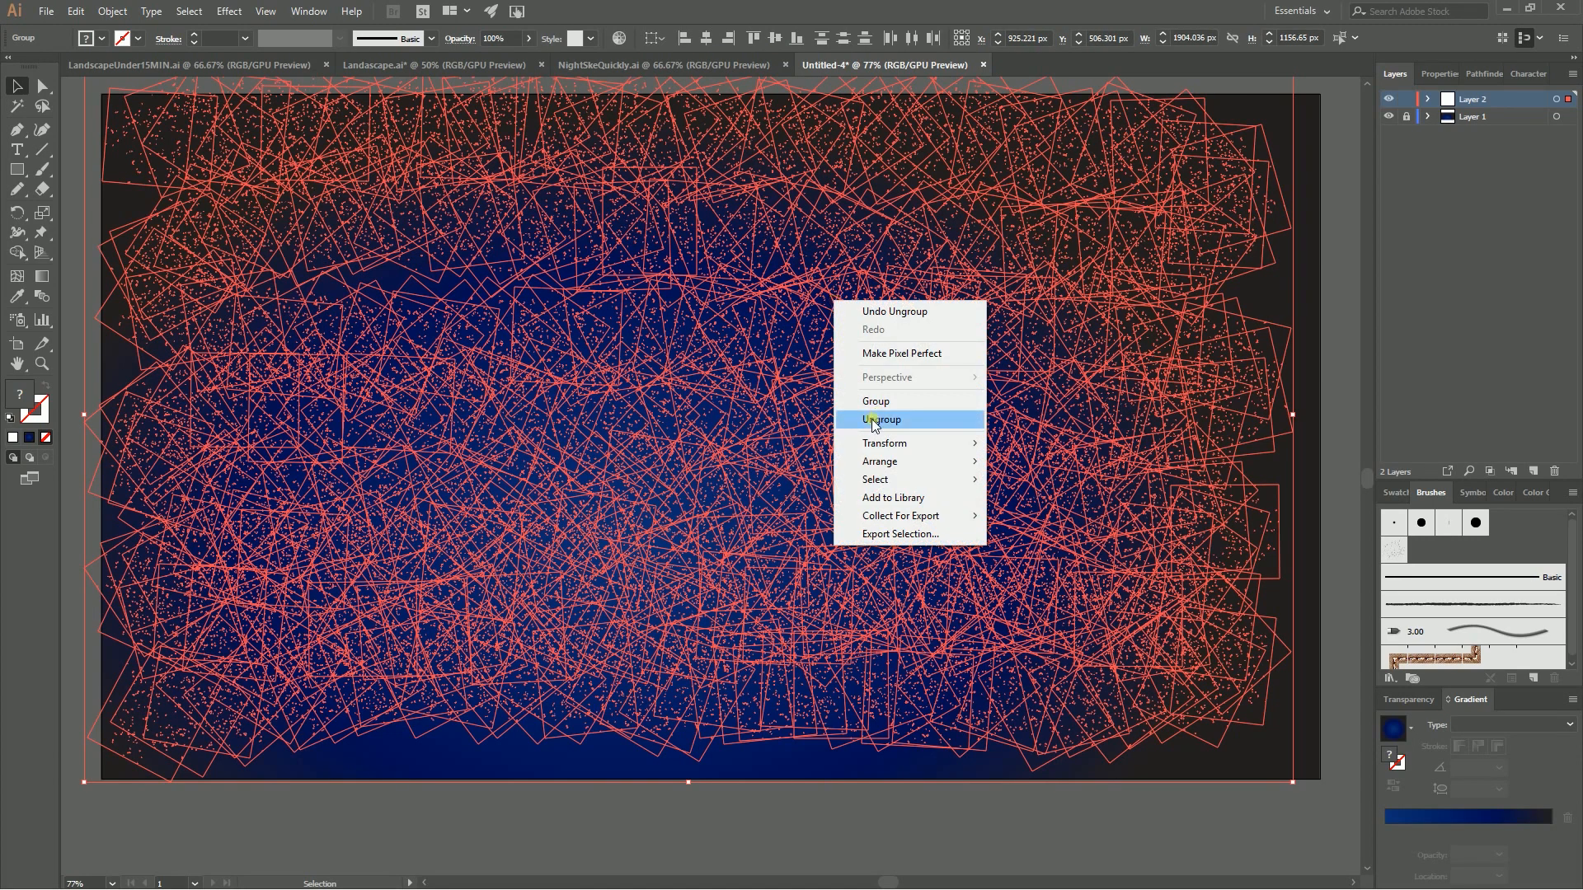
click(880, 419)
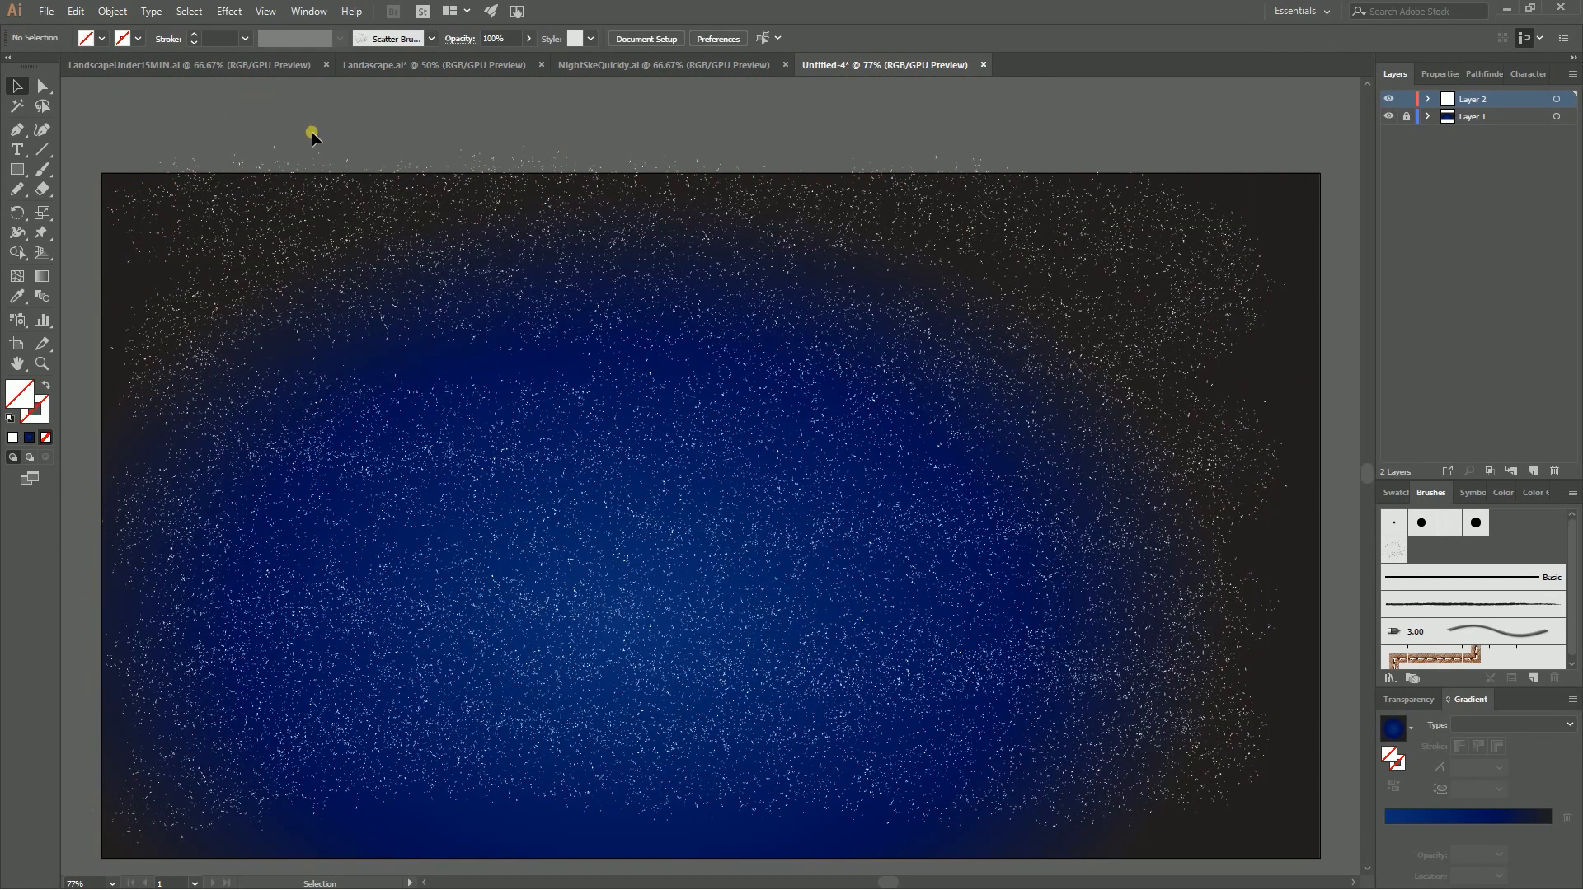
drag(311, 132, 286, 265)
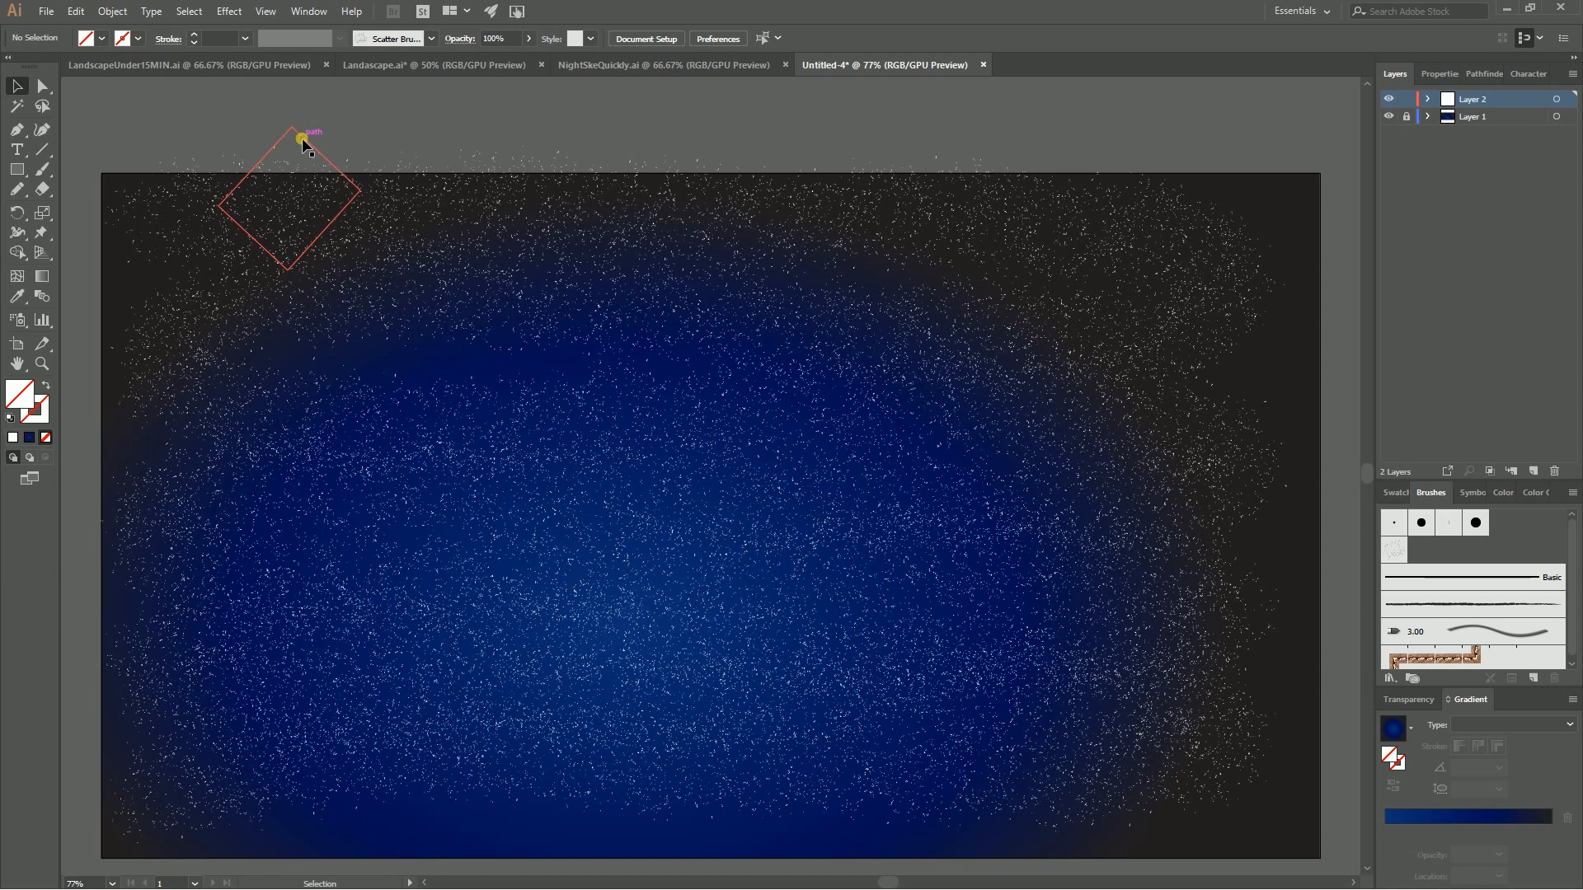
click(304, 142)
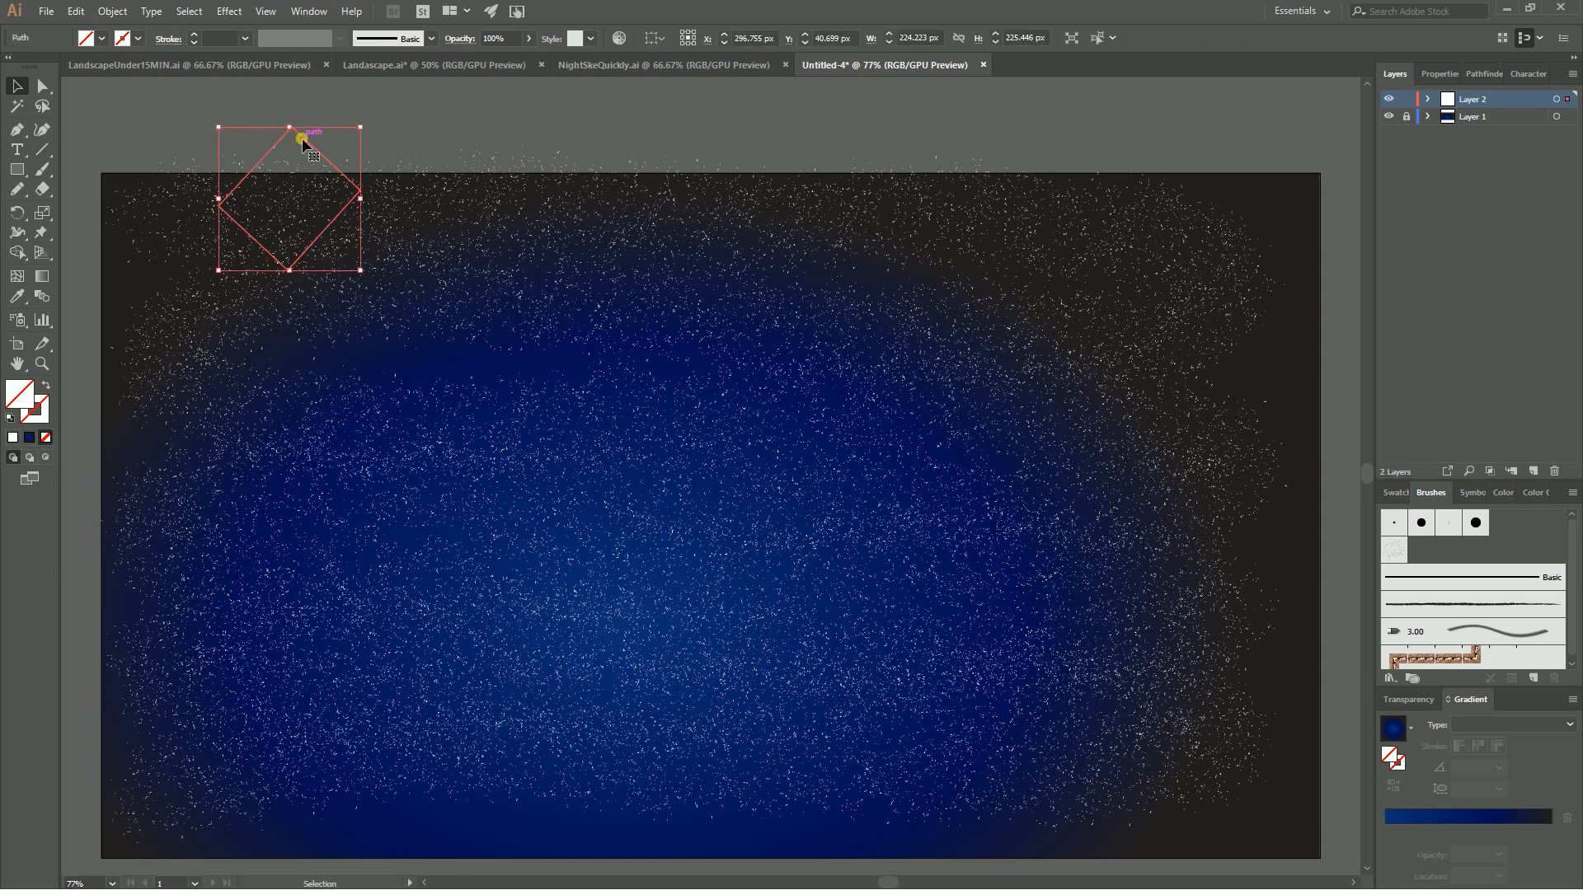
mouse_move(17, 109)
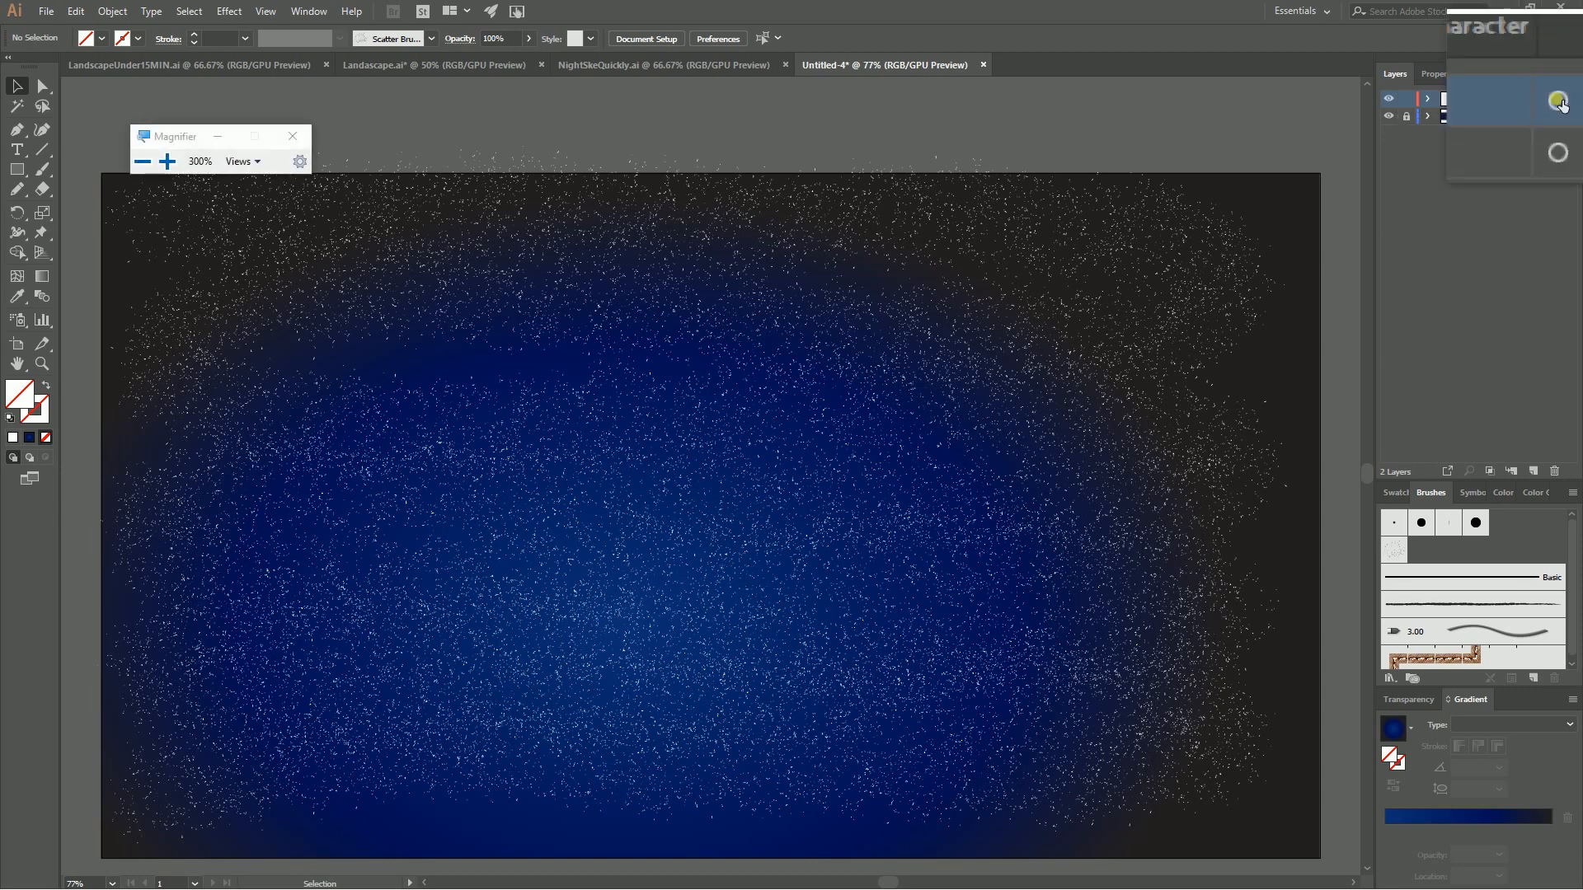
- Select Layer 2's star strokes and Simplify them with Straight Lines unchecked, leaving fewer finer stars
click(1474, 97)
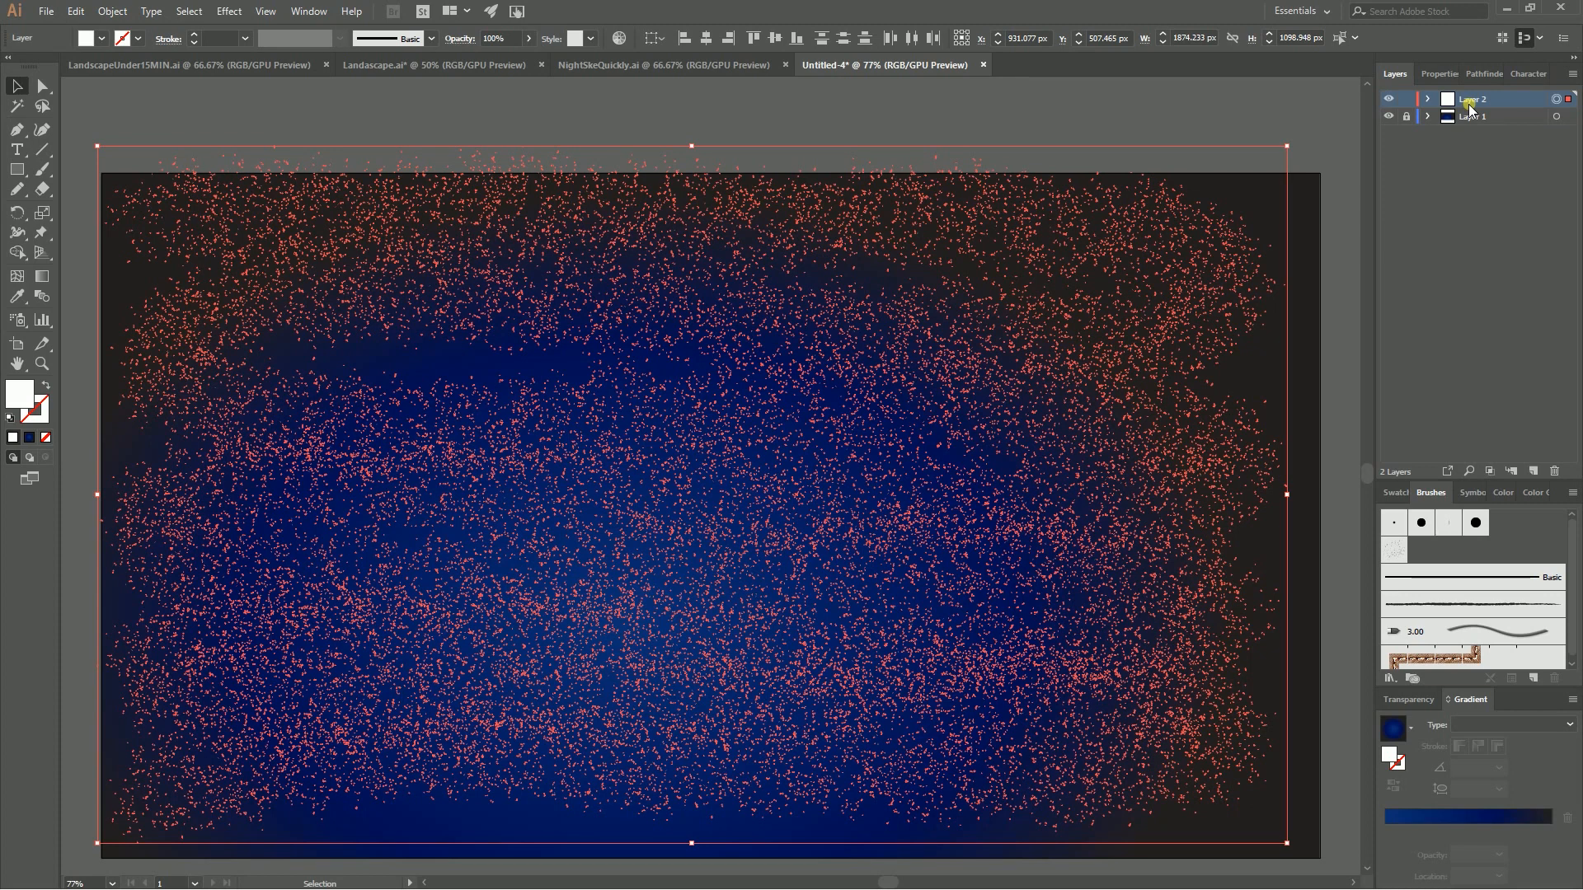
click(111, 11)
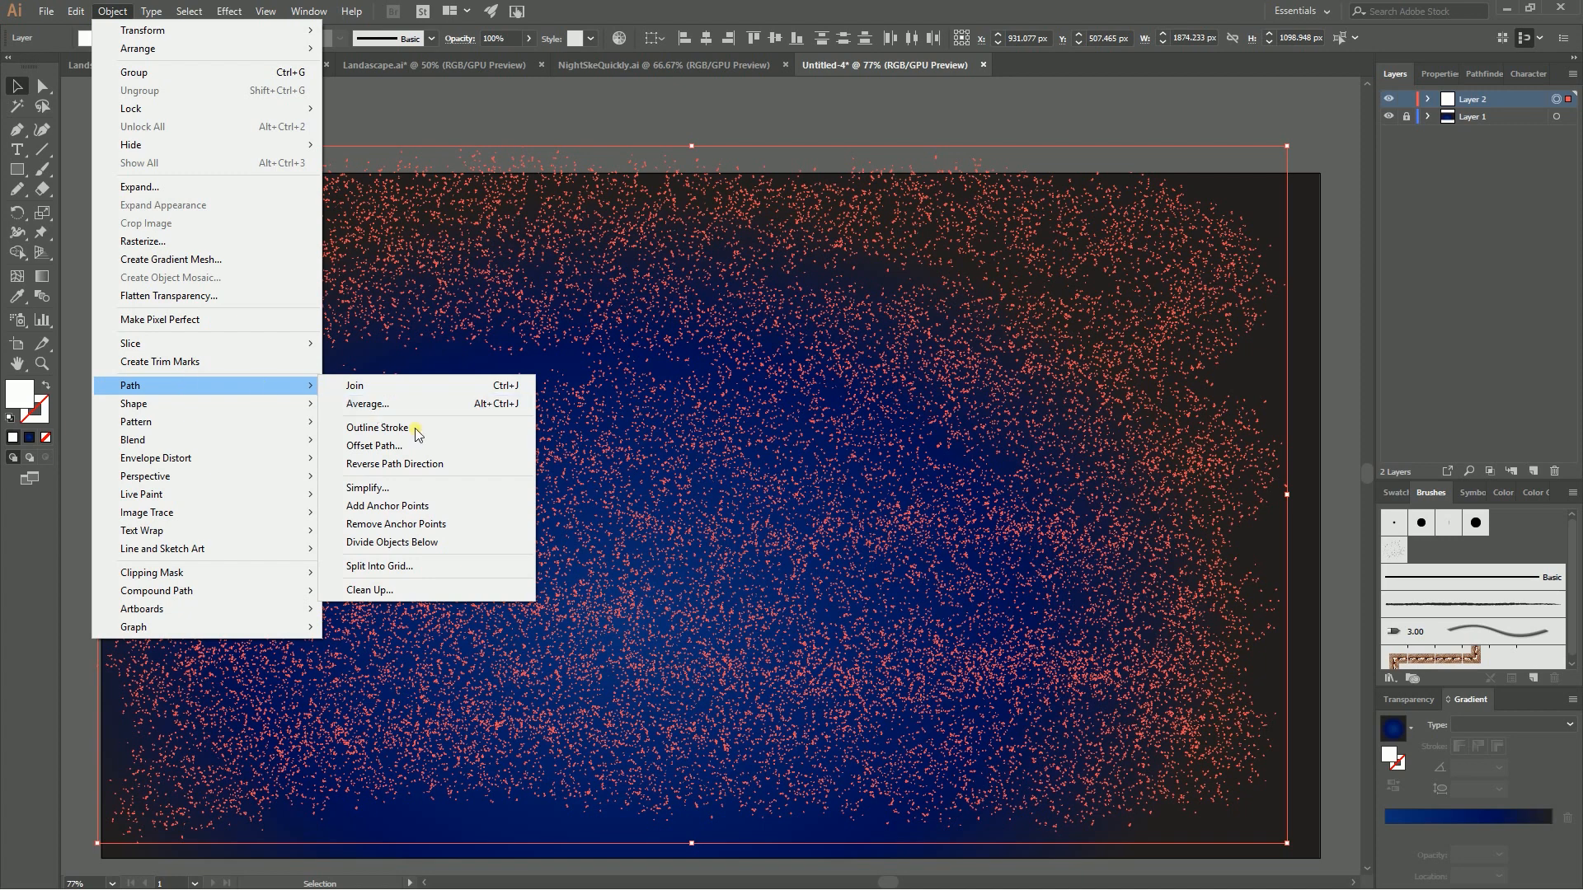
click(366, 487)
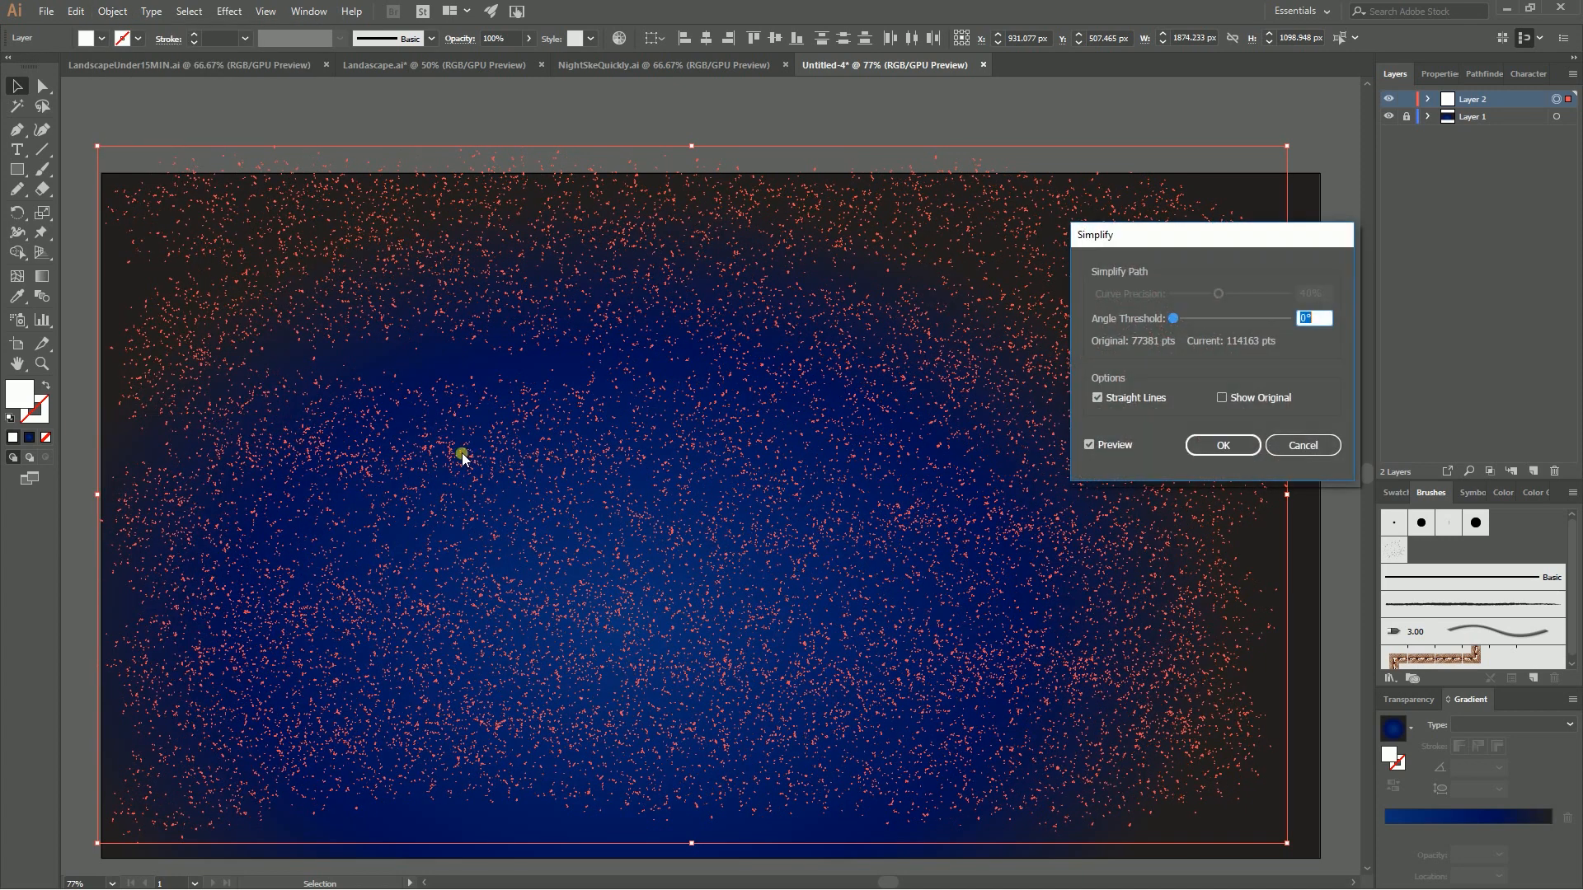
click(1096, 398)
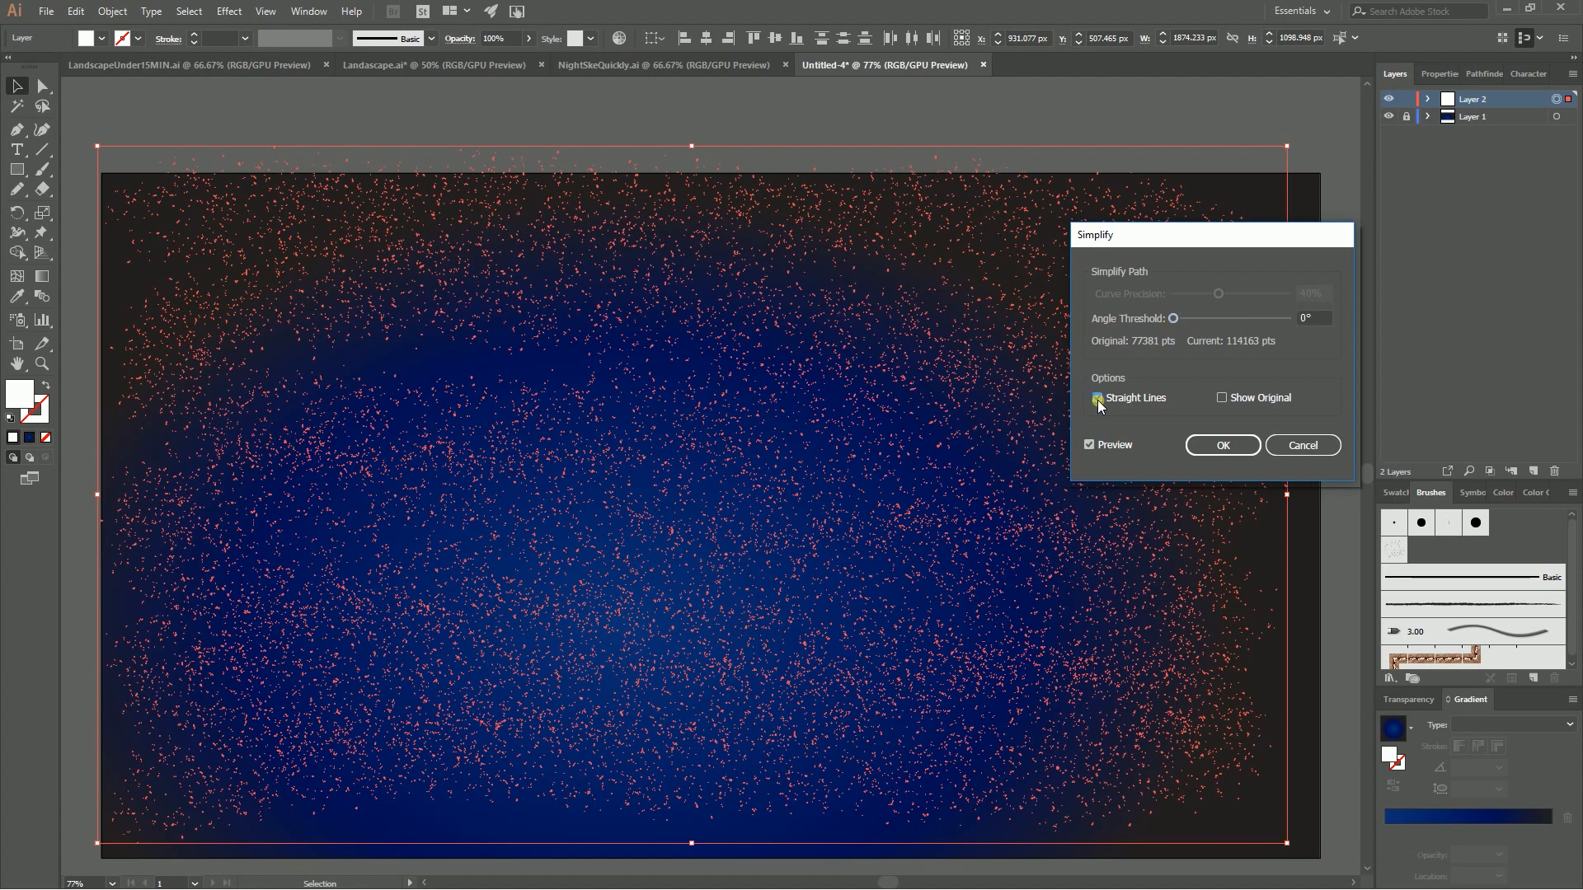
click(1096, 398)
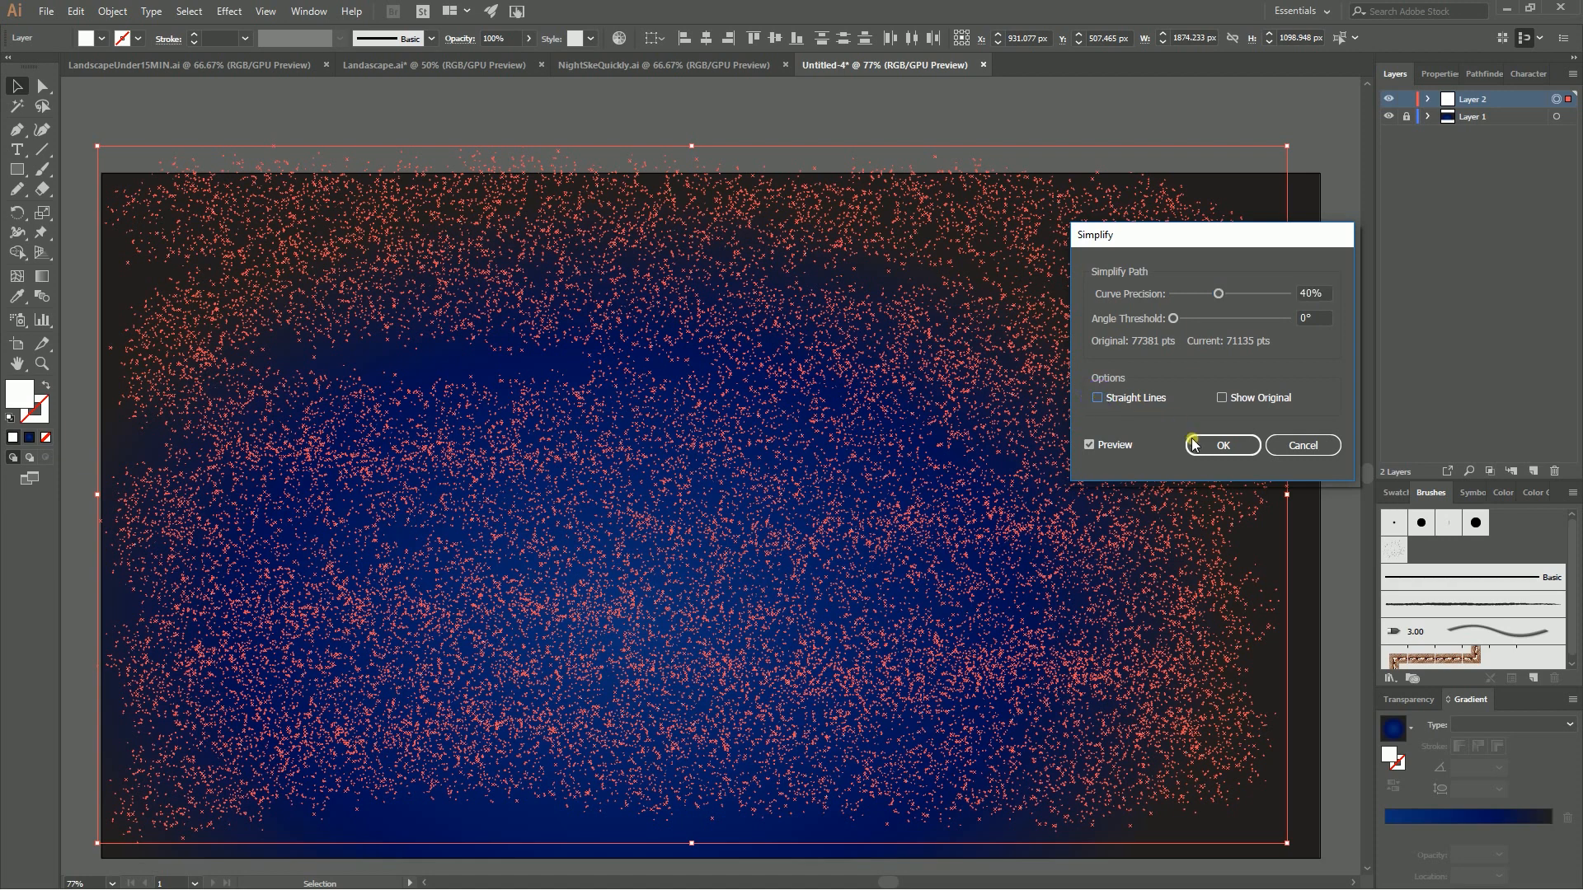
click(1222, 445)
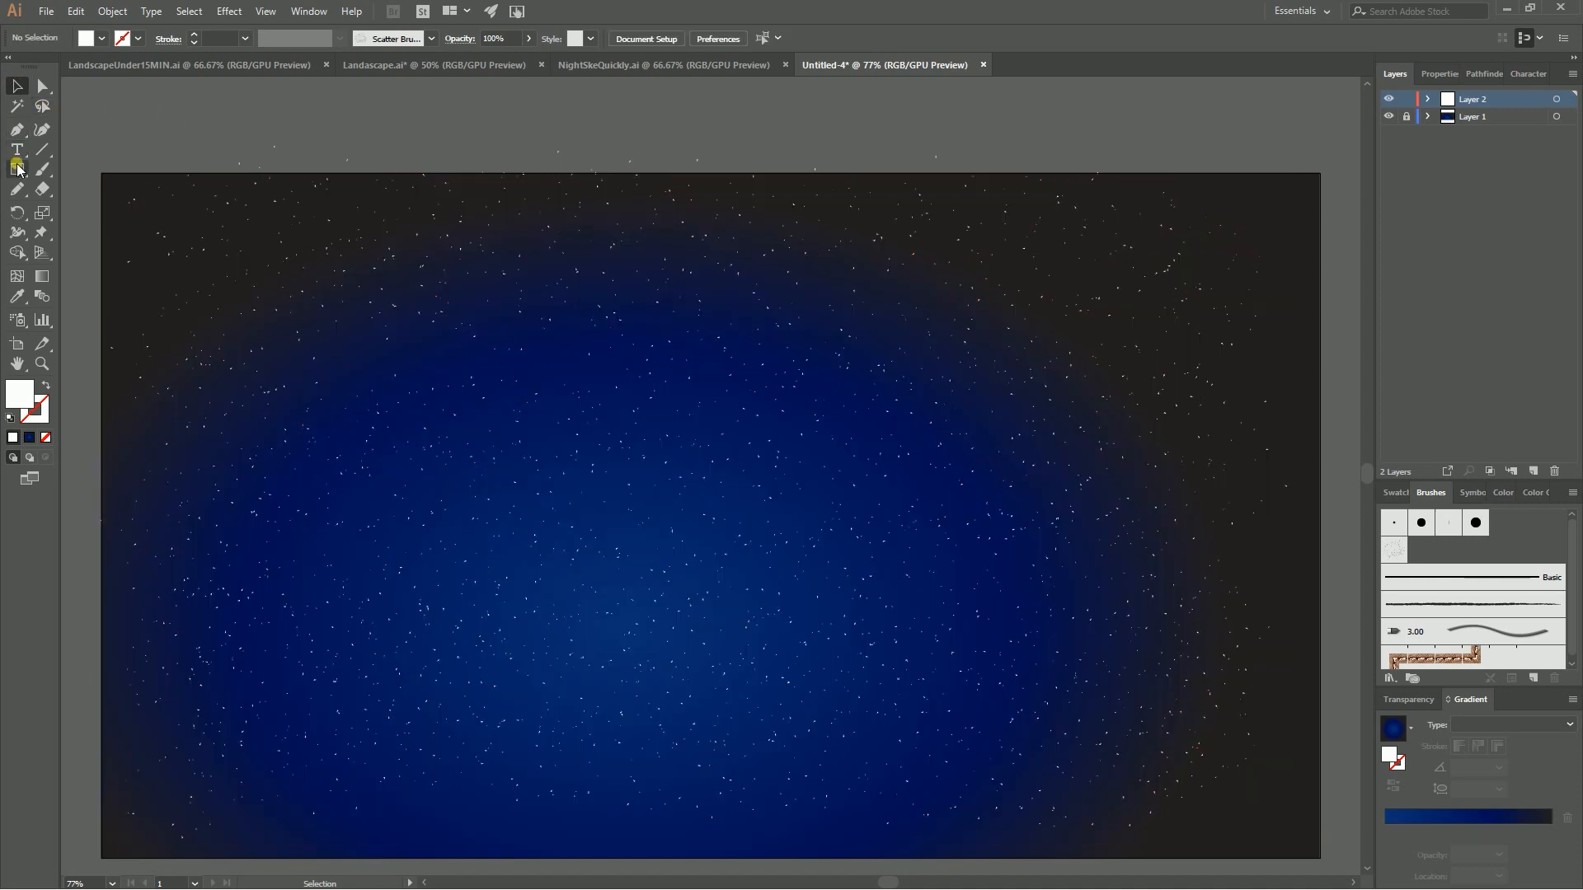
- Draw a white circle in the upper-left sky with an offset copy, ready for Pathfinder
click(16, 168)
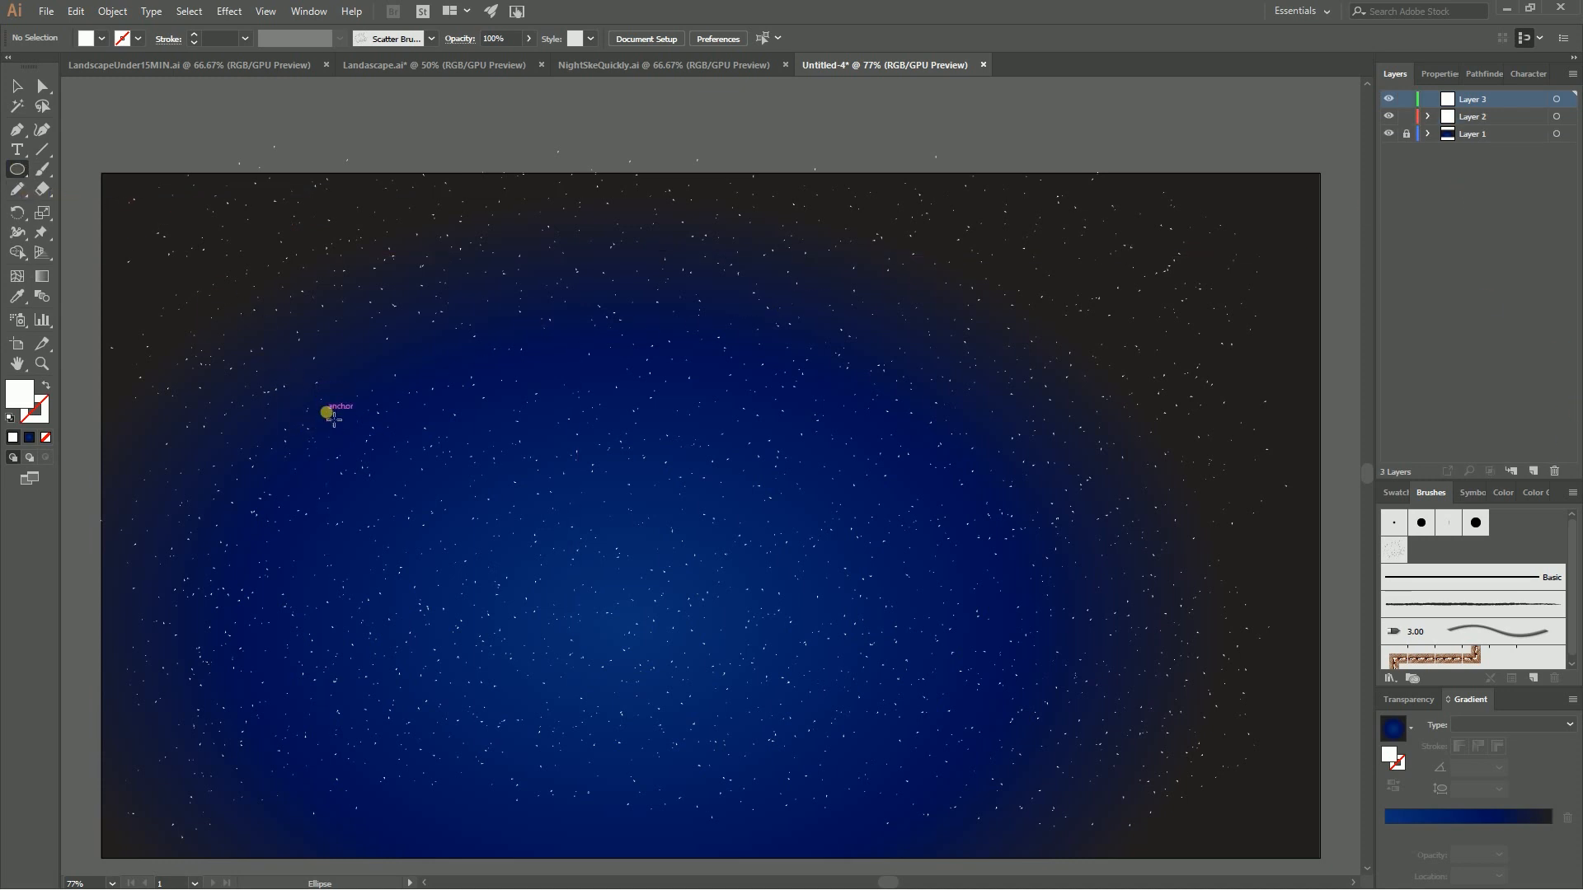
mouse_move(334, 401)
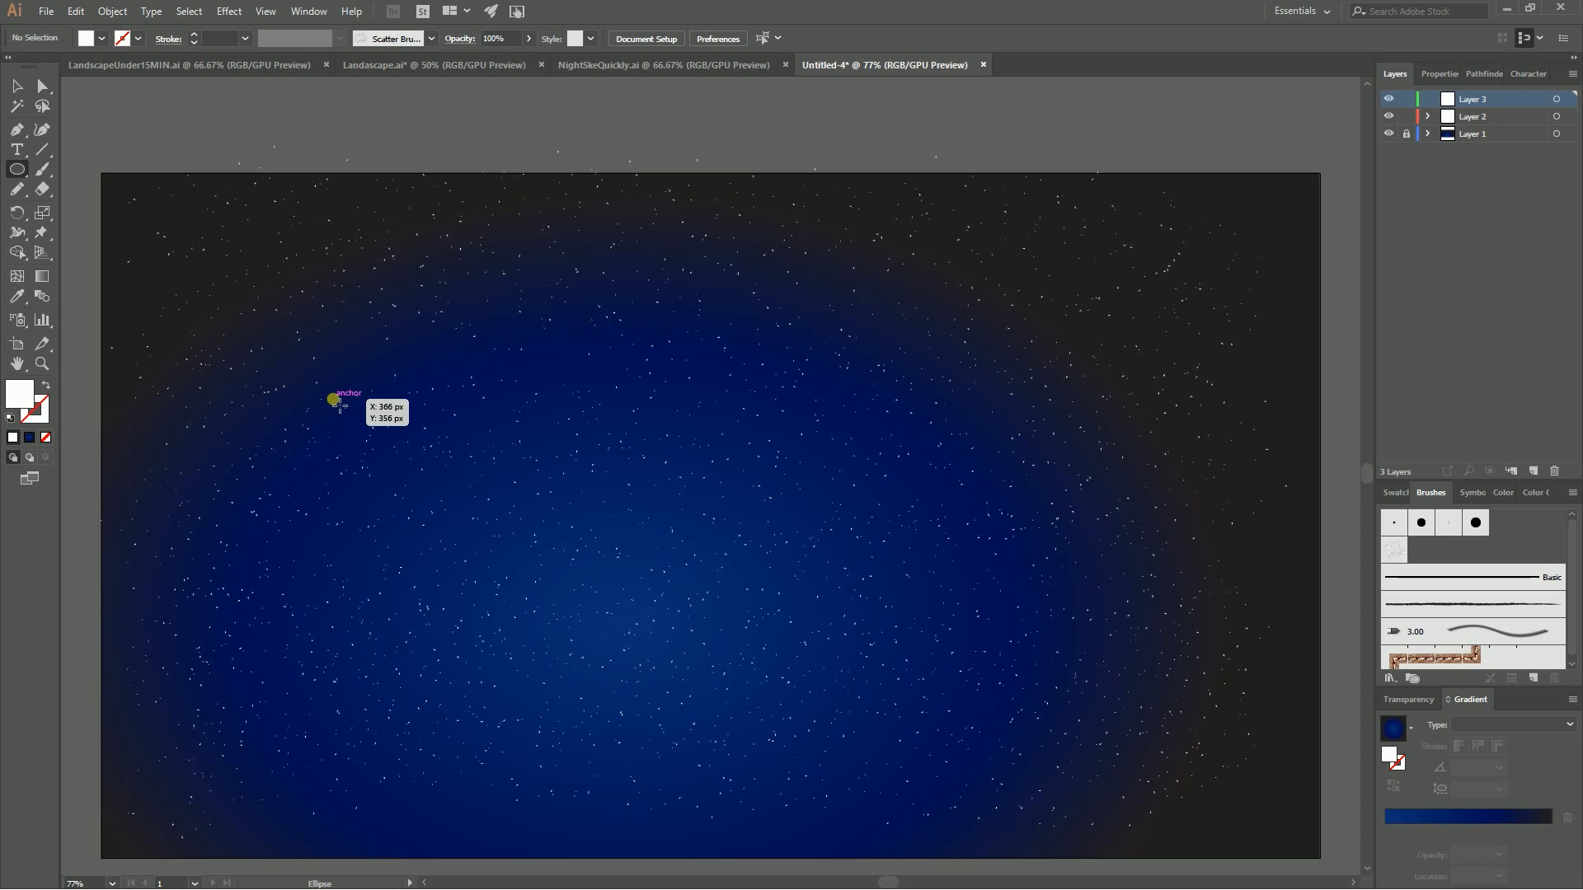
drag(333, 399, 457, 524)
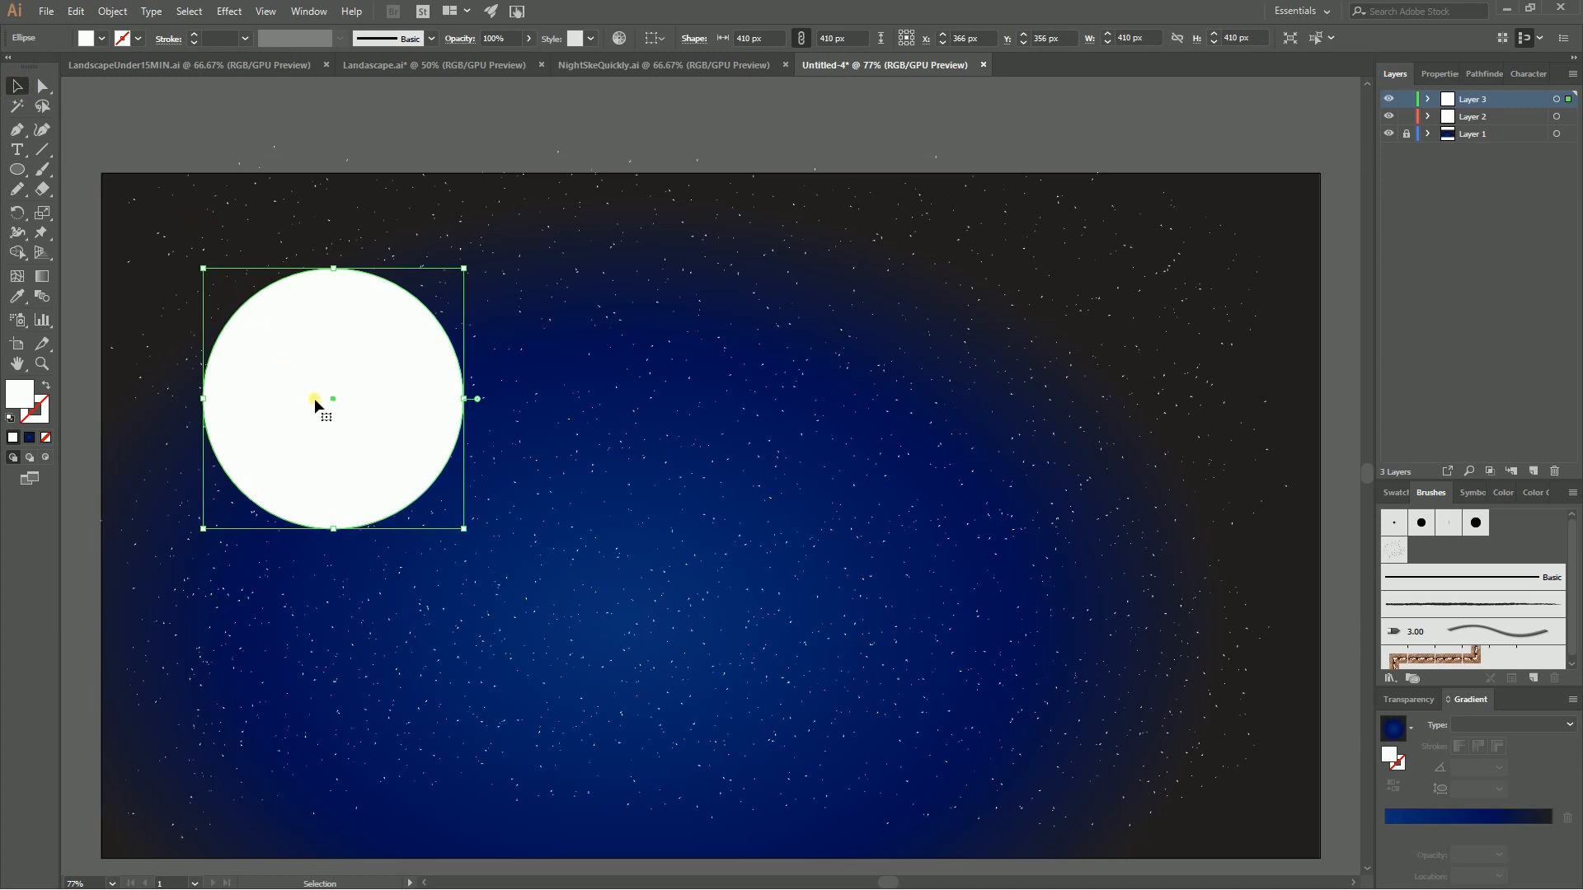
mouse_move(312, 386)
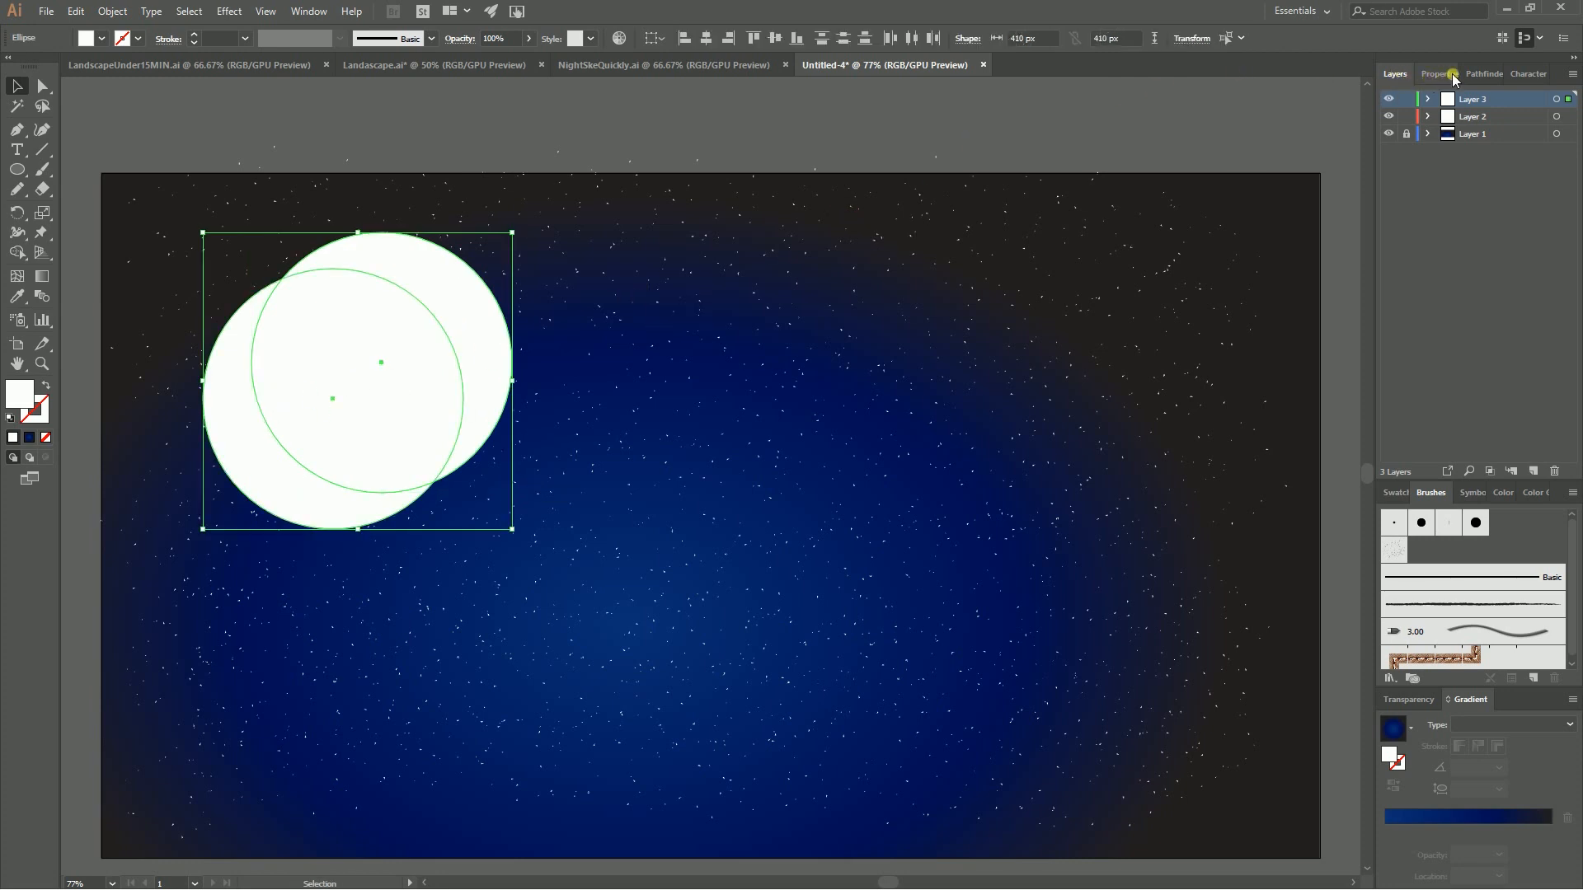
click(1479, 72)
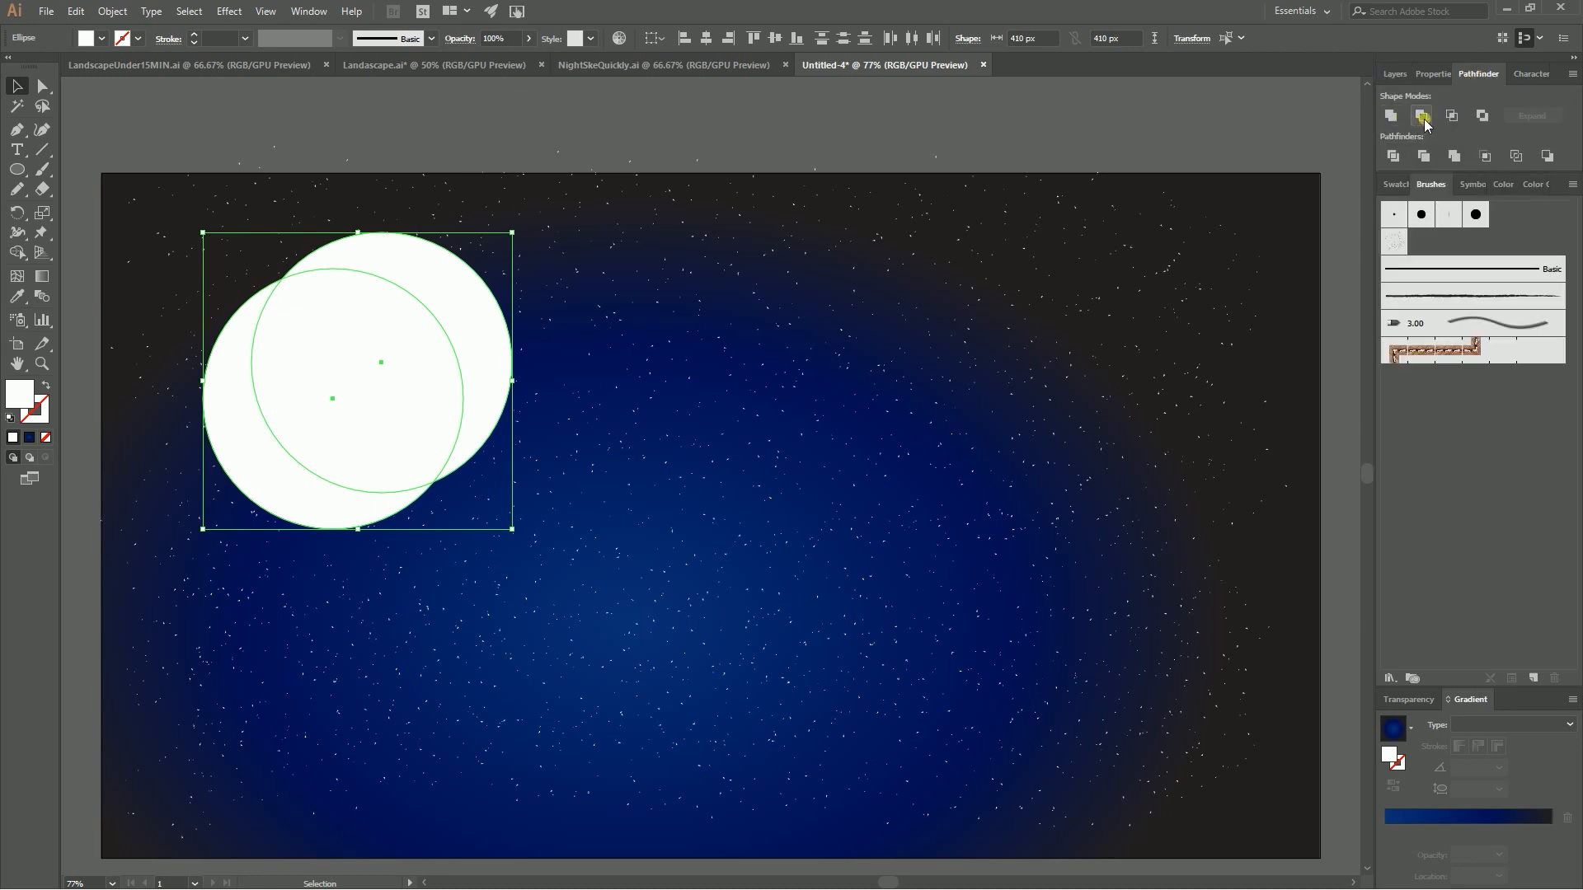
- Minus Front the circles into a white crescent moon and rotate it slightly
click(1392, 116)
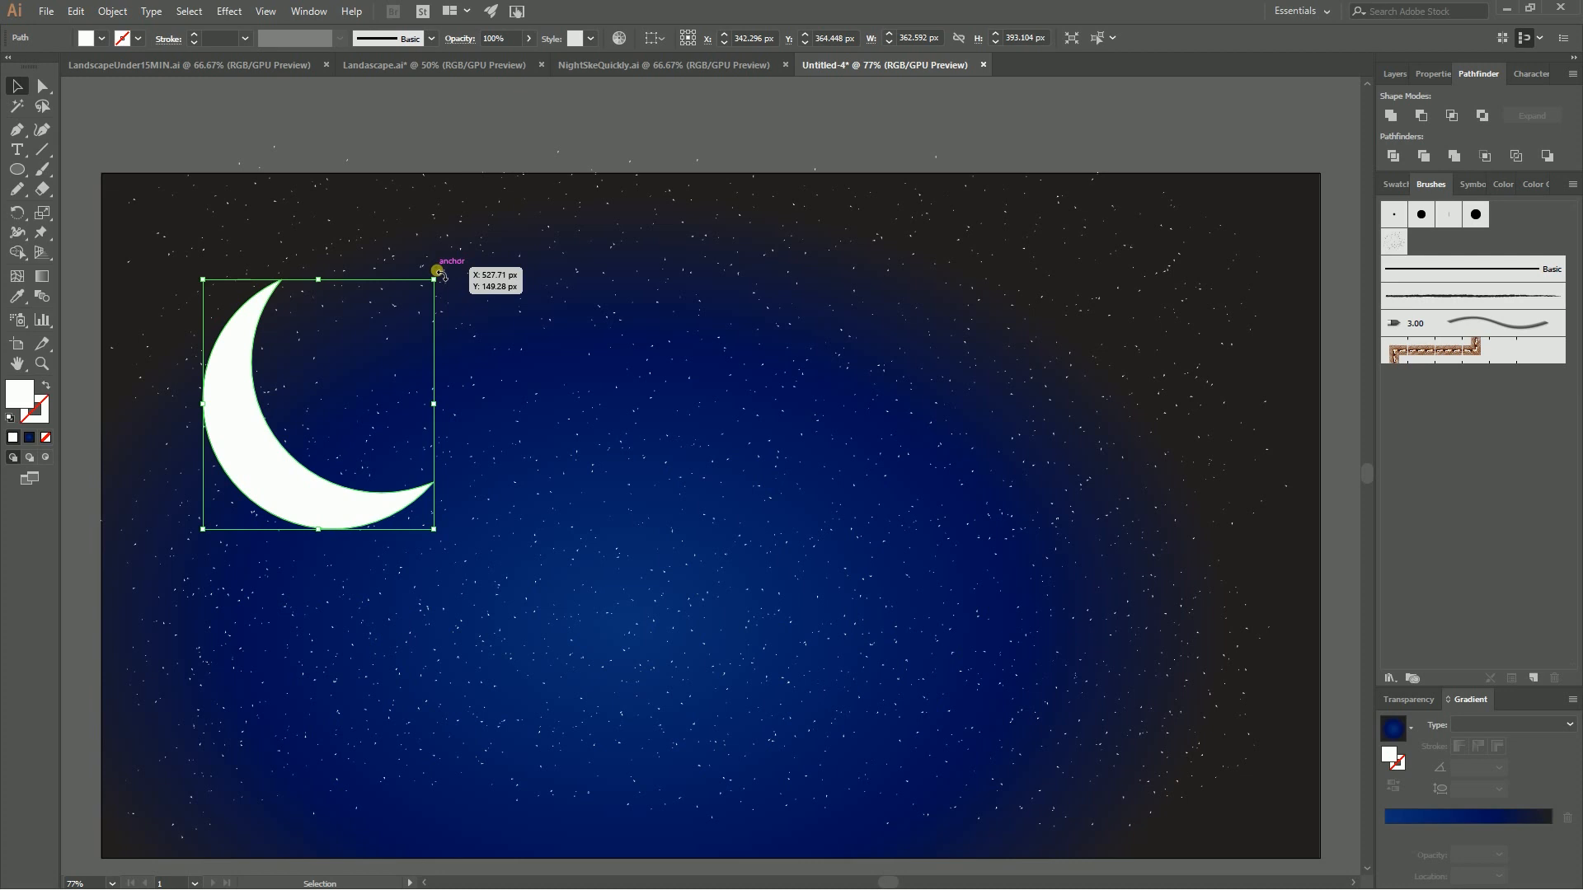
drag(434, 277, 452, 292)
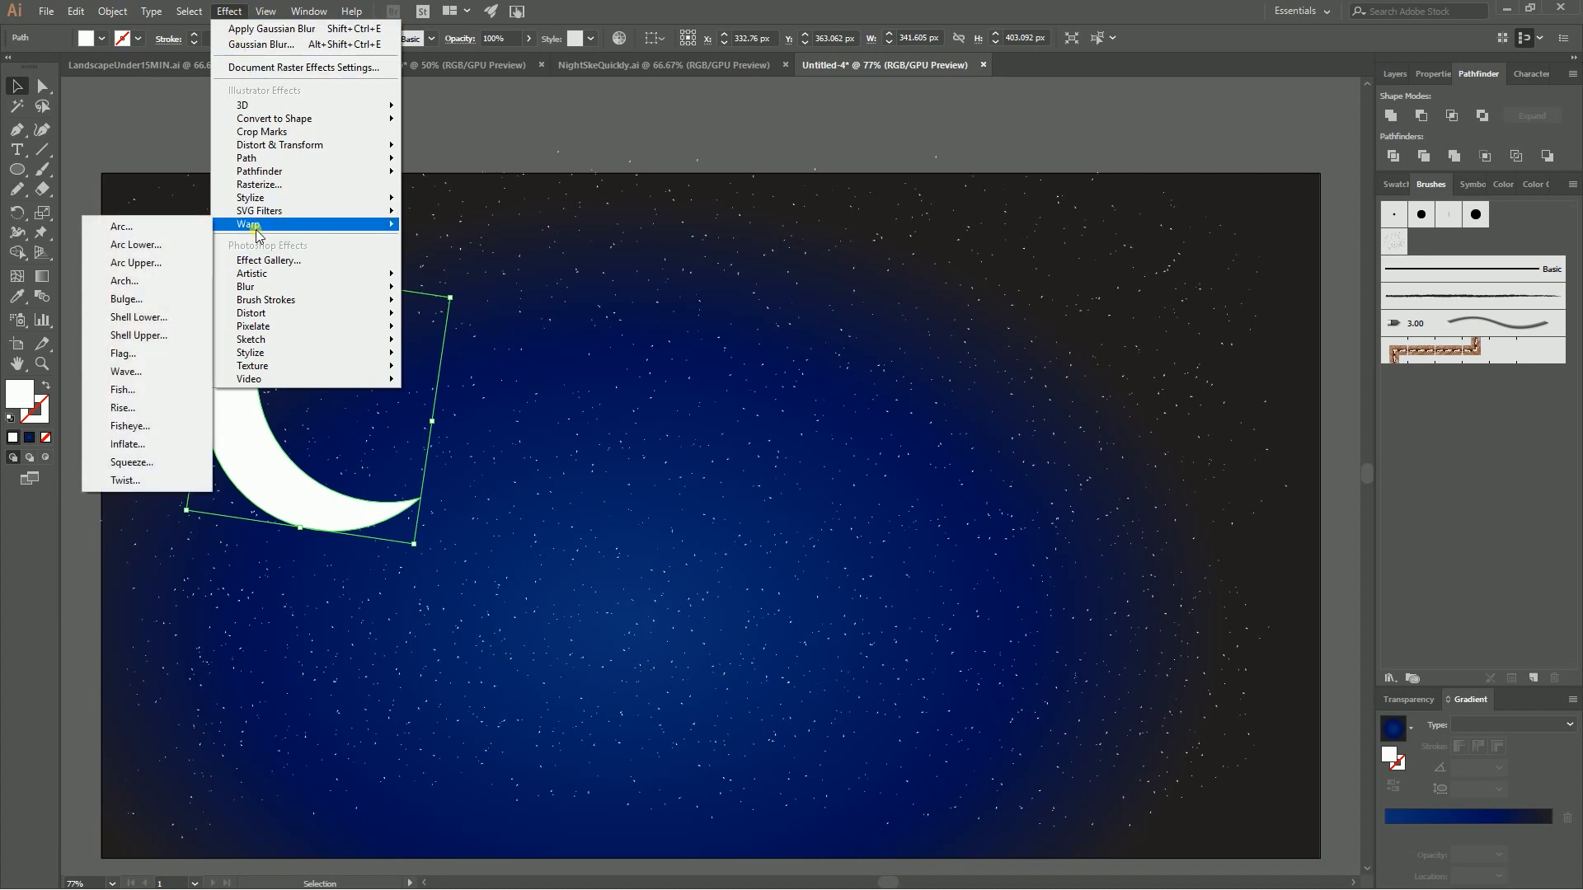
mouse_move(246, 287)
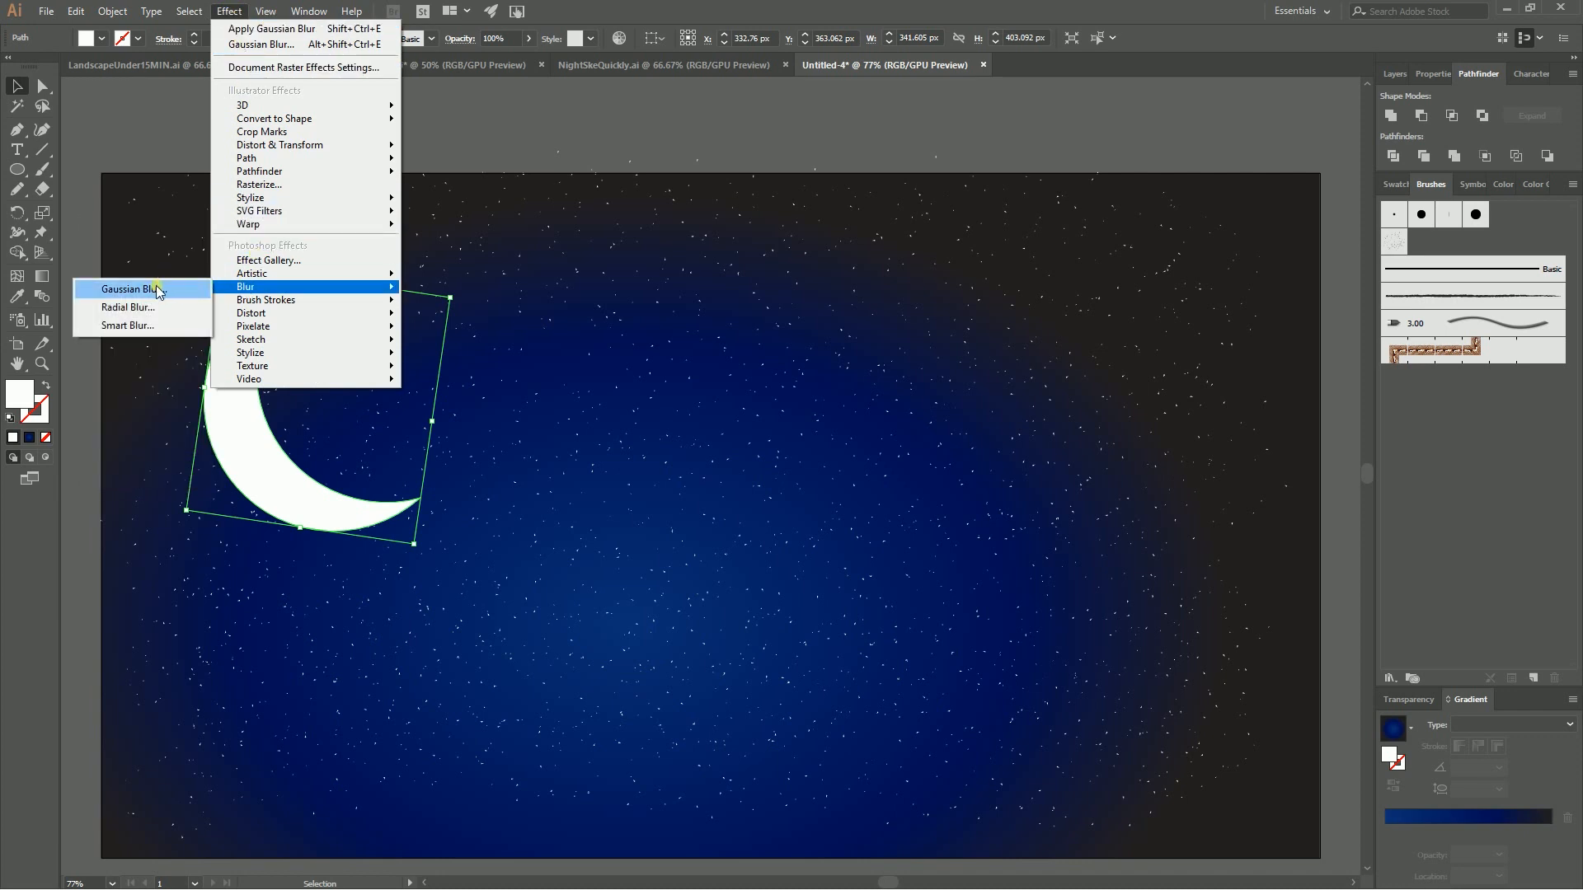
- Apply an 8 px Gaussian Blur to the crescent moon with Preview enabled
click(126, 291)
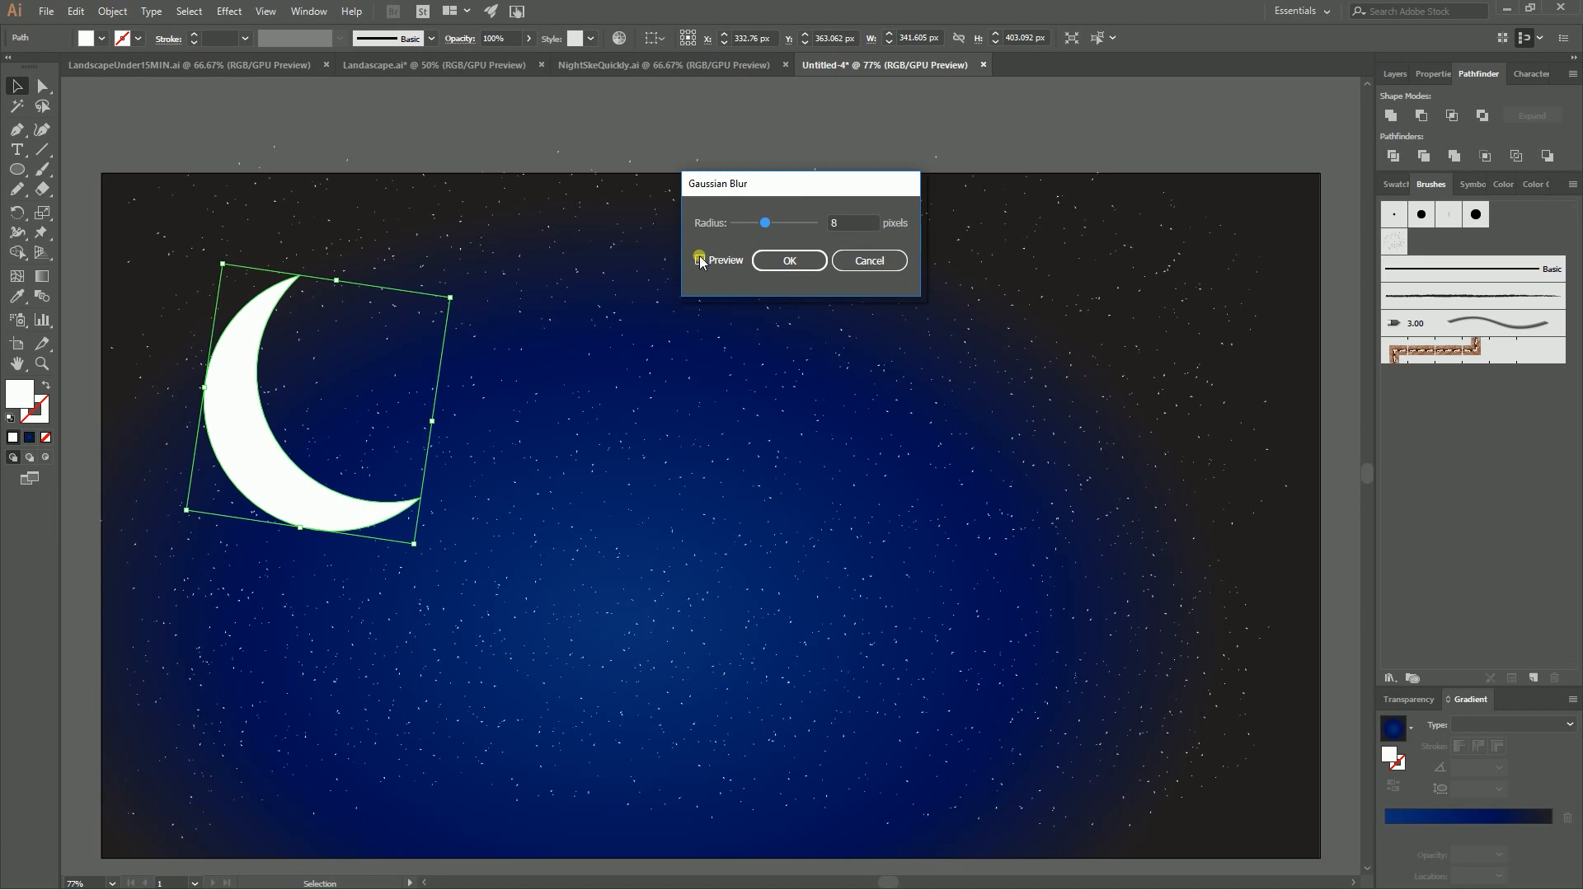
click(699, 260)
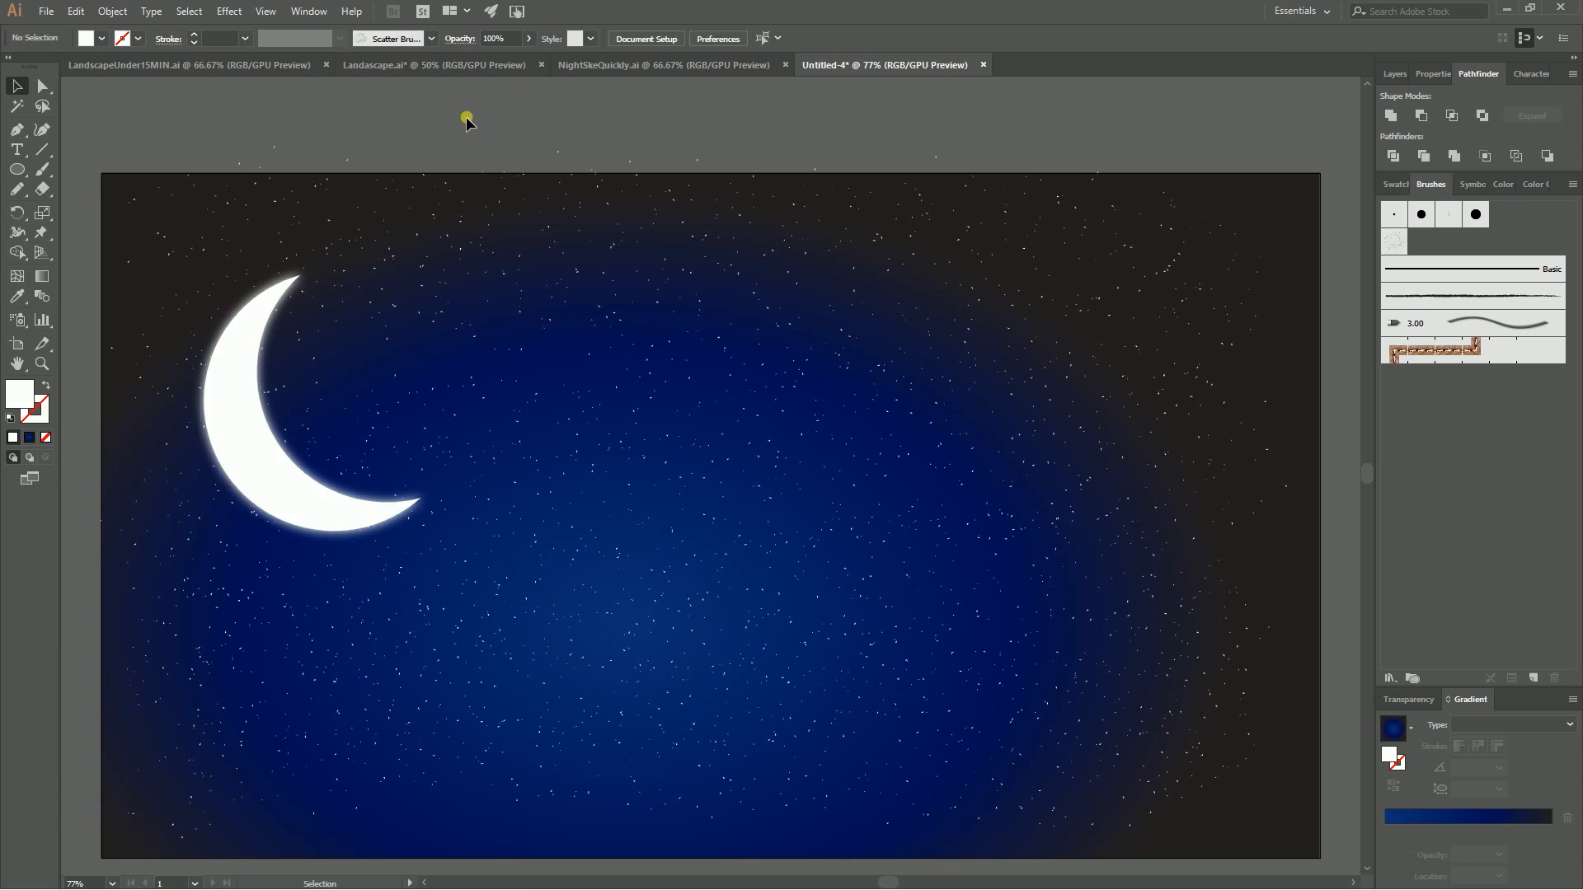
mouse_move(460, 120)
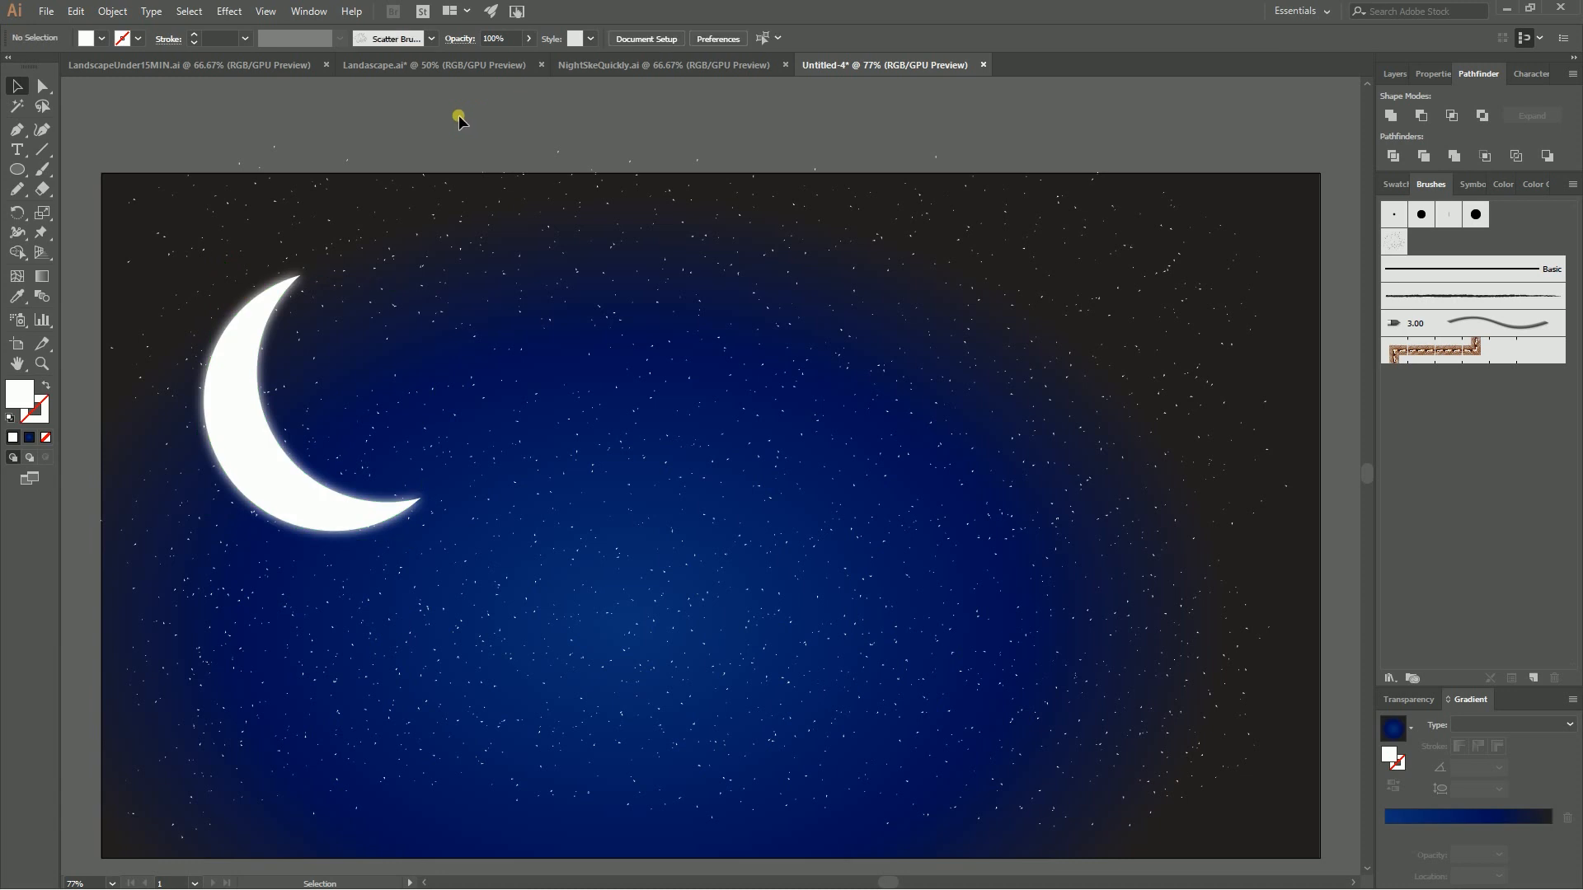
mouse_move(17, 173)
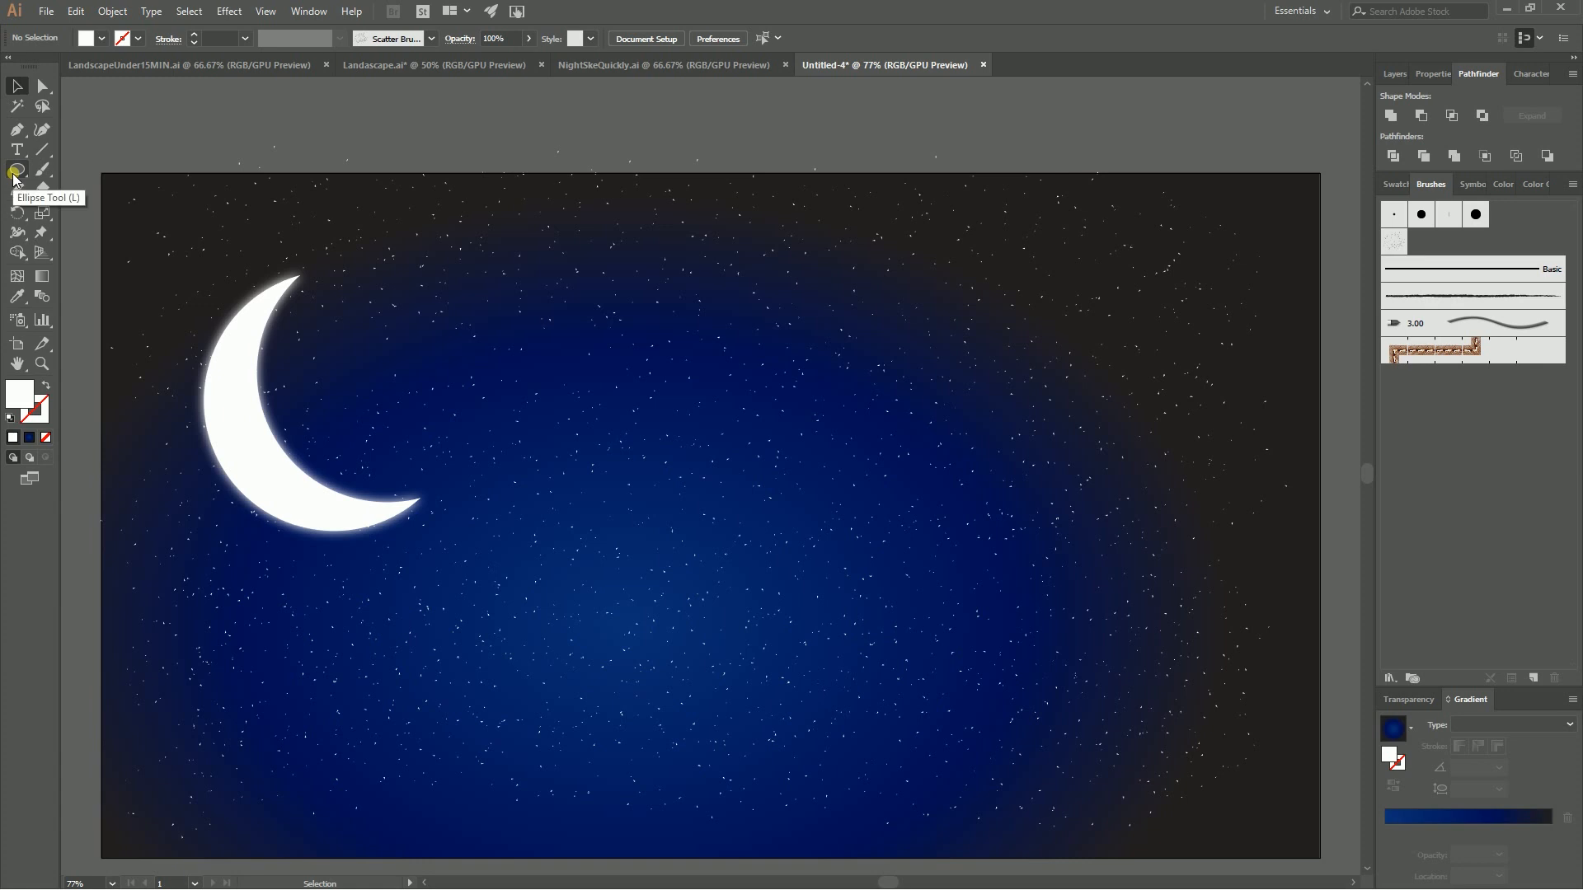
- Draw a long thin white rectangle in the upper sky right of the moon
click(17, 171)
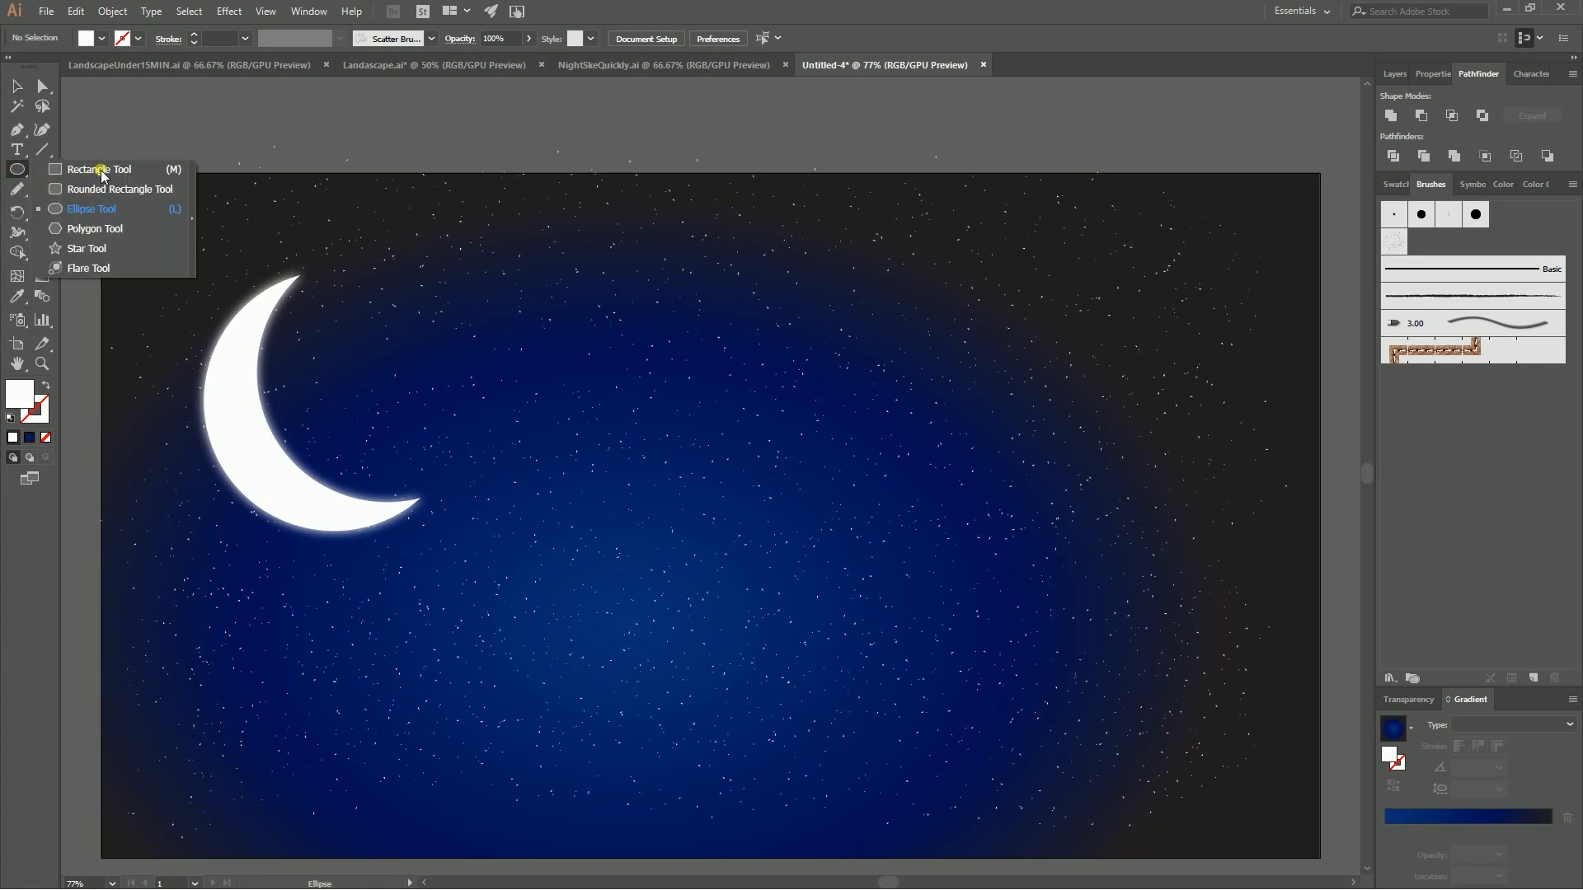
click(98, 168)
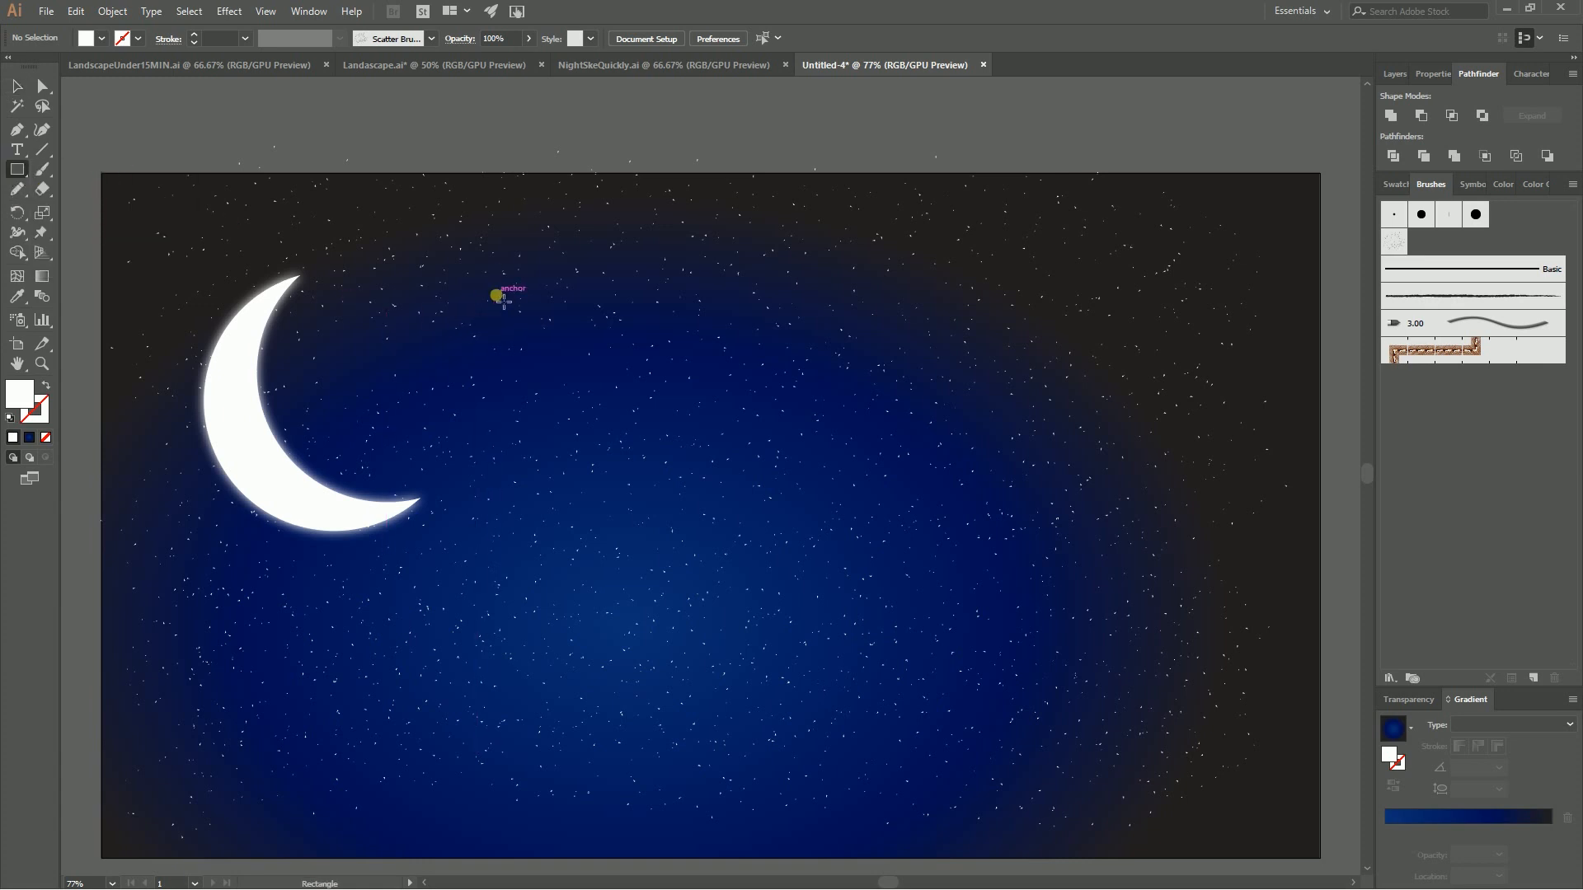
drag(496, 295, 947, 381)
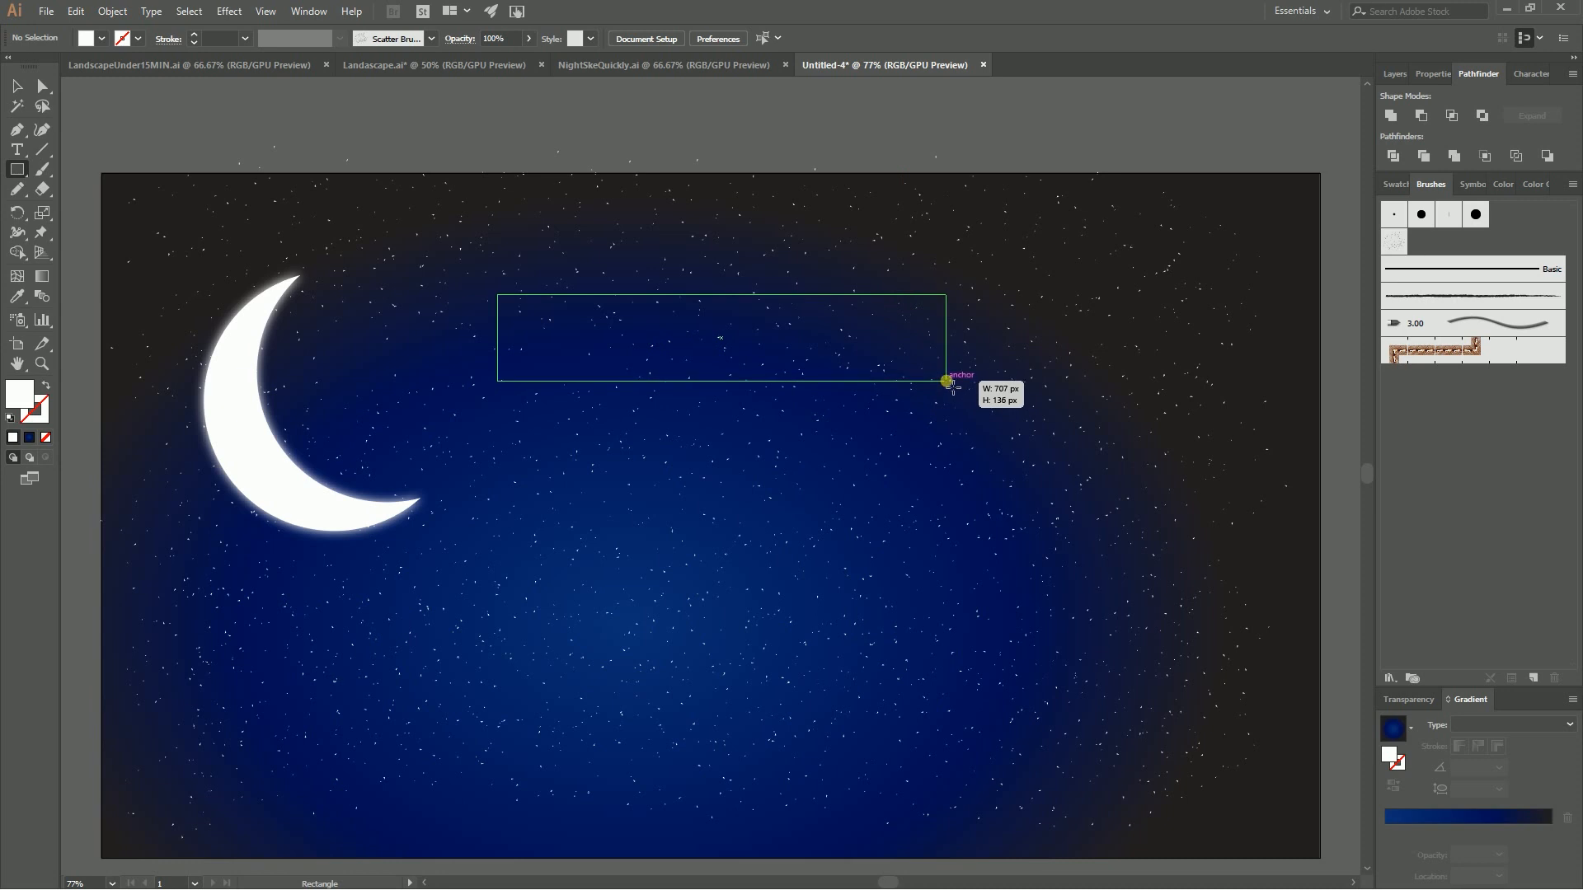
drag(947, 381, 880, 343)
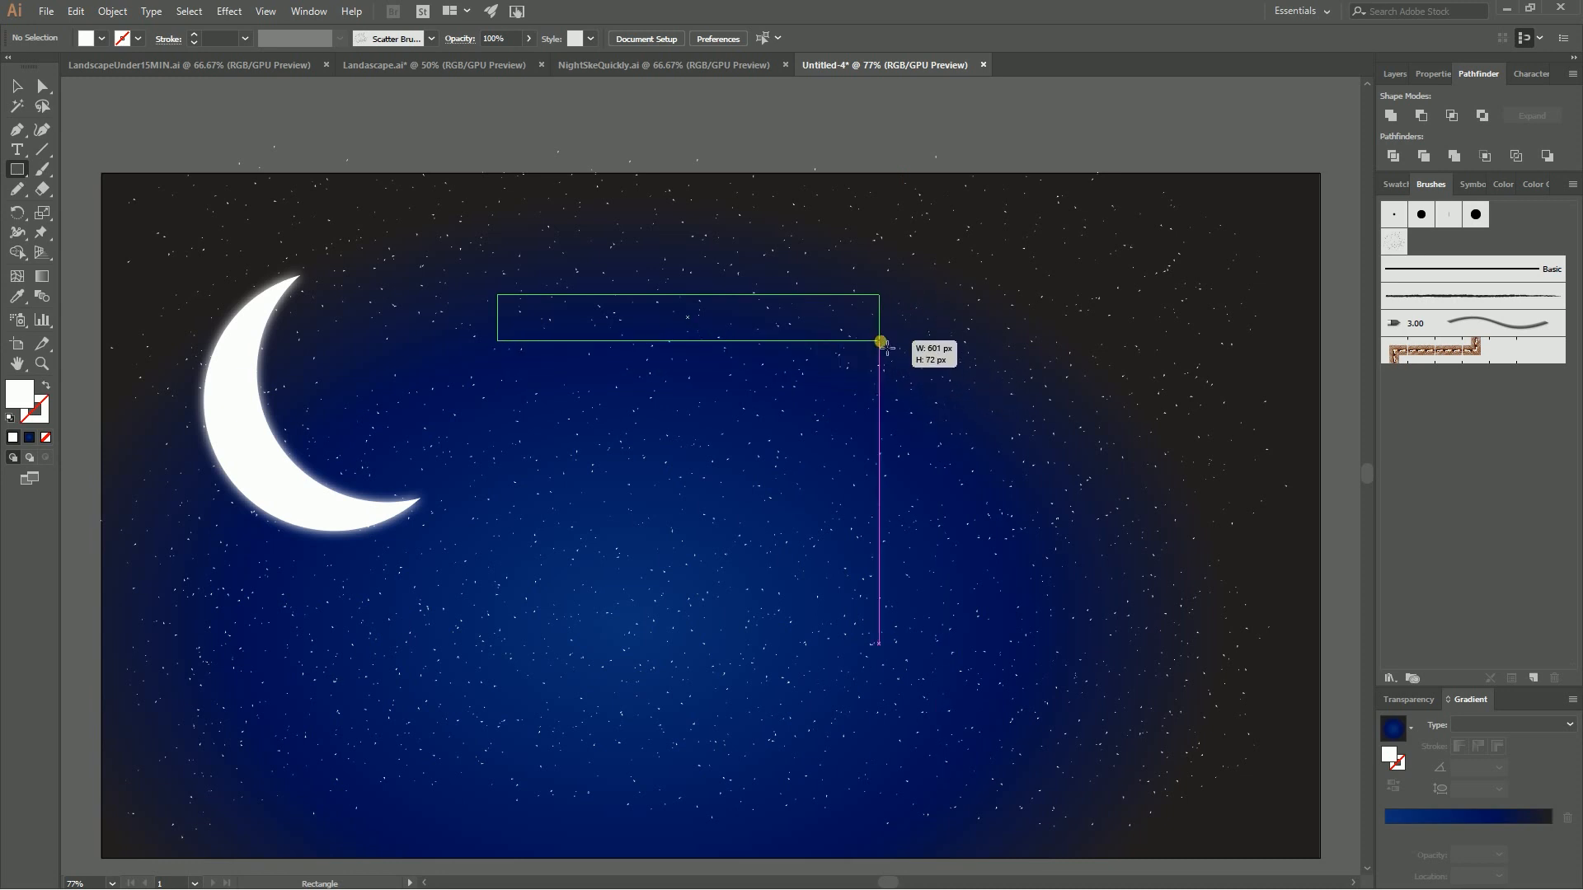
drag(881, 343, 877, 337)
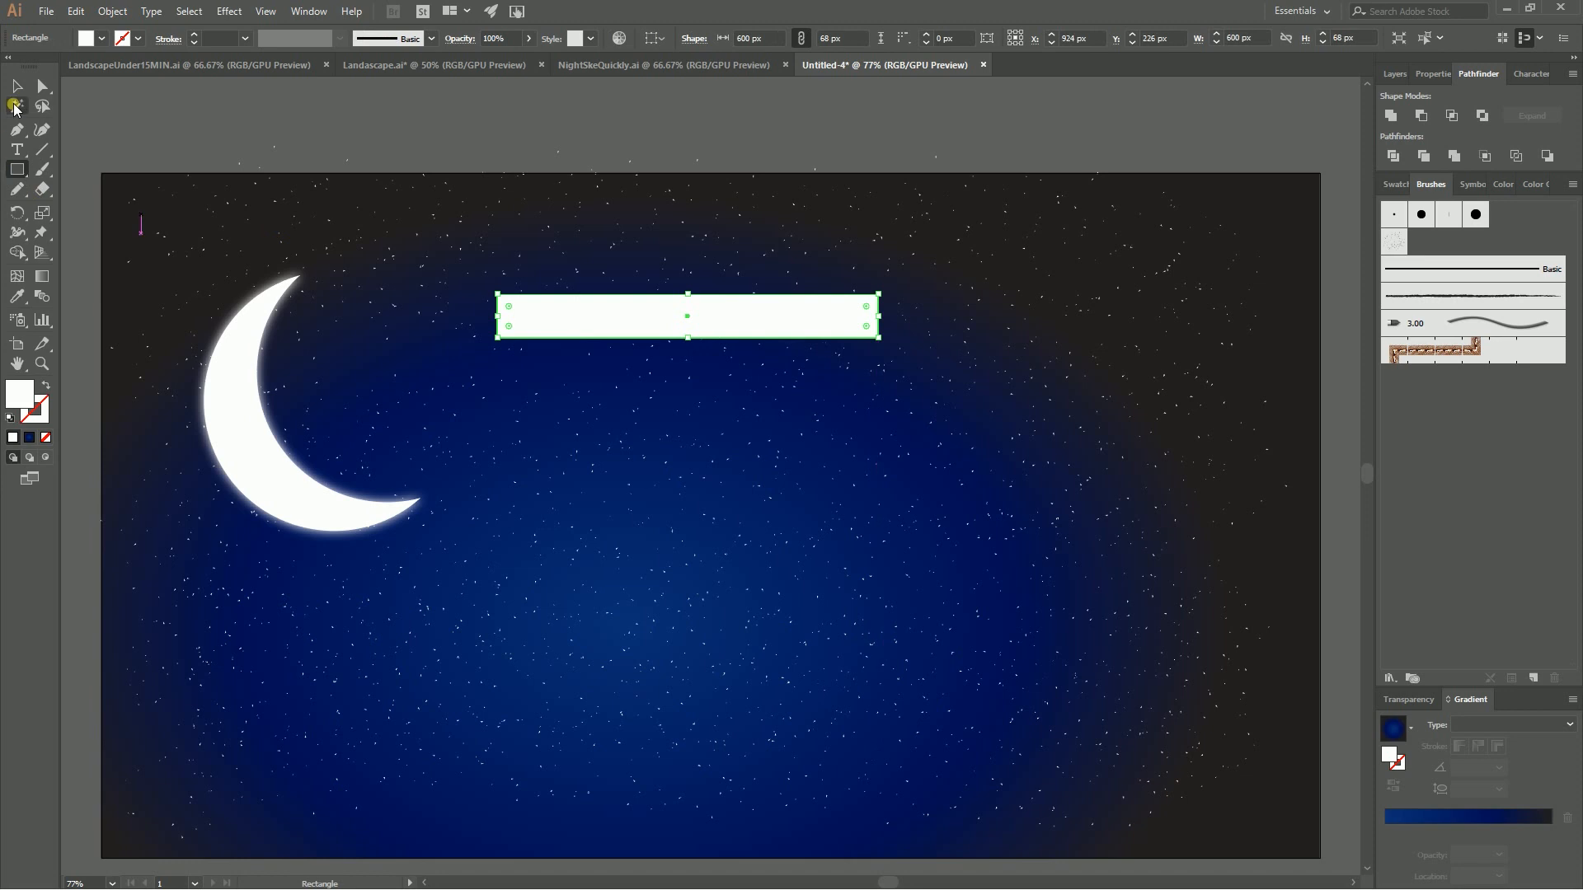
click(42, 85)
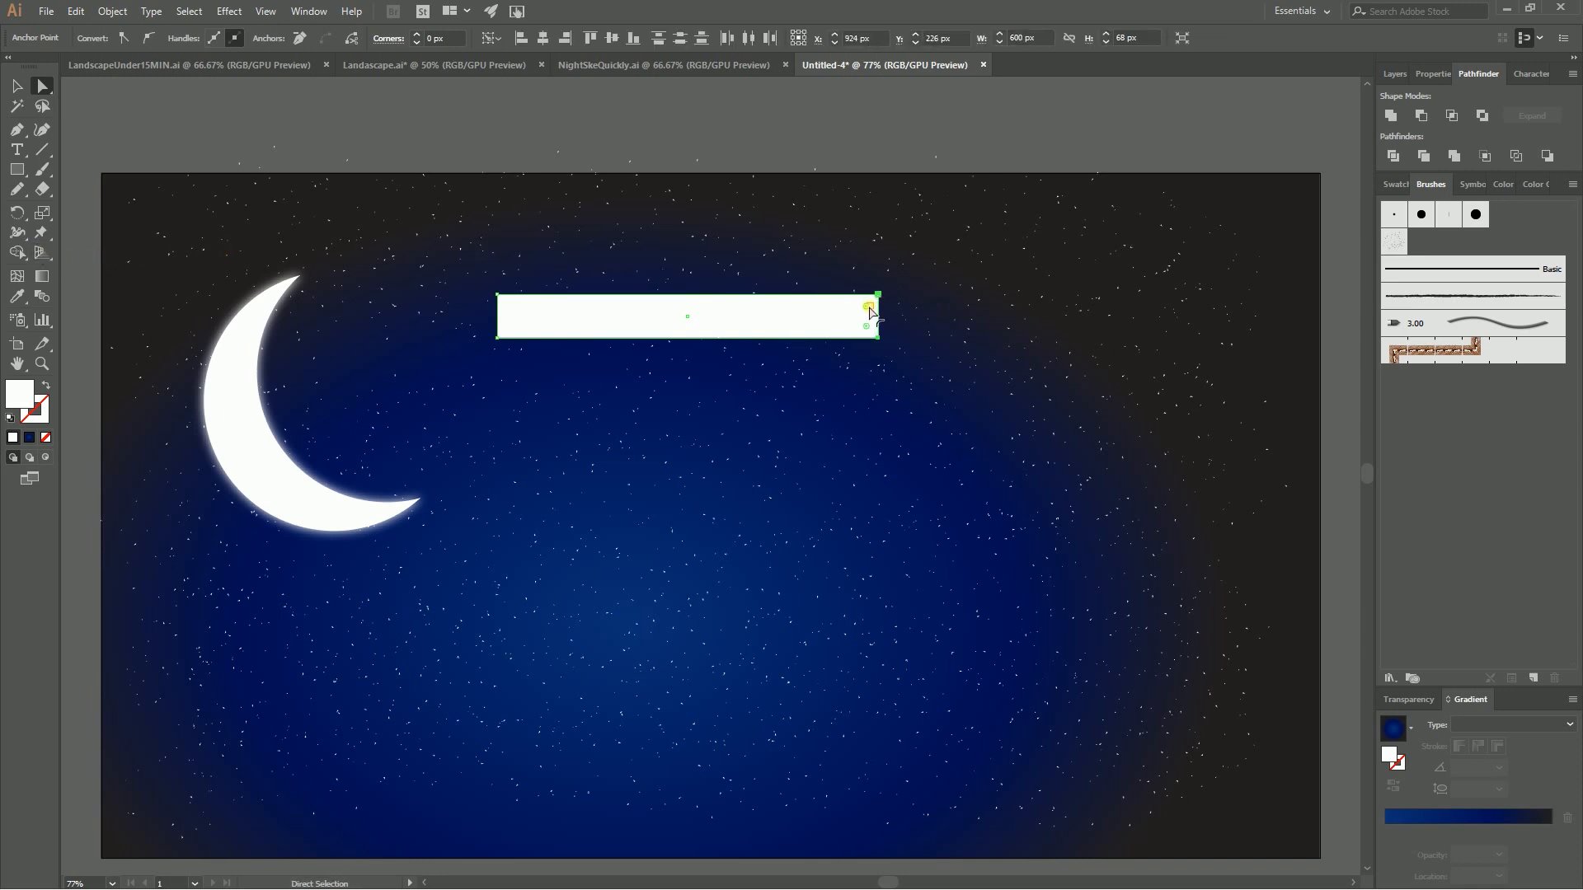
- Round the bar's right tip and scale its left anchors into a wide tapering wedge
drag(871, 308, 813, 335)
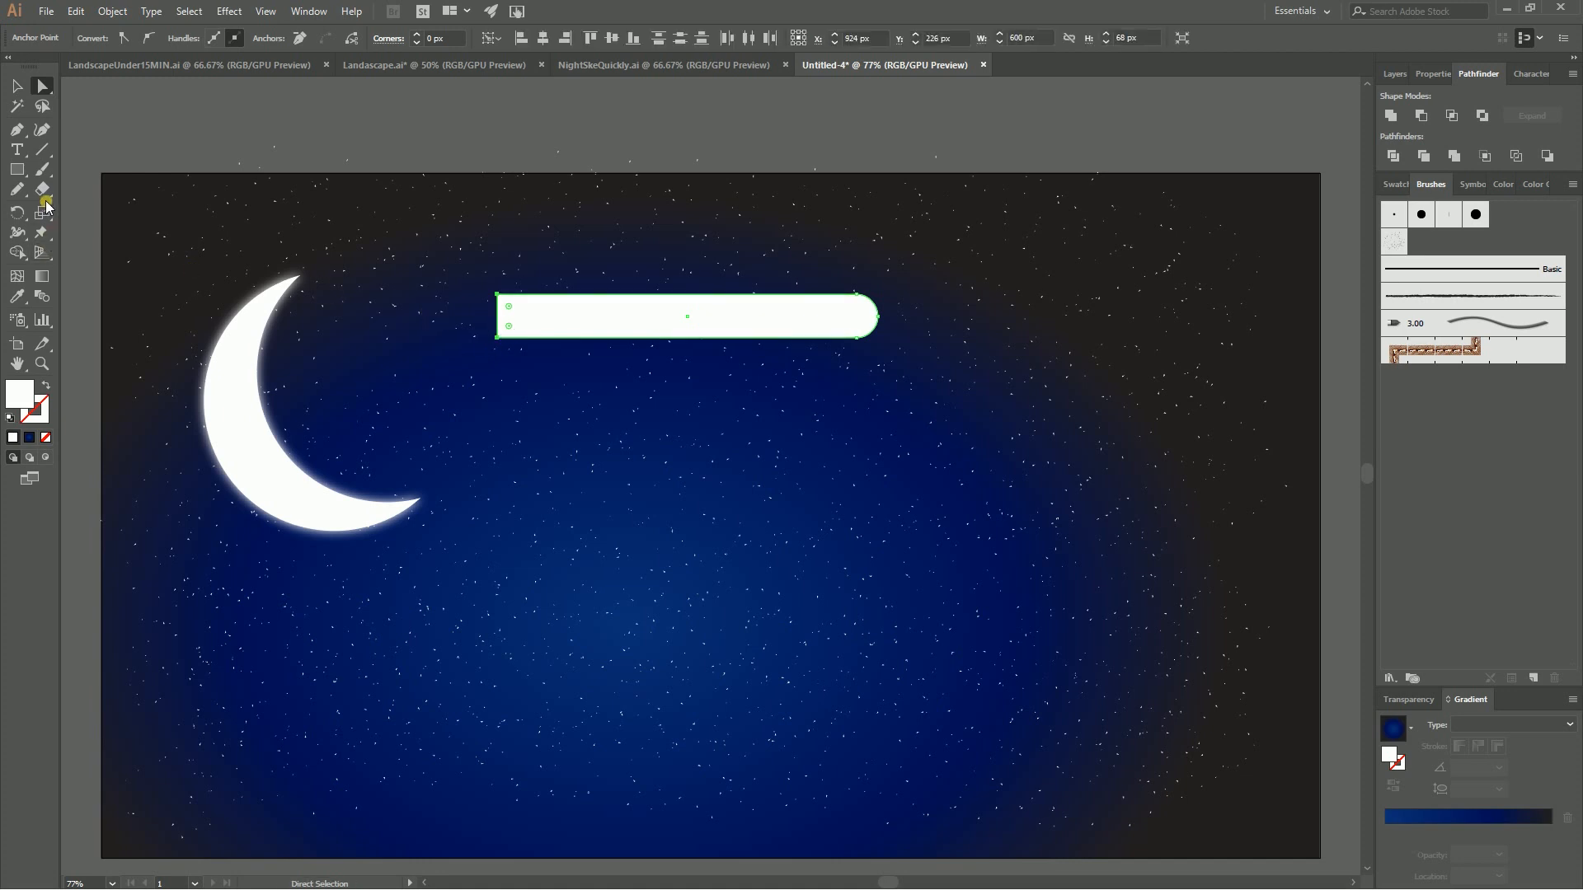
click(43, 213)
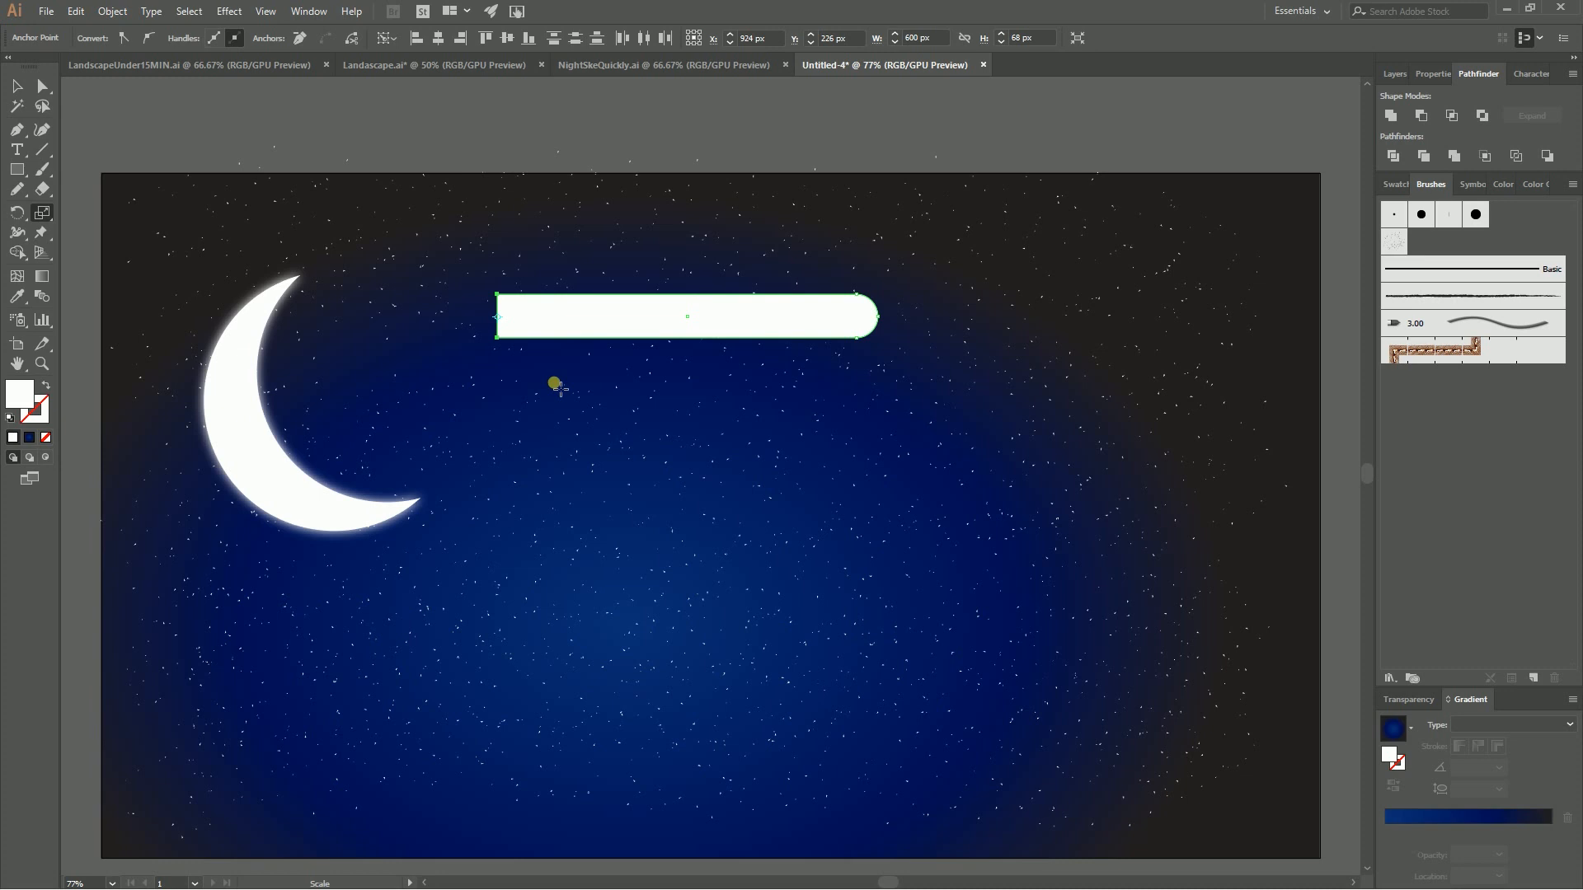
drag(556, 386, 574, 667)
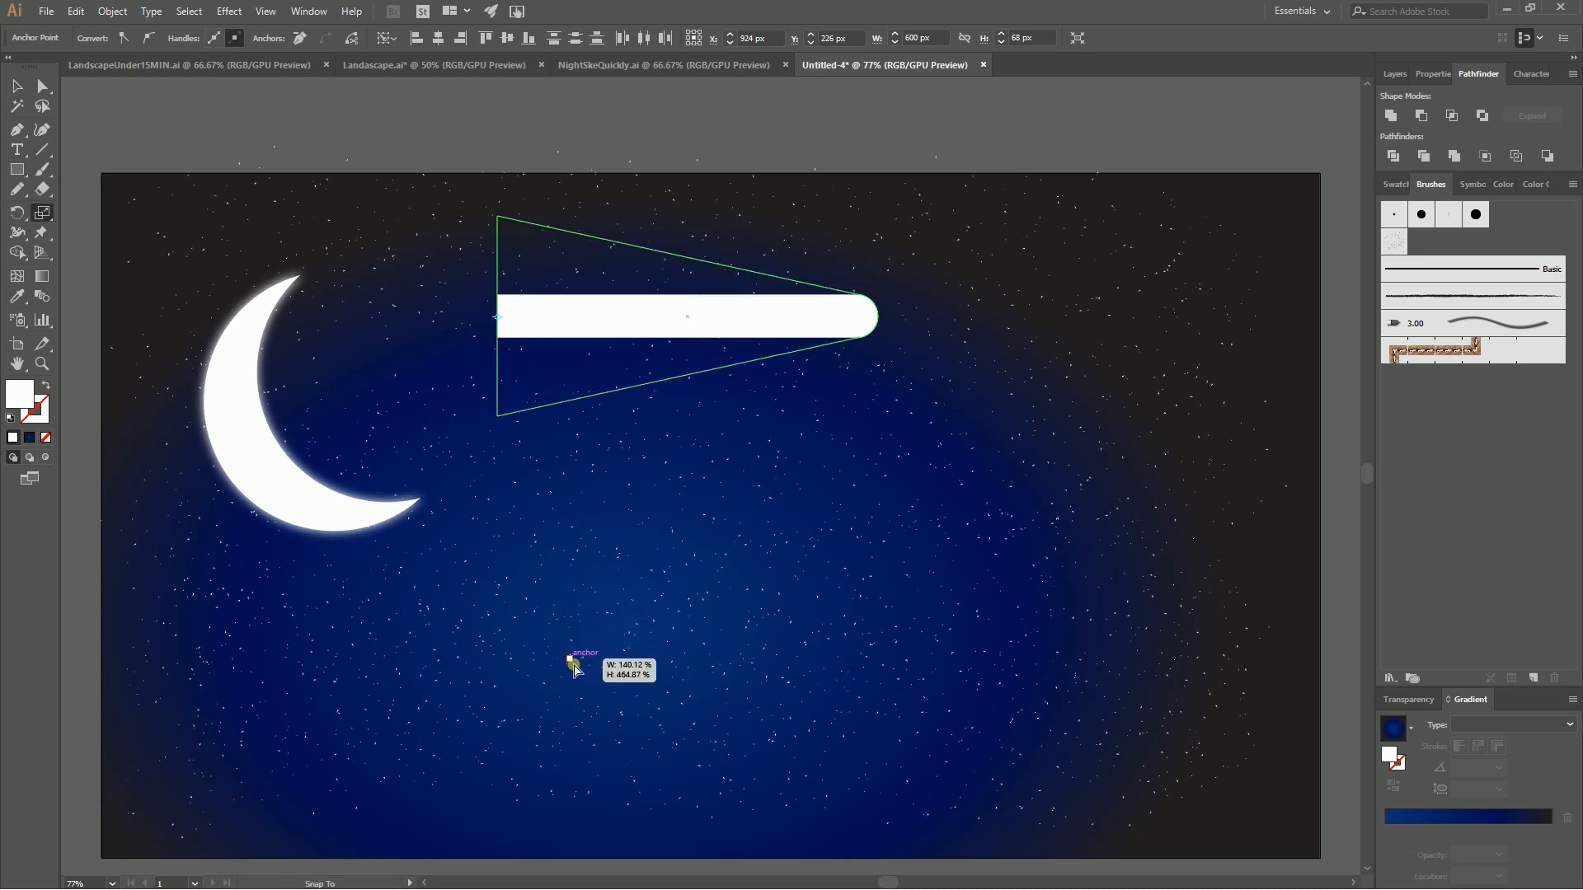
drag(572, 664, 578, 695)
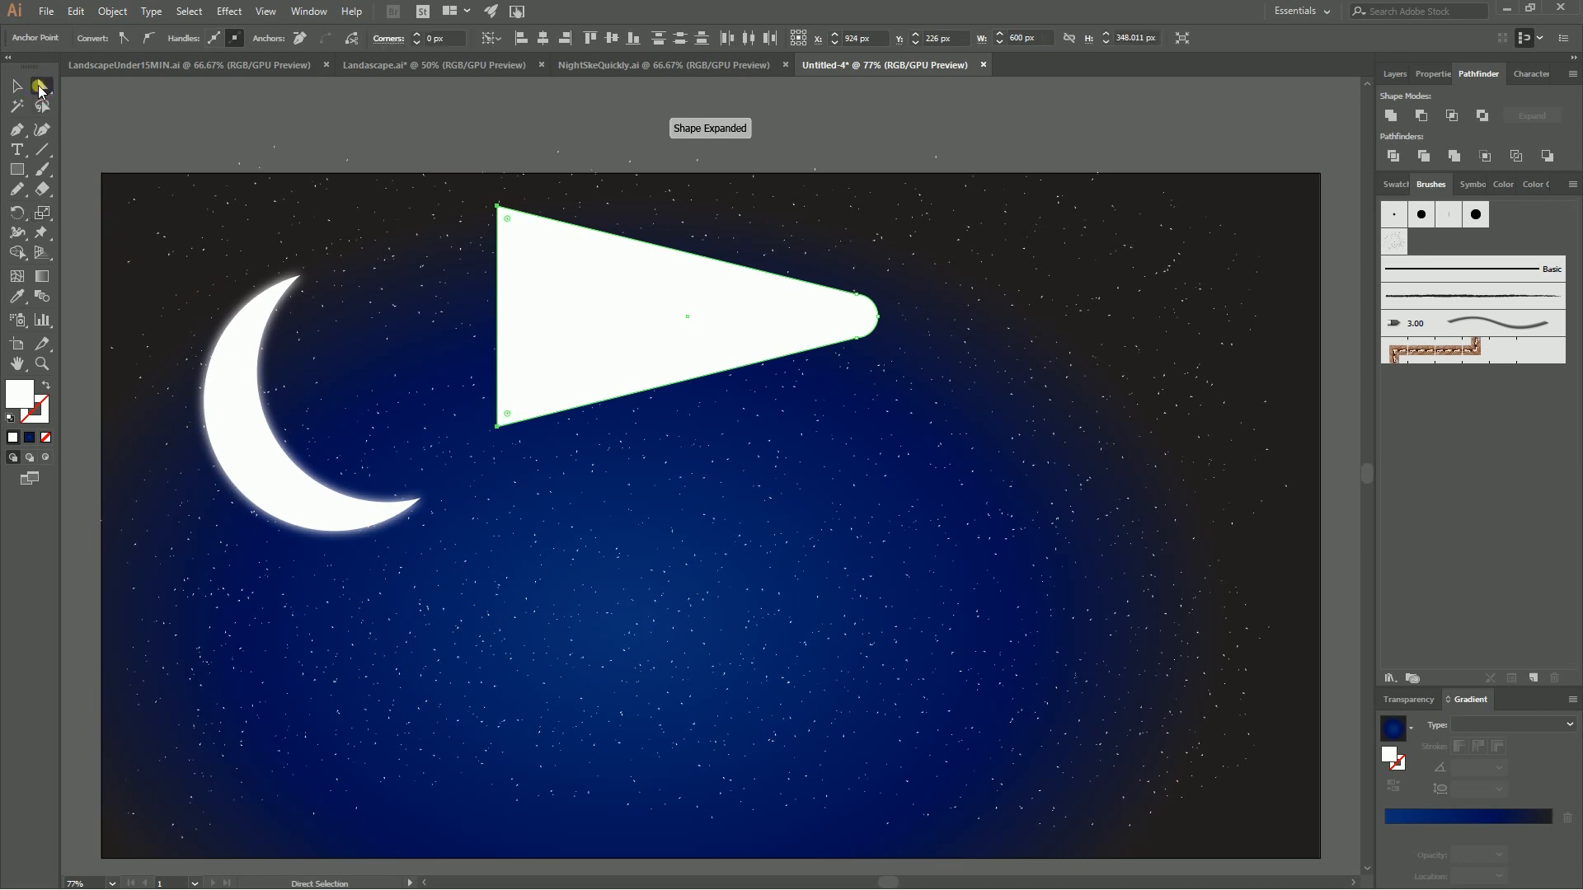
click(16, 88)
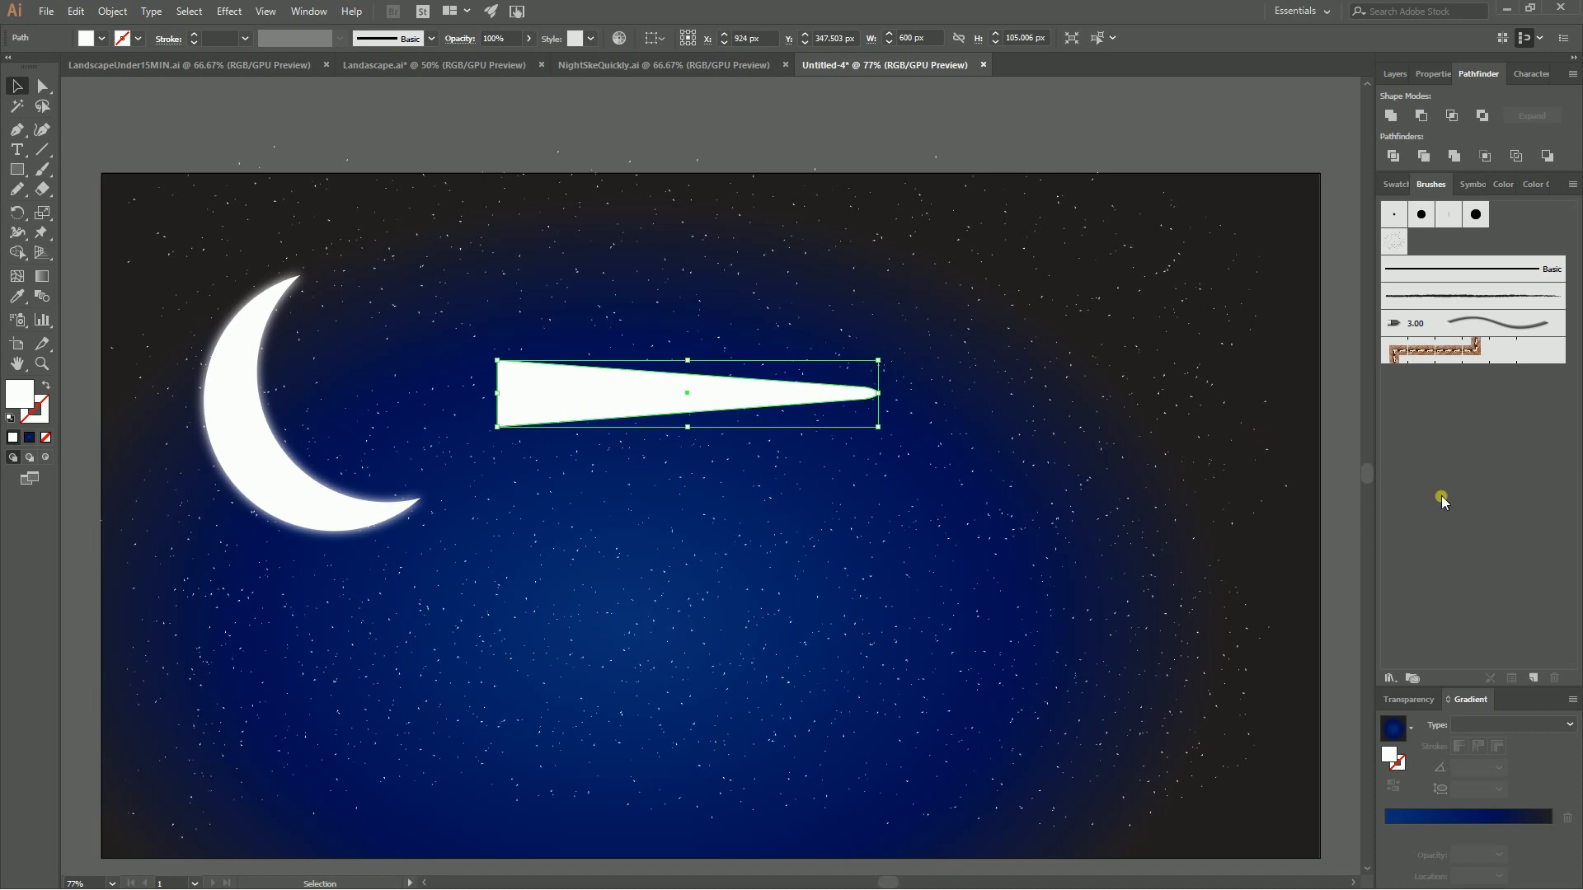
mouse_move(1458, 822)
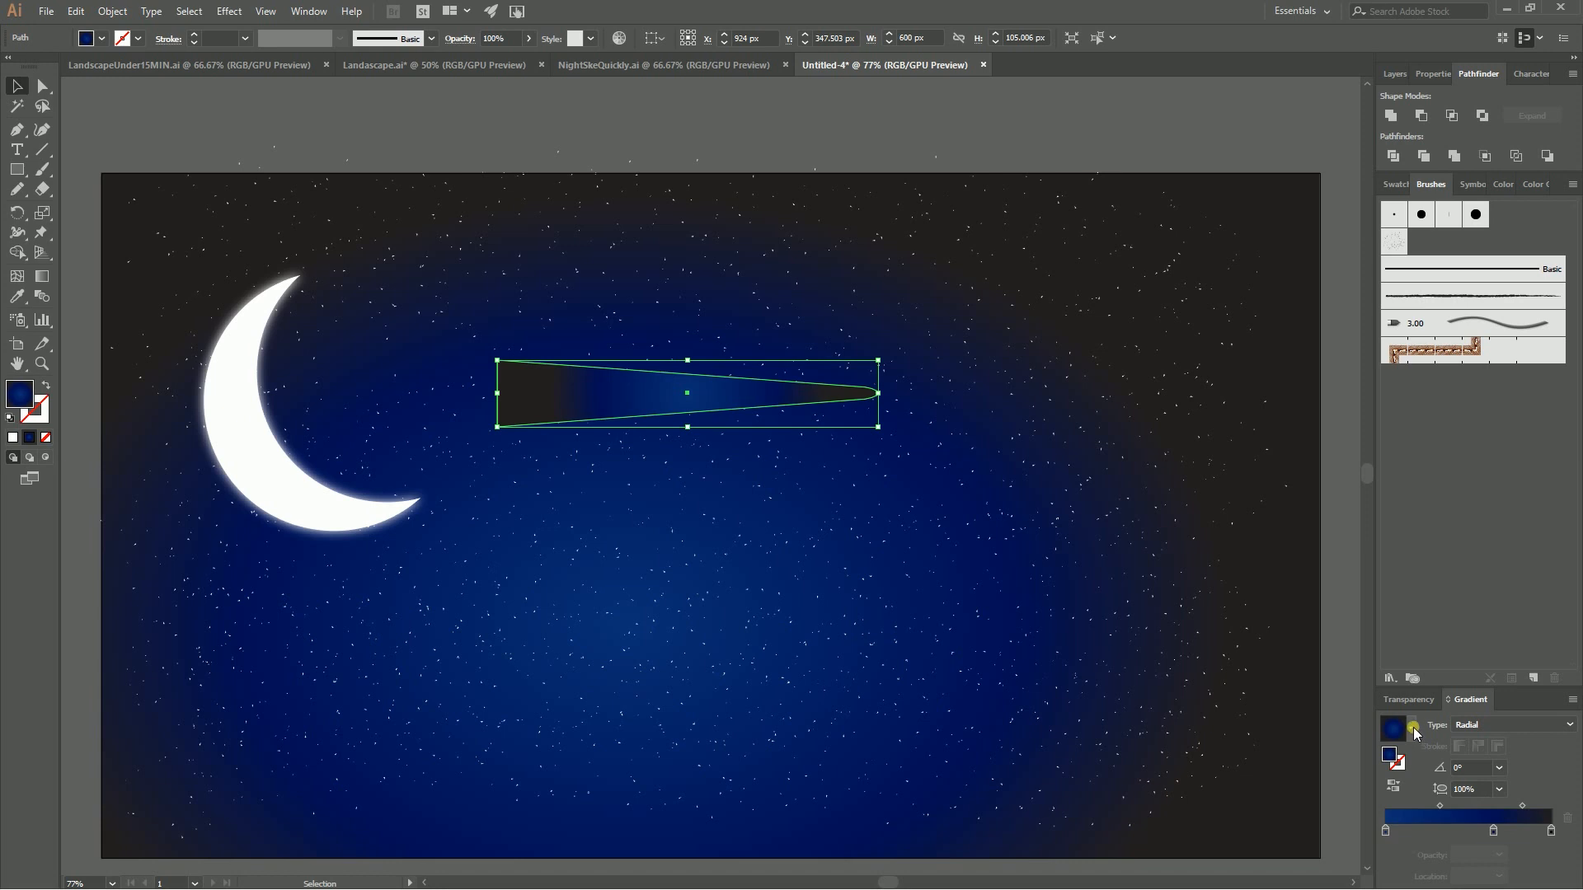
- Fill the spike with the White, Black linear gradient preset
click(1395, 727)
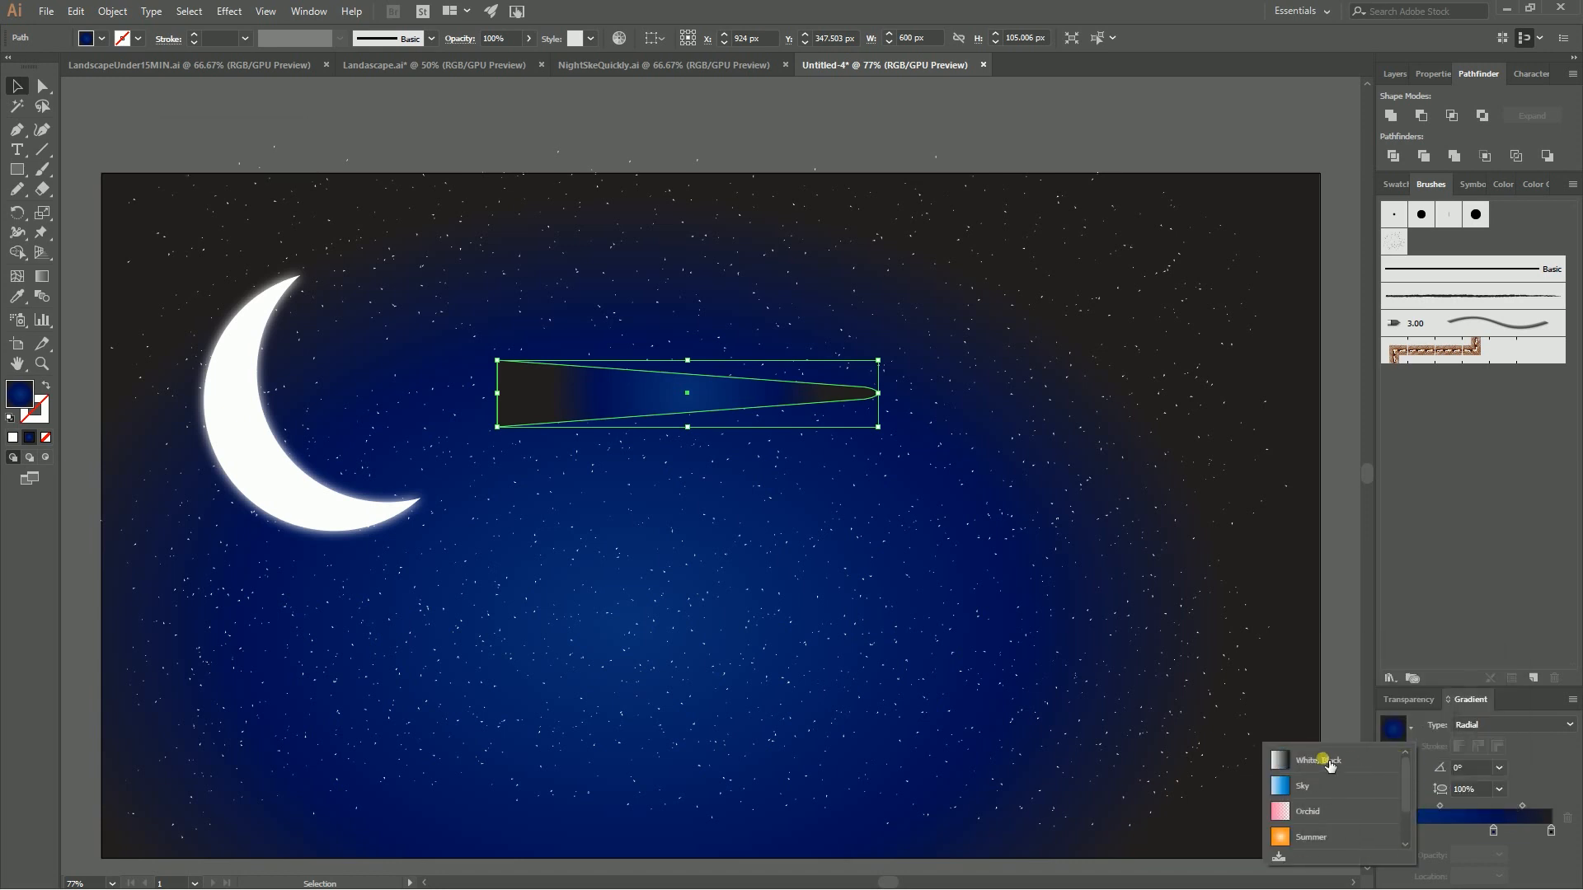
click(1320, 759)
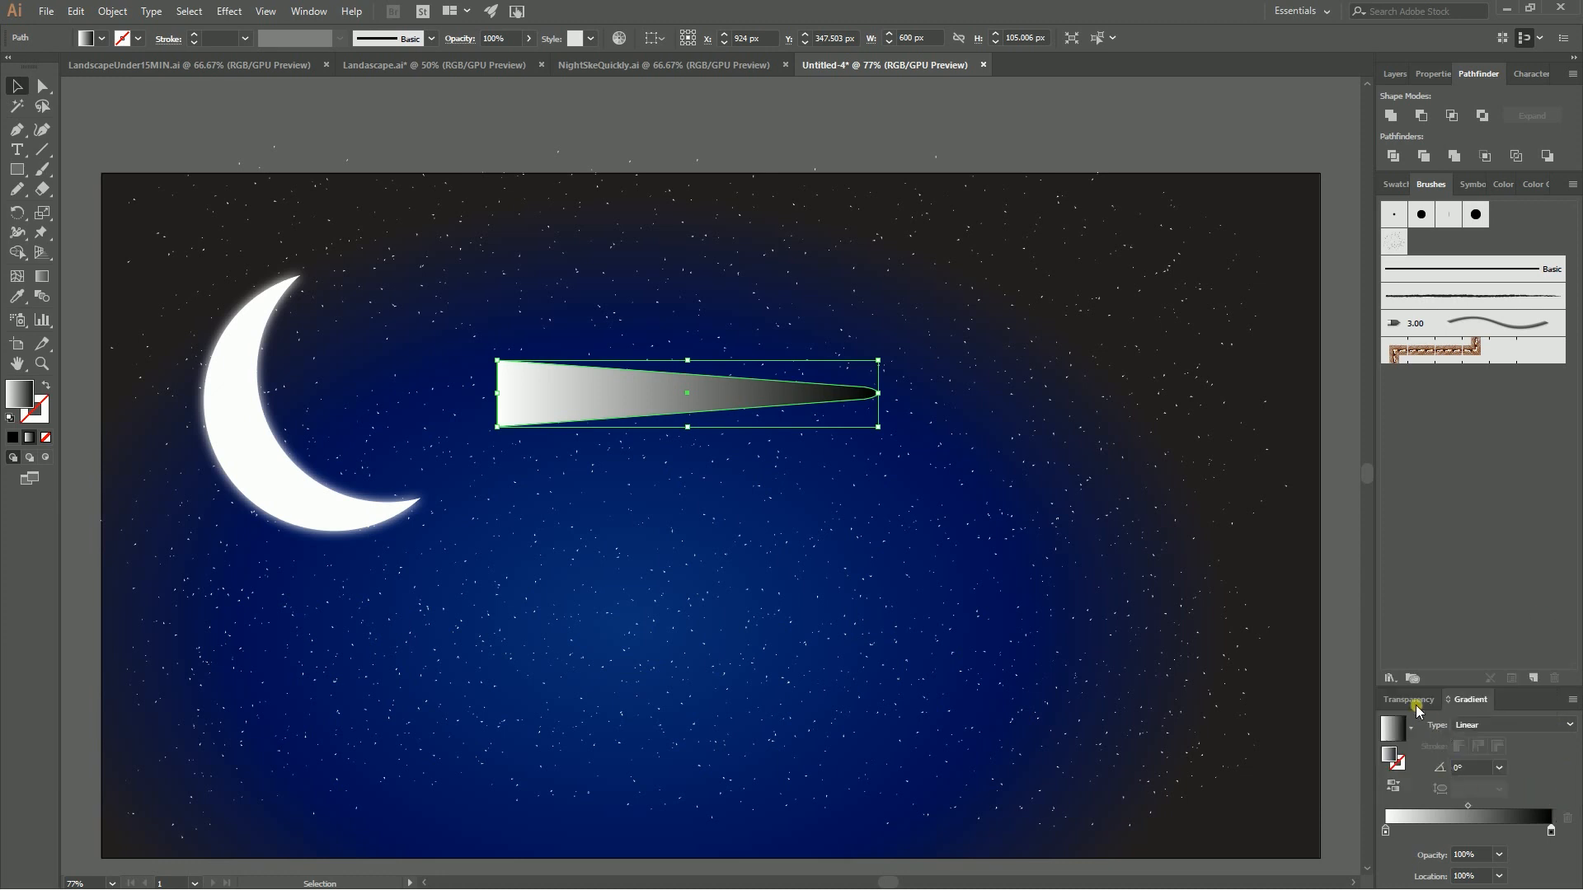
- Bring up Transparency and browse the blending modes toward Screen for the spike
click(1407, 700)
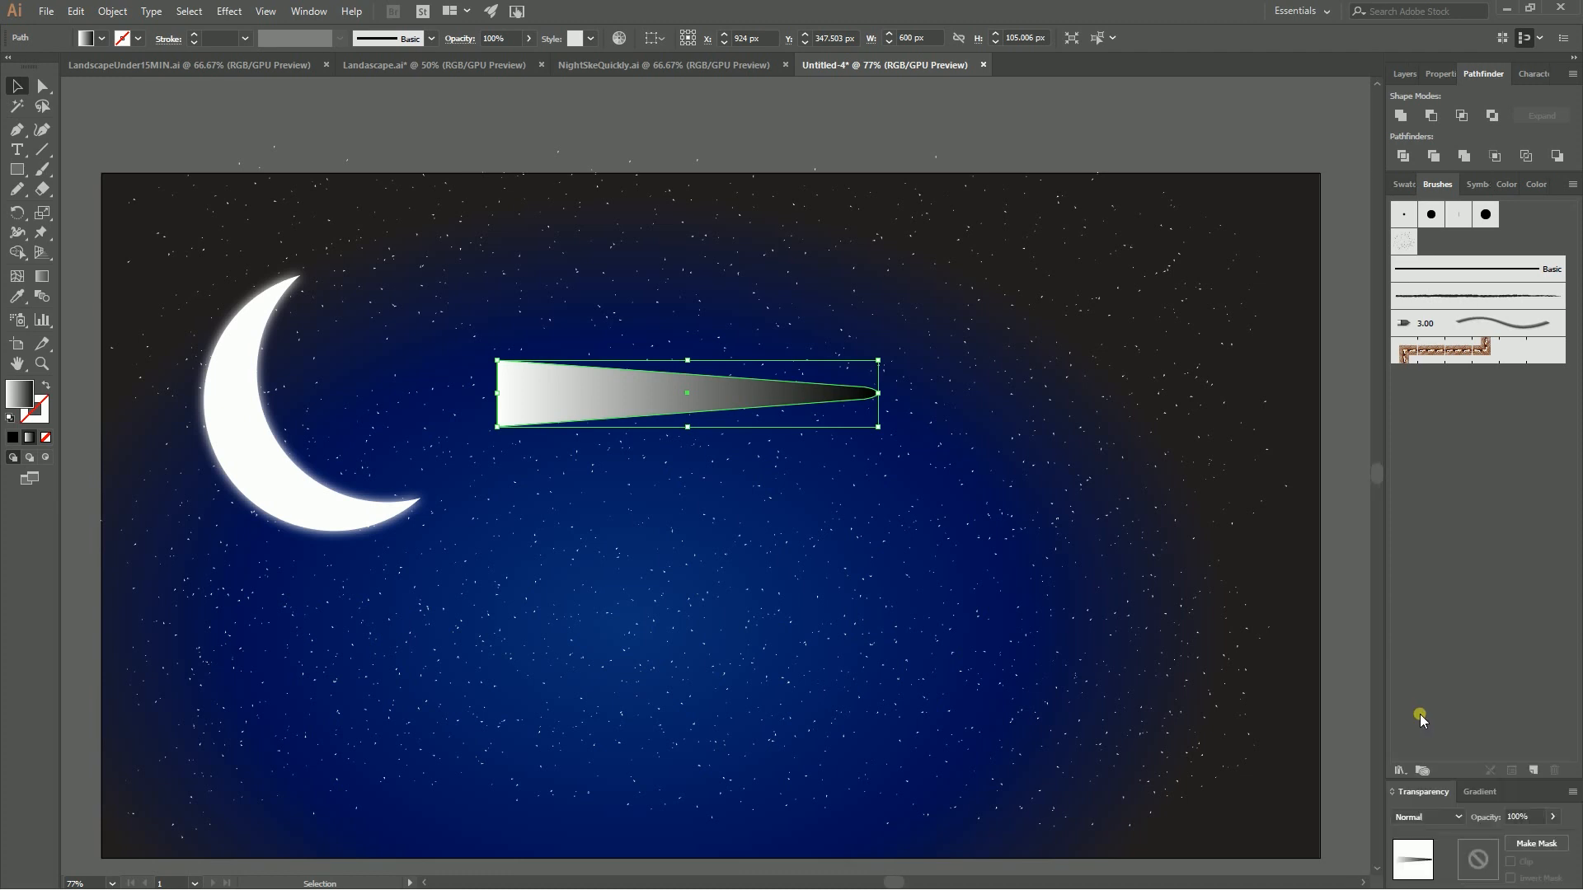
click(1427, 817)
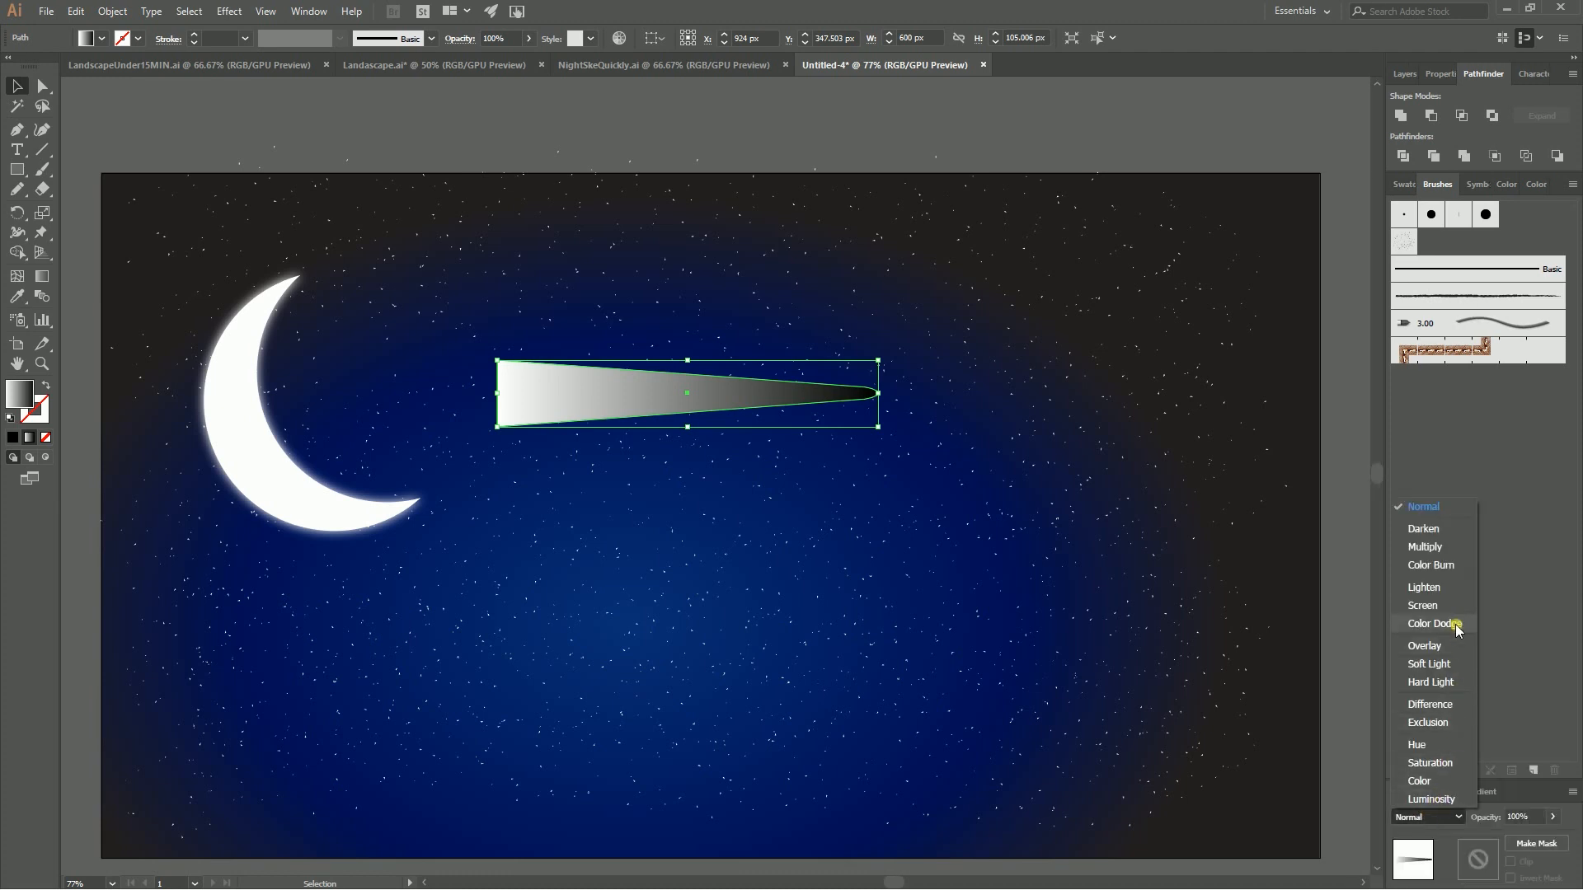
mouse_move(1433, 606)
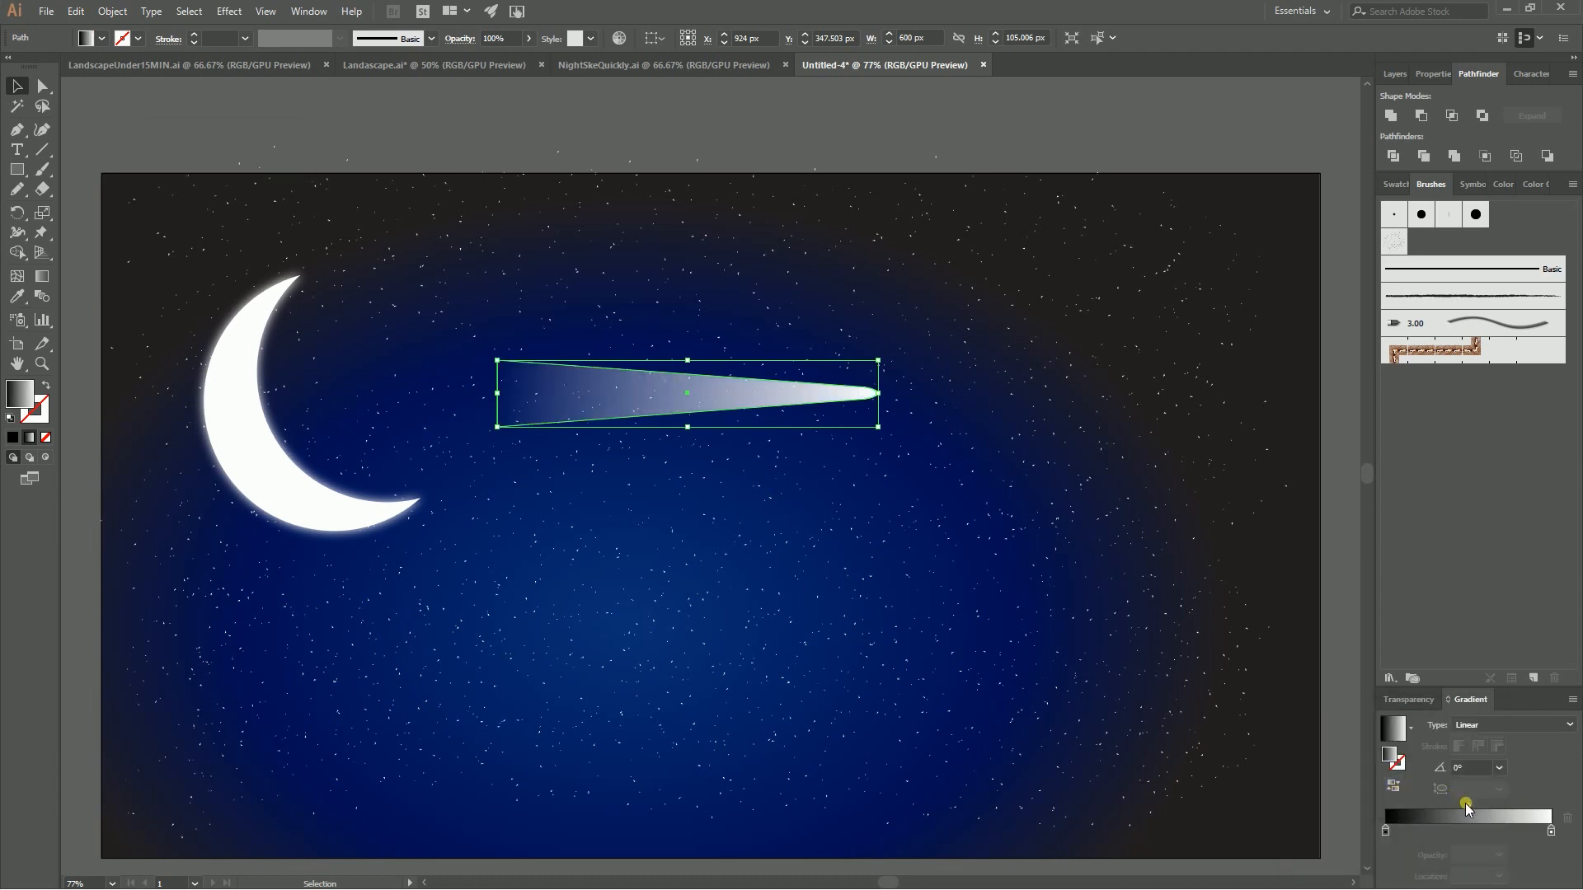
- Drag the gradient midpoint to about 79% so the tail fades more gradually
drag(1466, 816, 1519, 816)
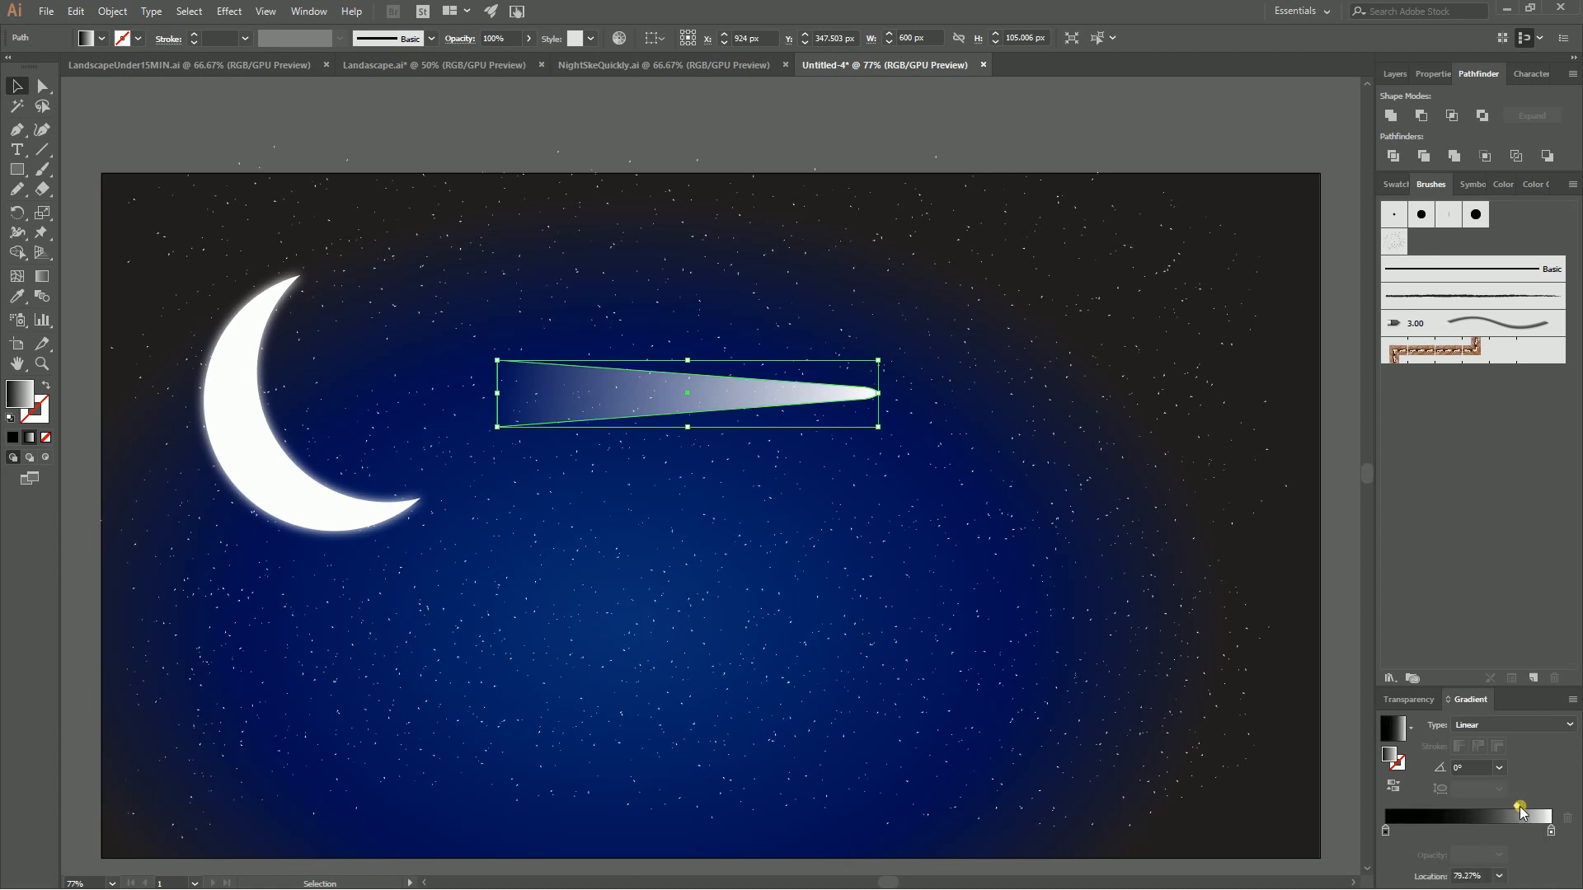
drag(1518, 815, 1529, 815)
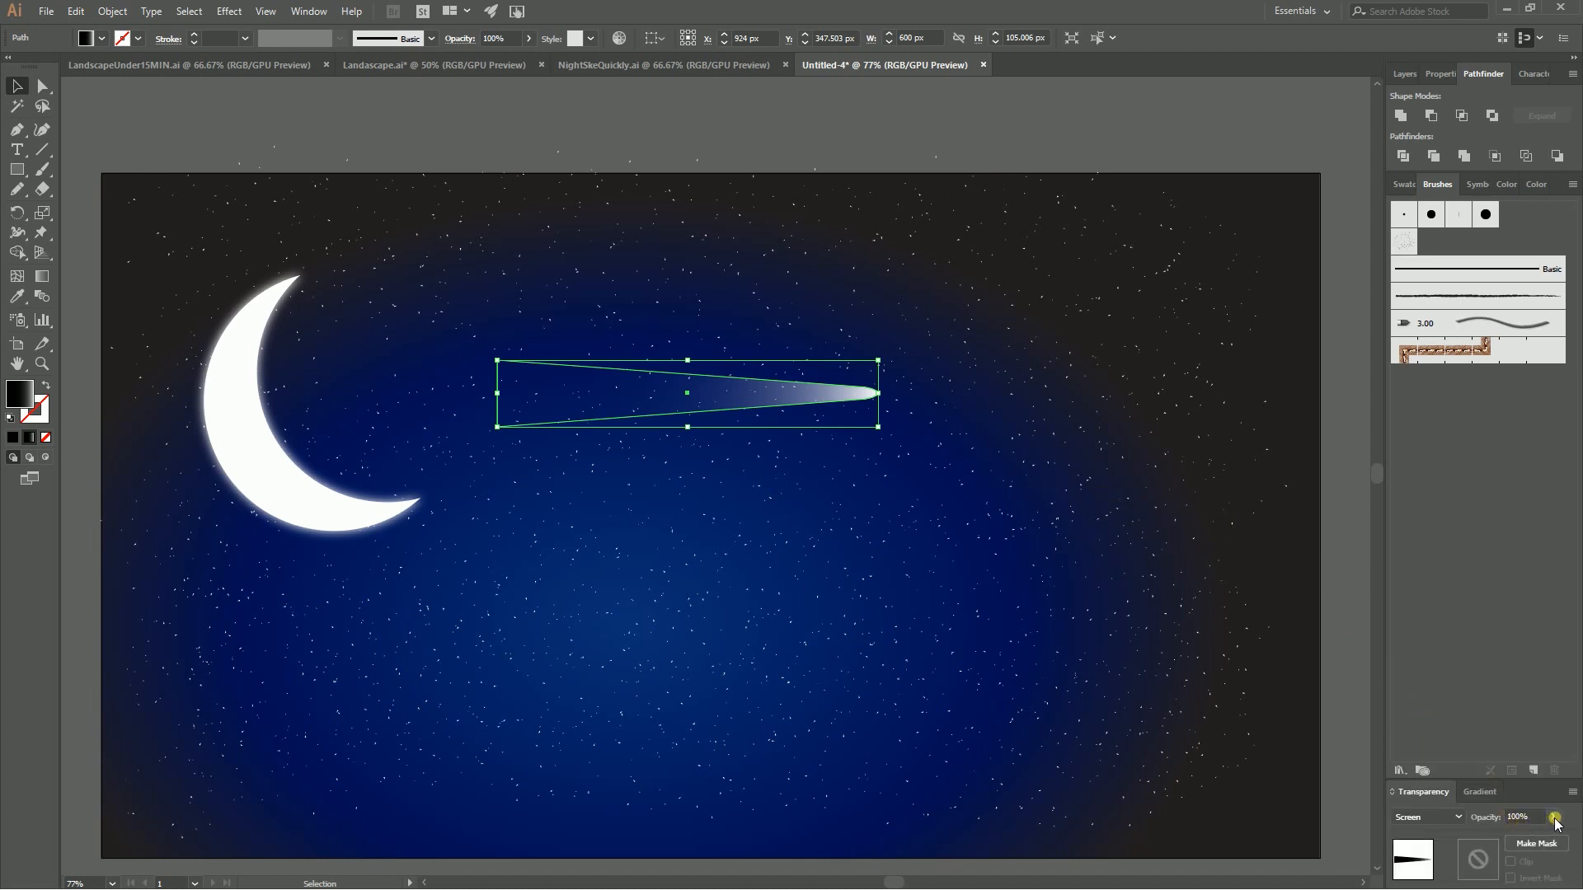
- Lower the comet tail's opacity to 35%
drag(1555, 817, 1519, 839)
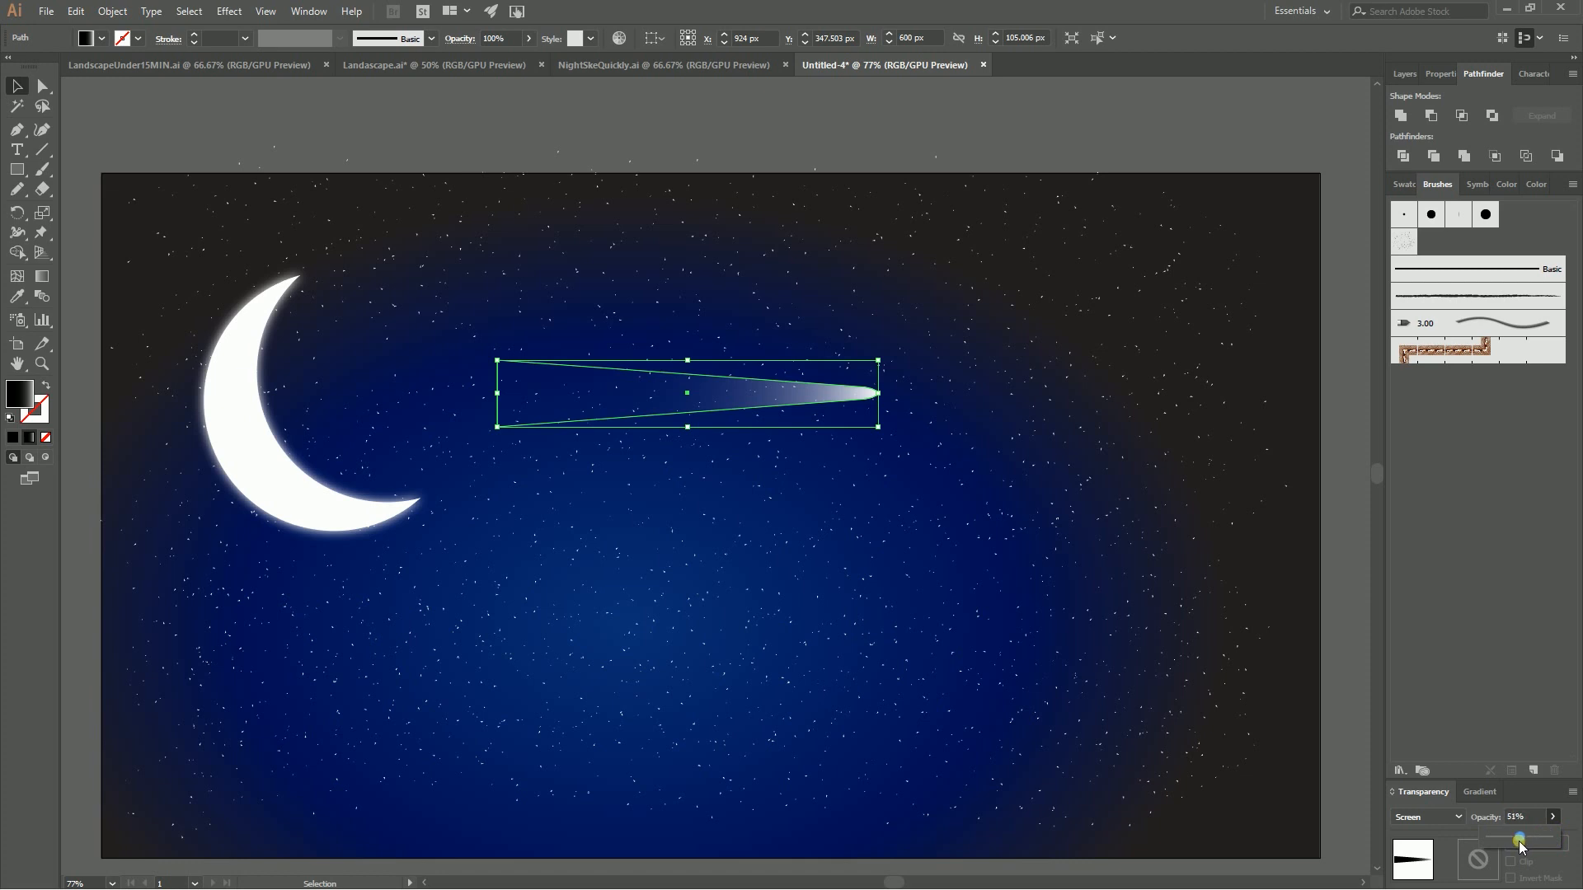
drag(1519, 840, 1512, 839)
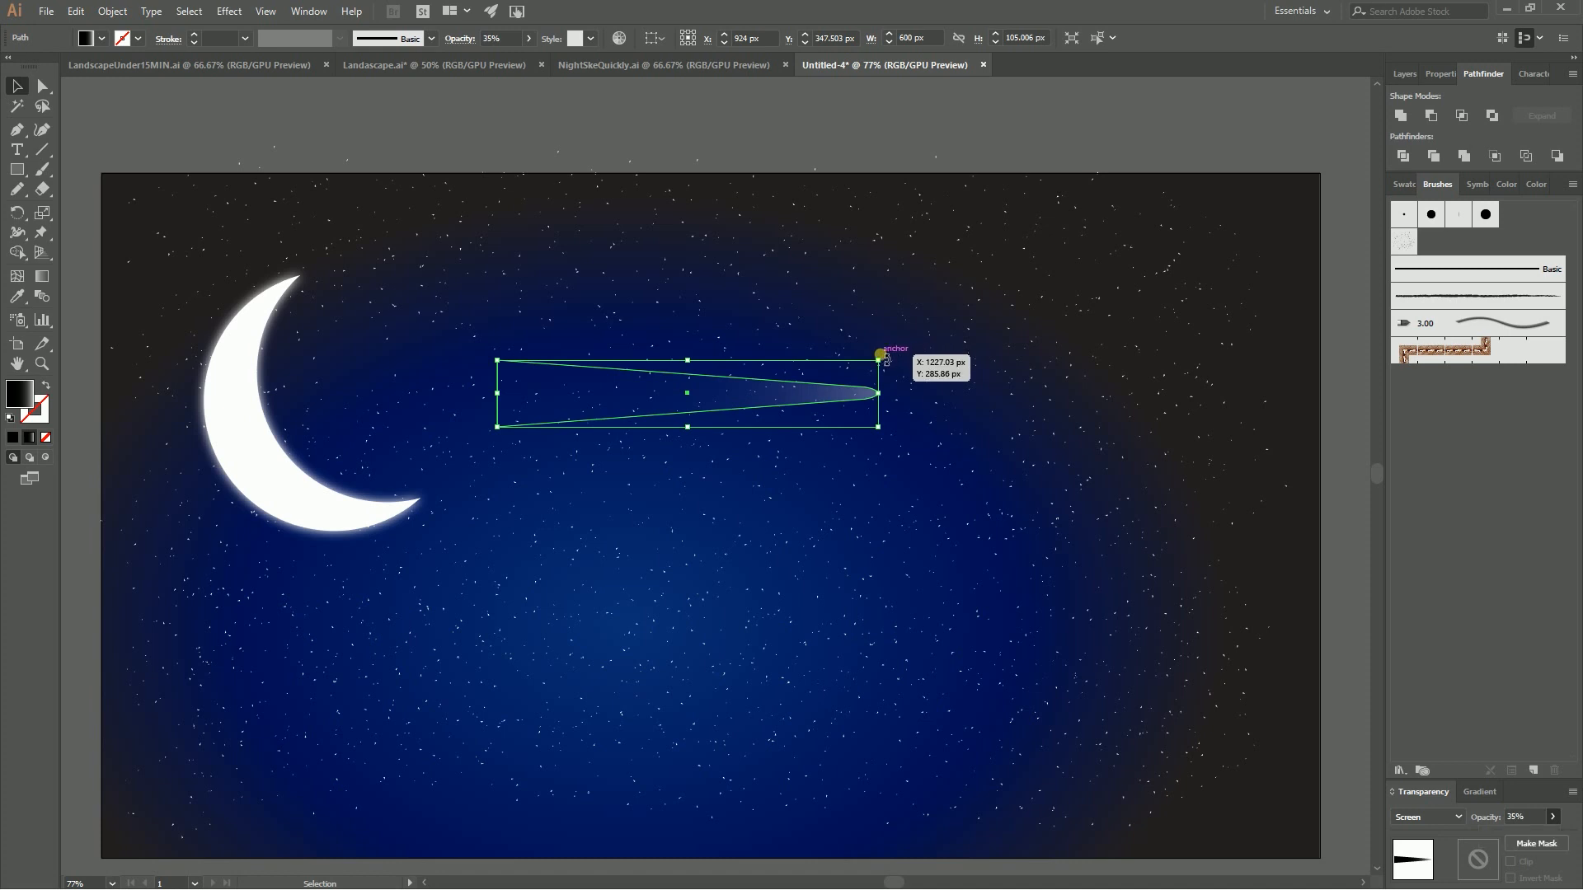
- Rotate the comet to slant down toward the lower right and place it in the upper sky
drag(875, 356, 833, 435)
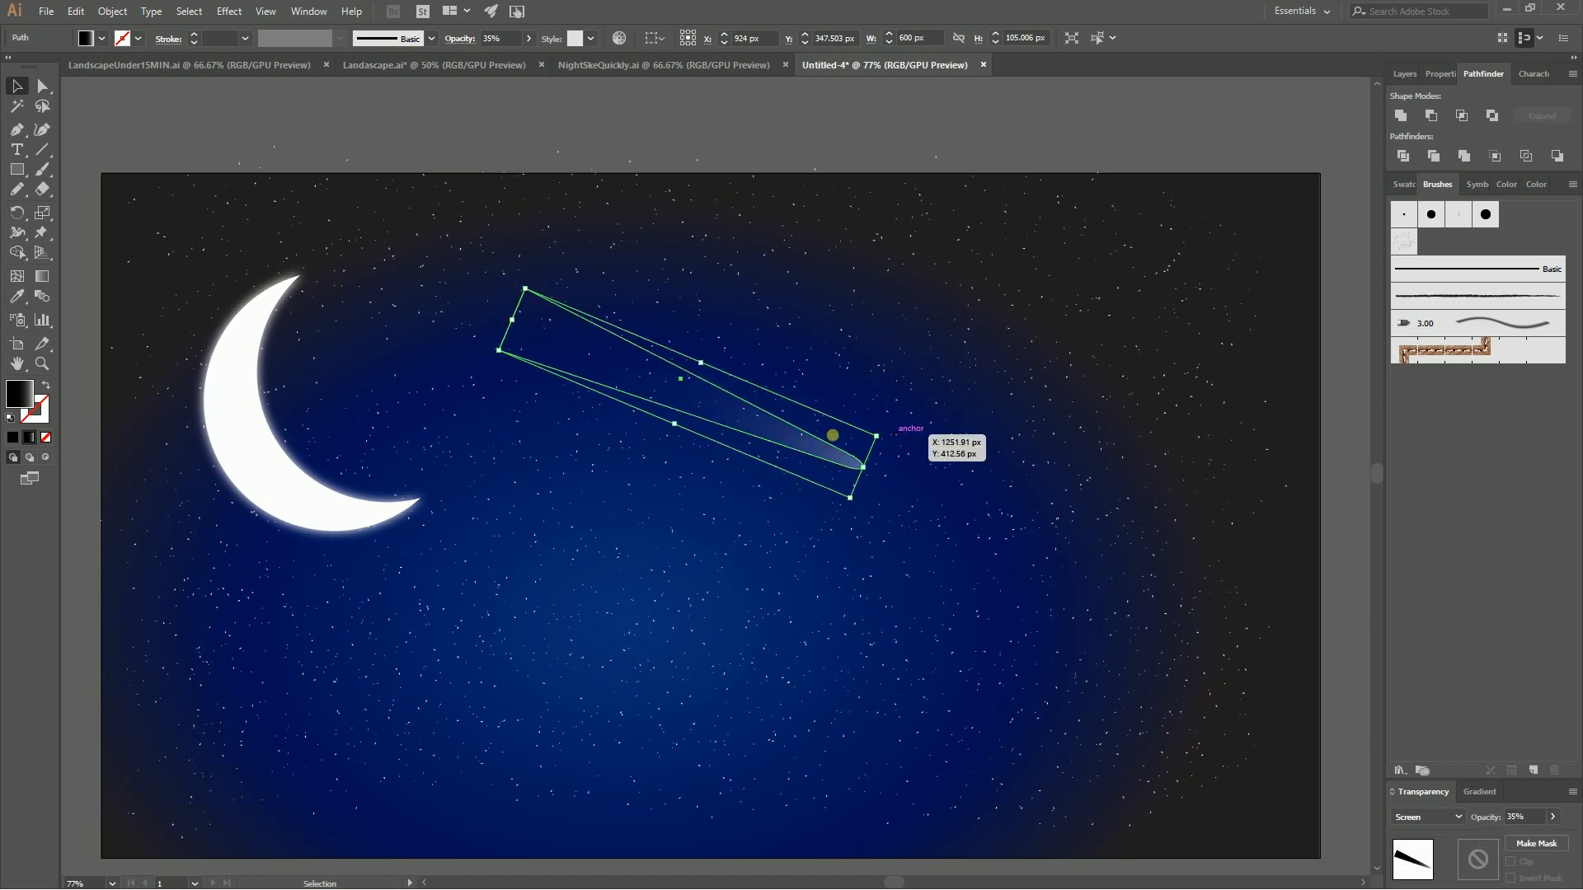
drag(831, 435, 838, 466)
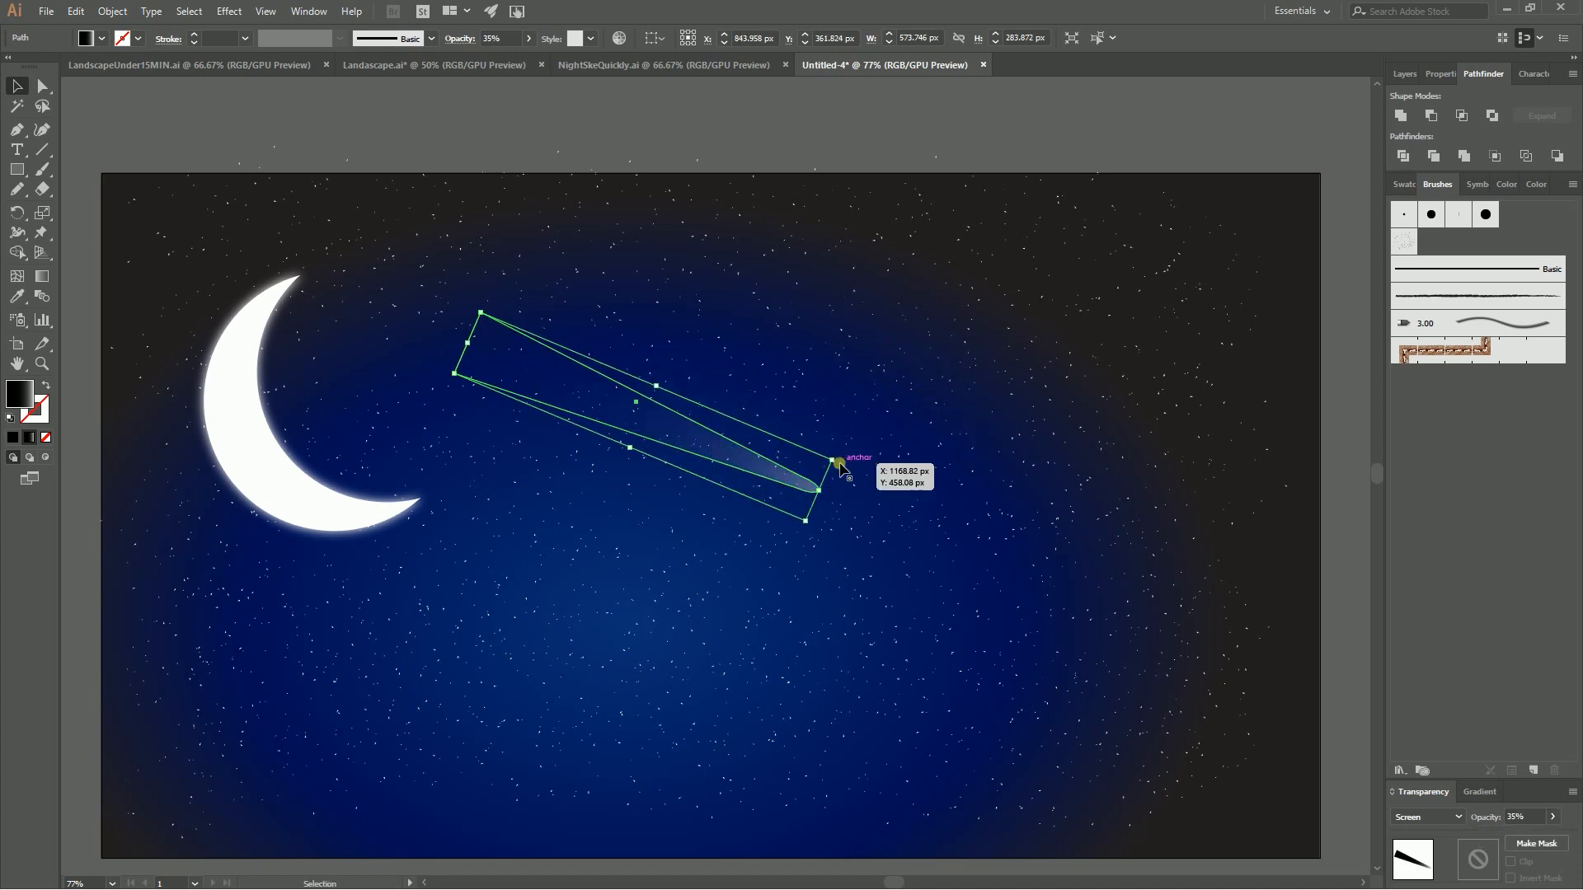